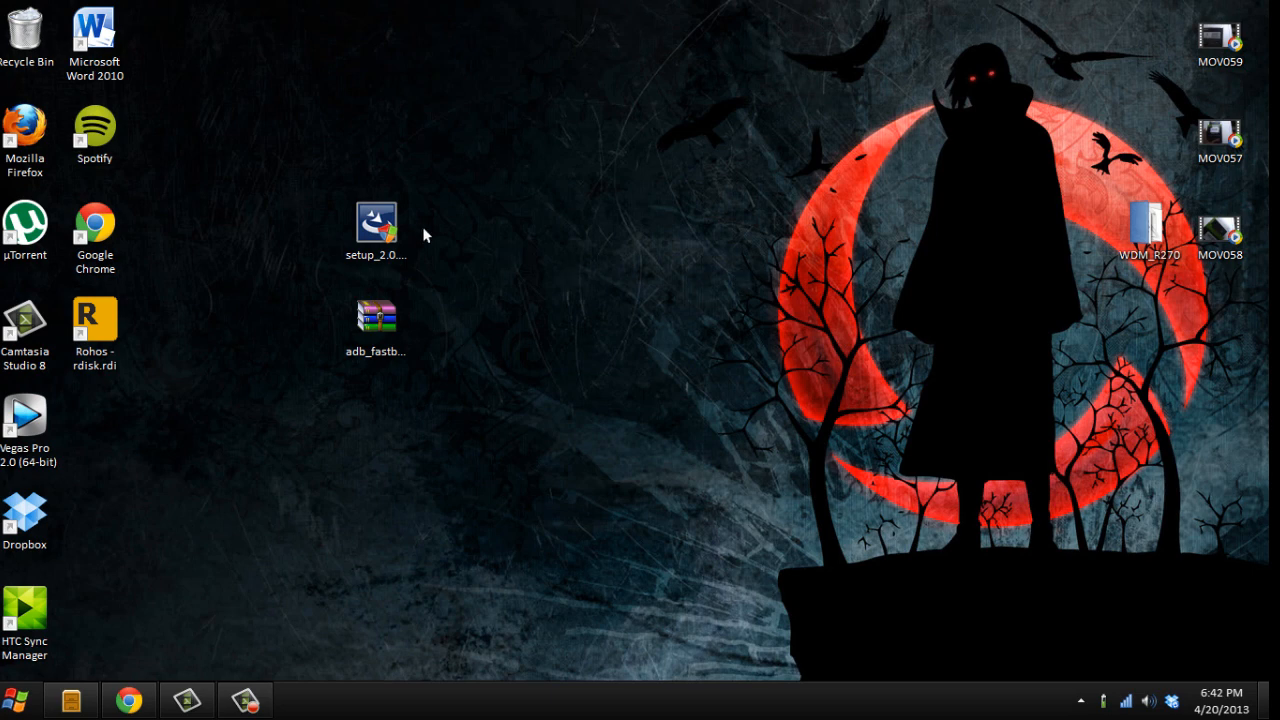
- Extract the adb fastboot drivers archive and drag the adb folder onto Local Disk (C:)
click(375, 225)
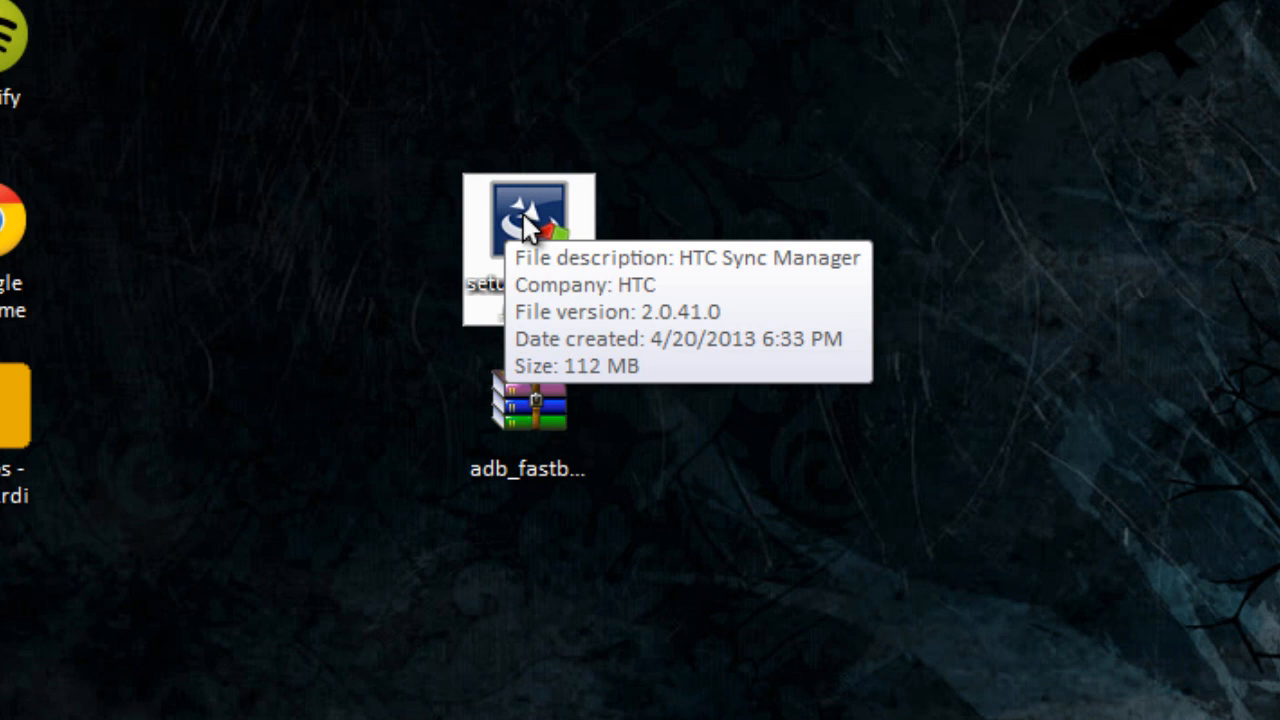
mouse_move(420, 290)
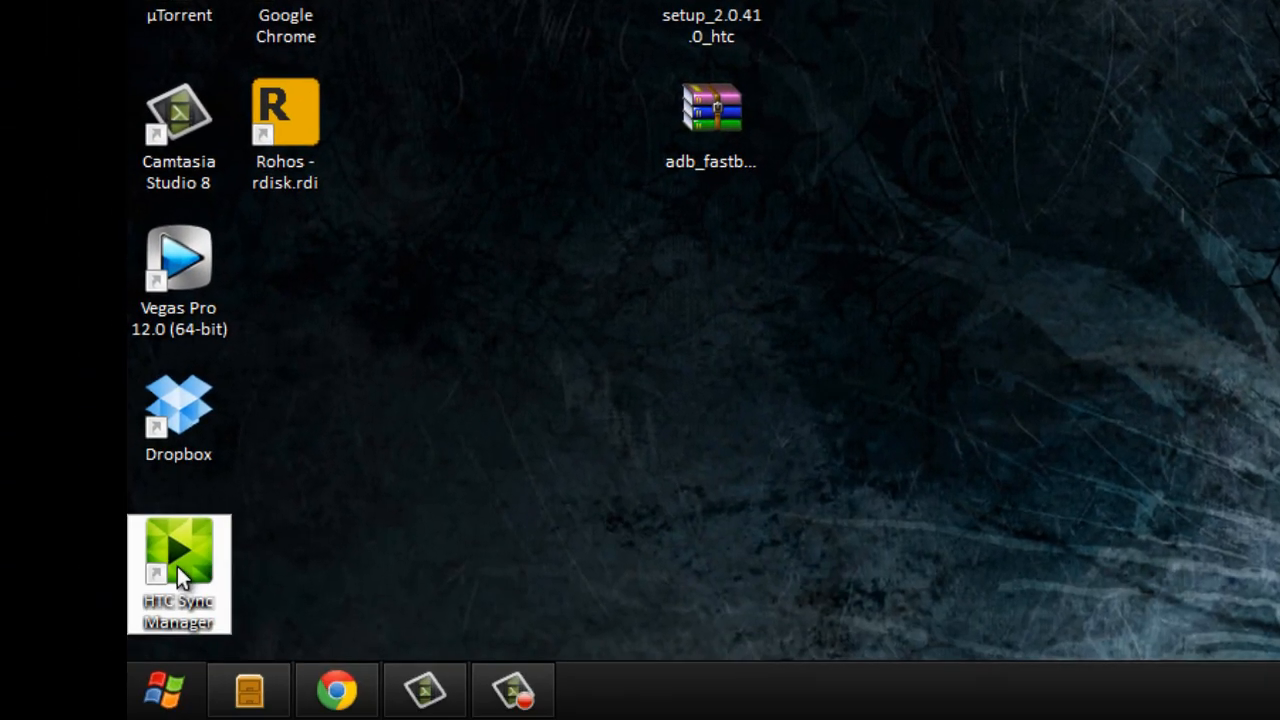
mouse_move(185, 570)
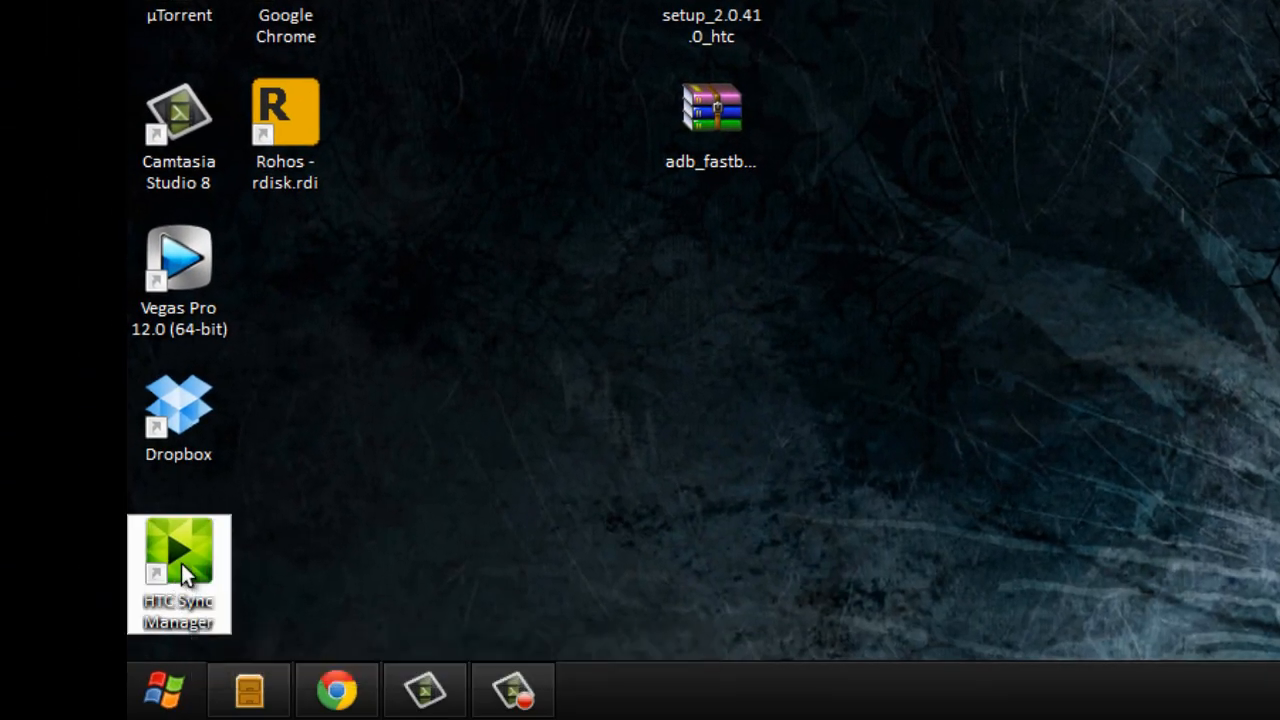
click(390, 408)
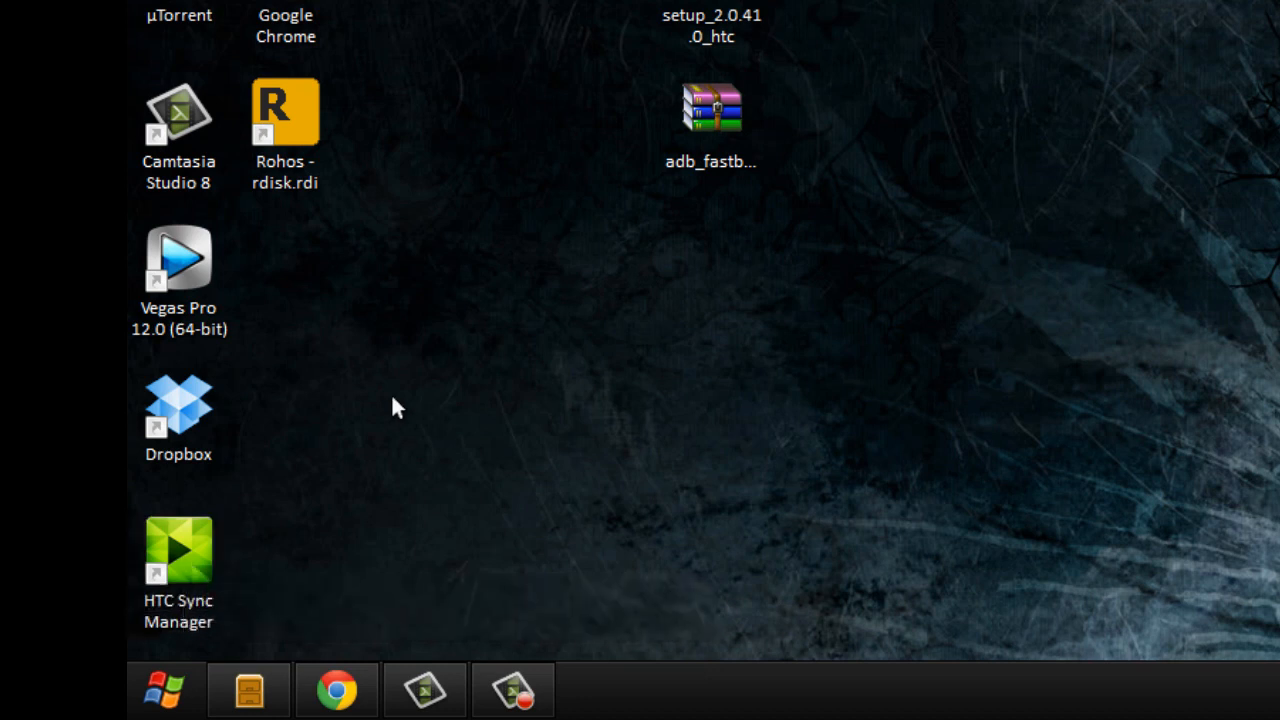
mouse_move(735, 195)
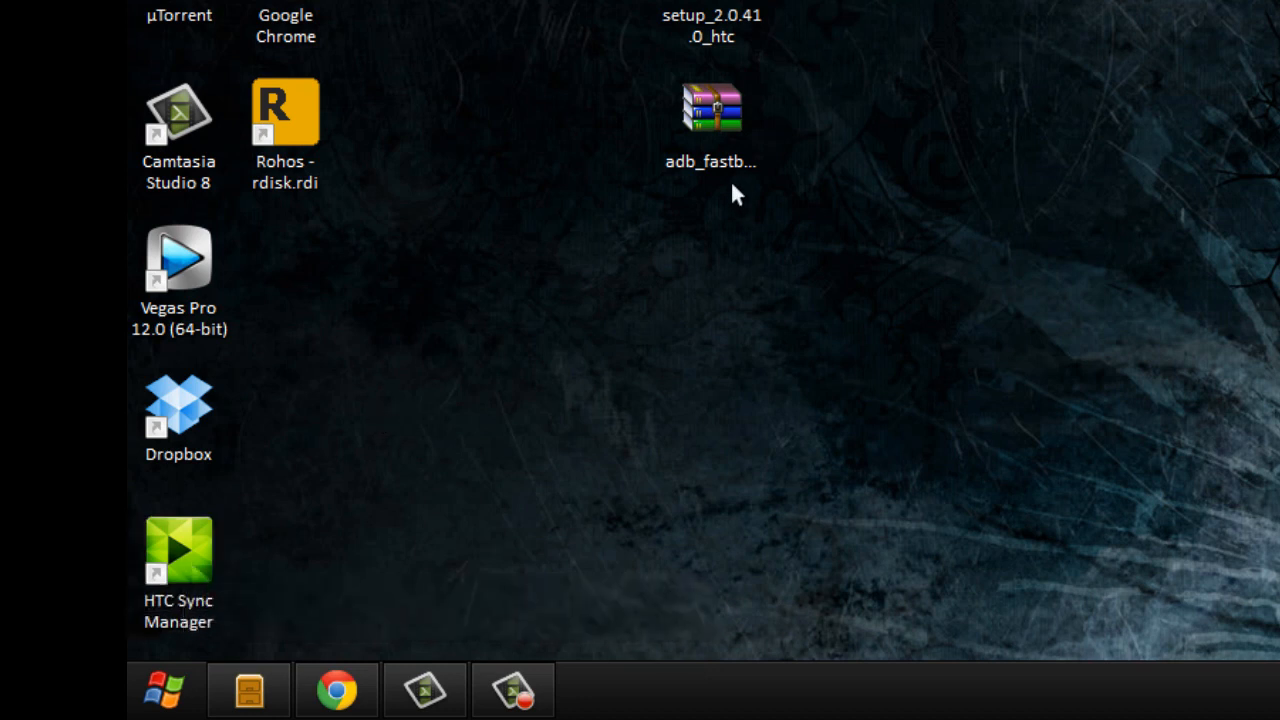
click(711, 120)
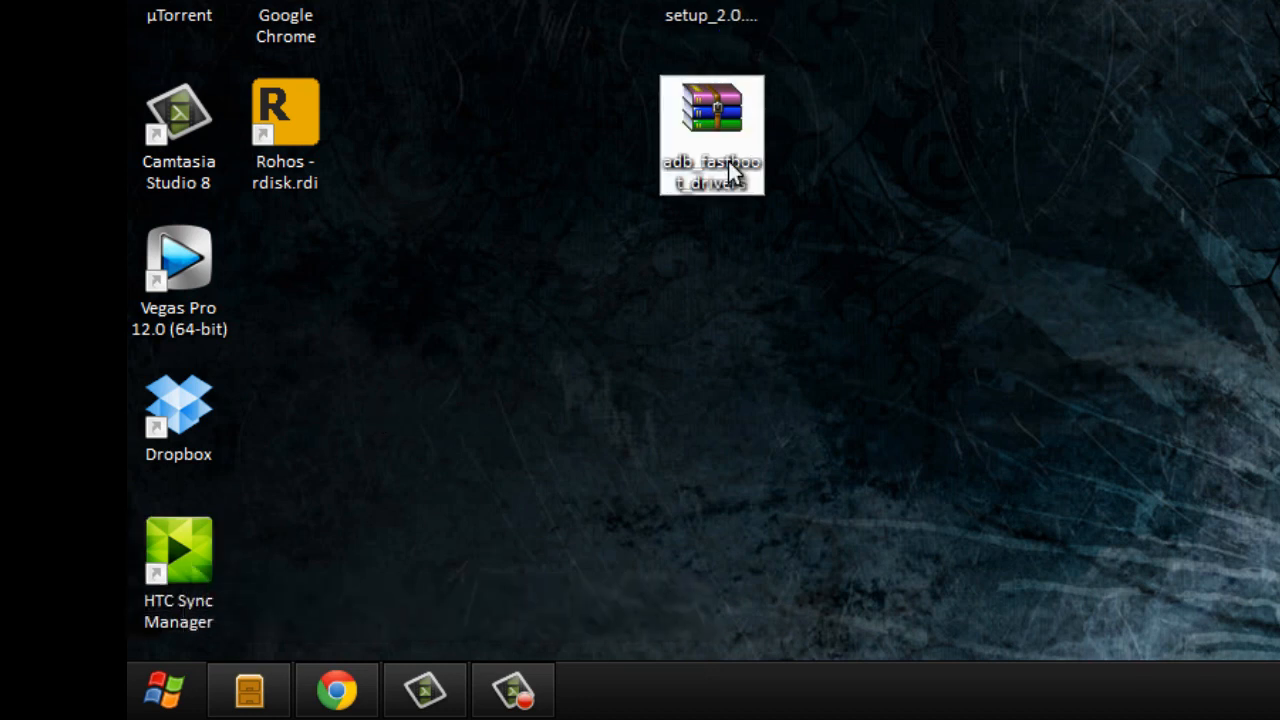
right_click(711, 134)
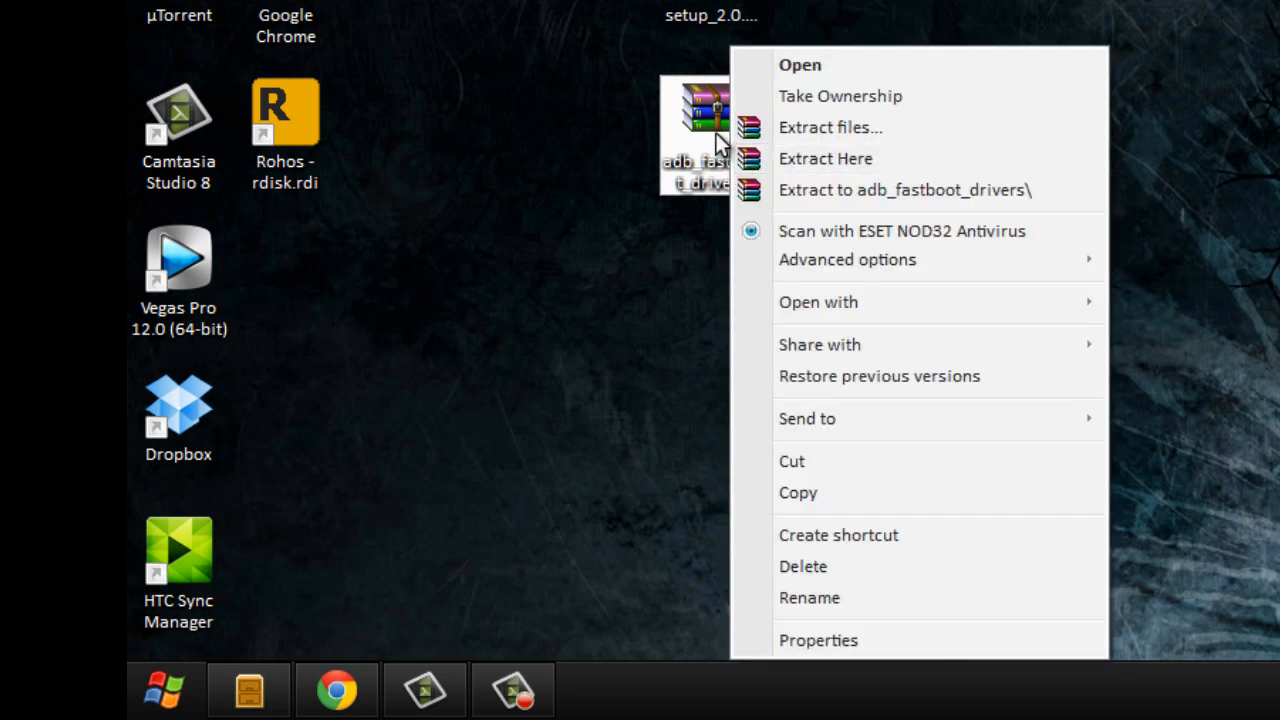
mouse_move(720, 150)
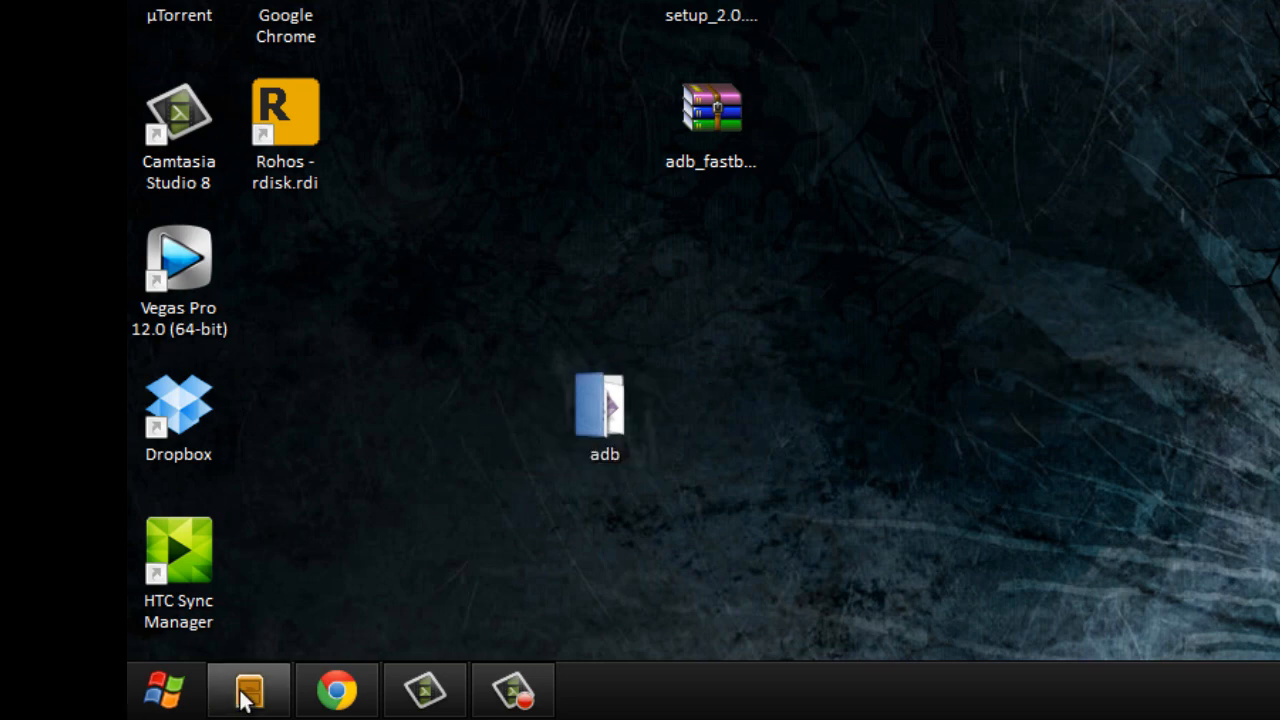
click(248, 690)
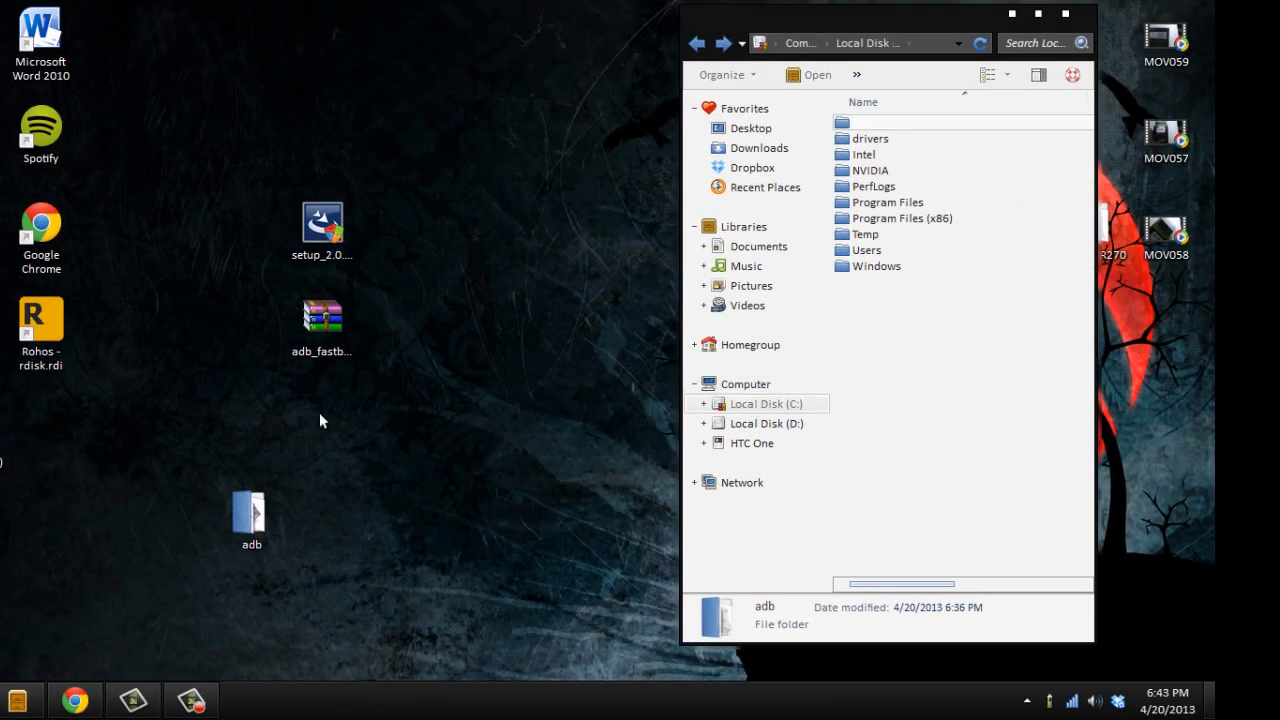
drag(250, 510, 885, 360)
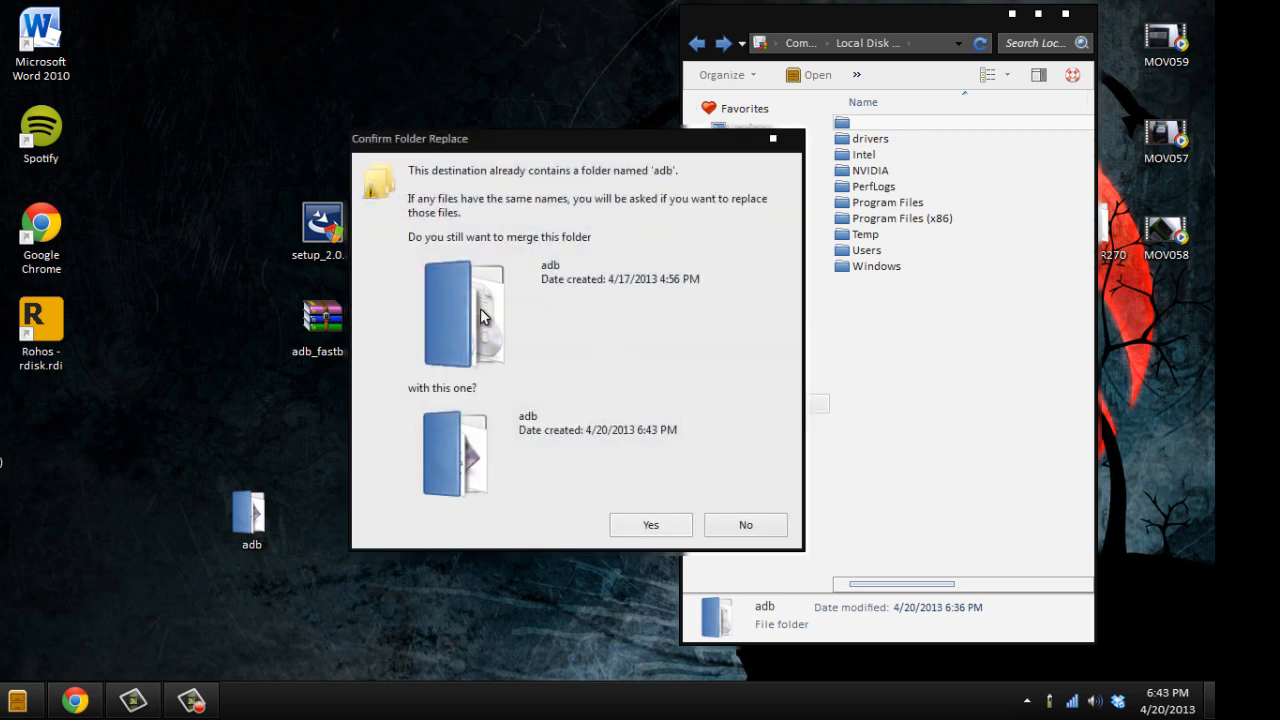
mouse_move(573, 265)
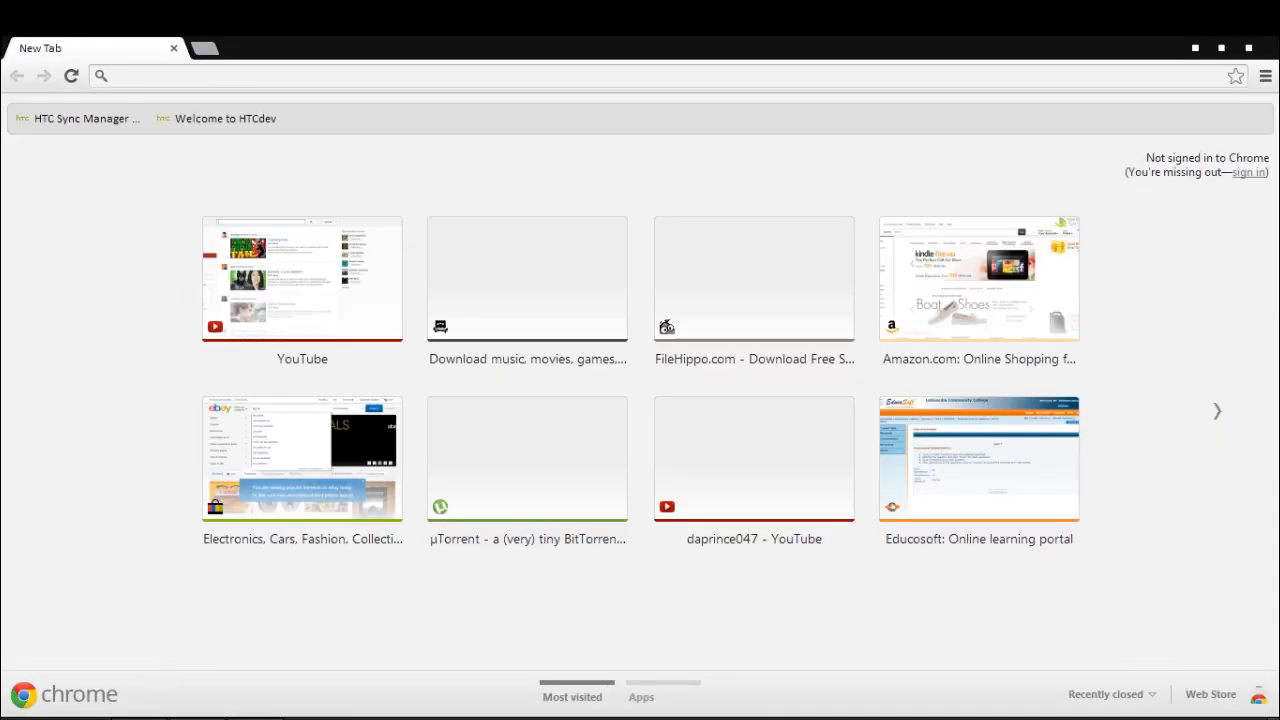
mouse_move(237, 168)
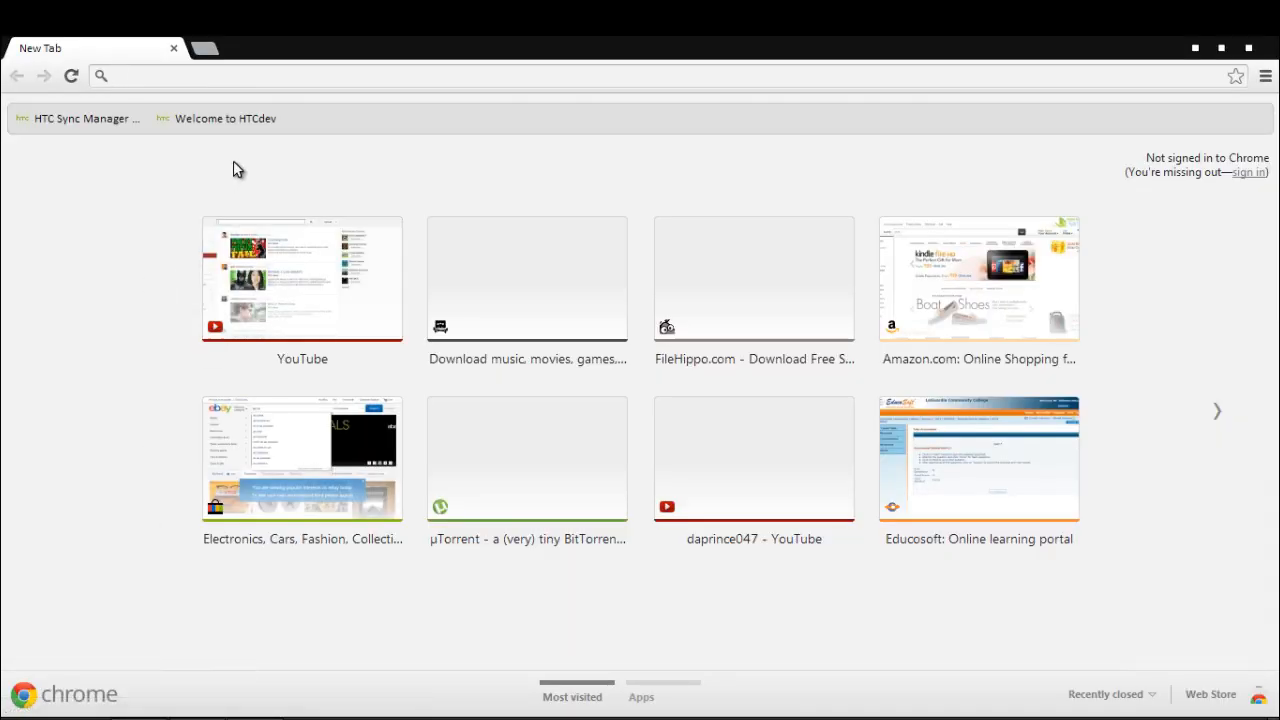
- Go to the HTCdev home page via the bookmark and open Unlock Bootloader's Get Started
click(226, 118)
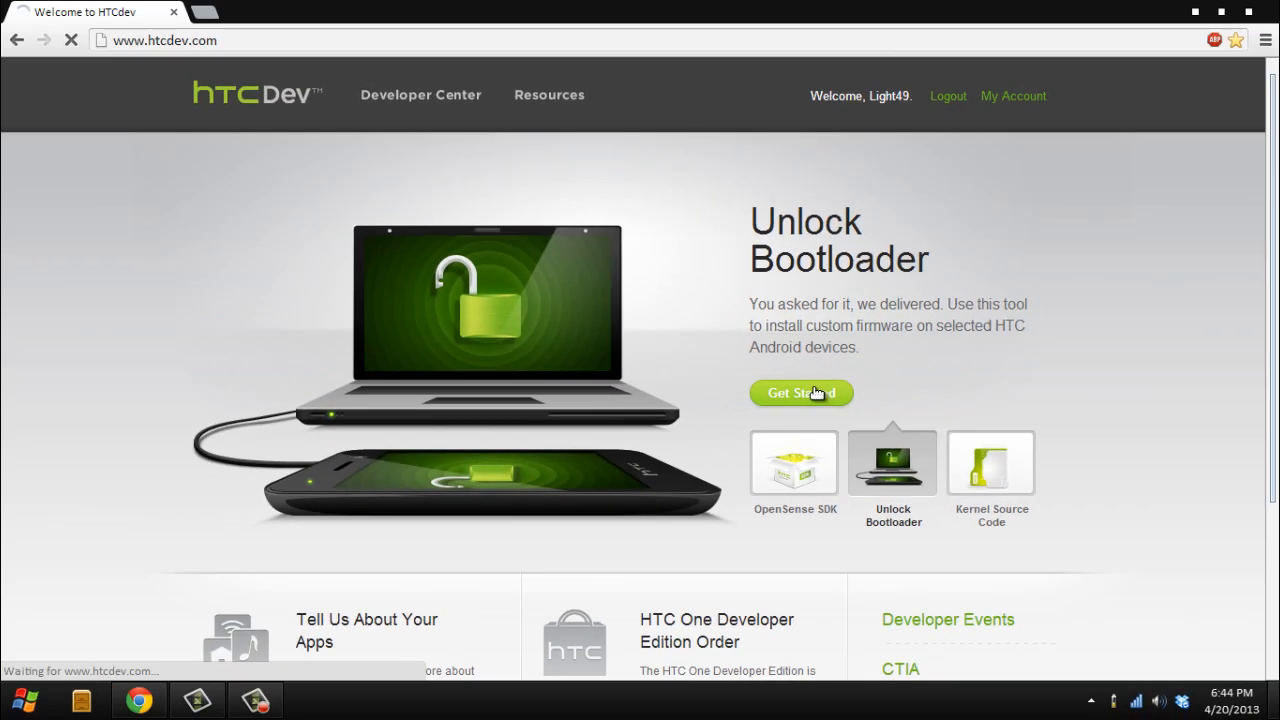
click(801, 392)
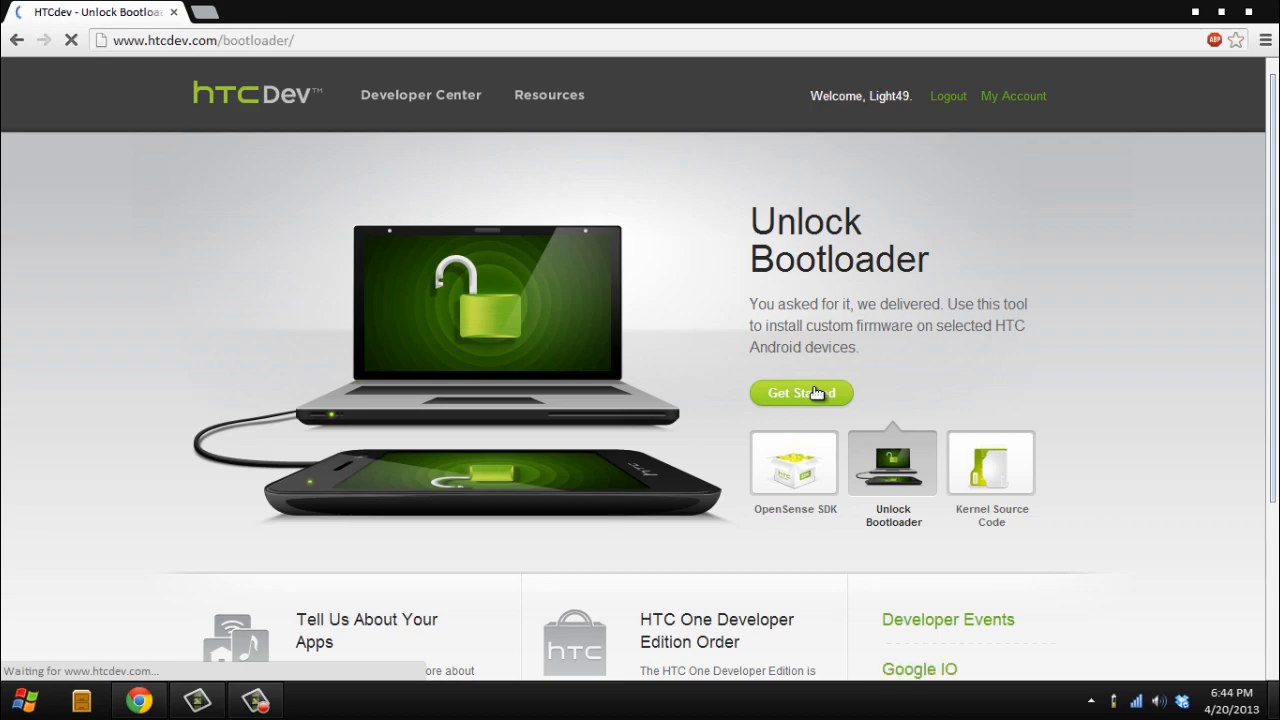
- Scroll down and pick All Other Supported Models in the device dropdown
click(800, 392)
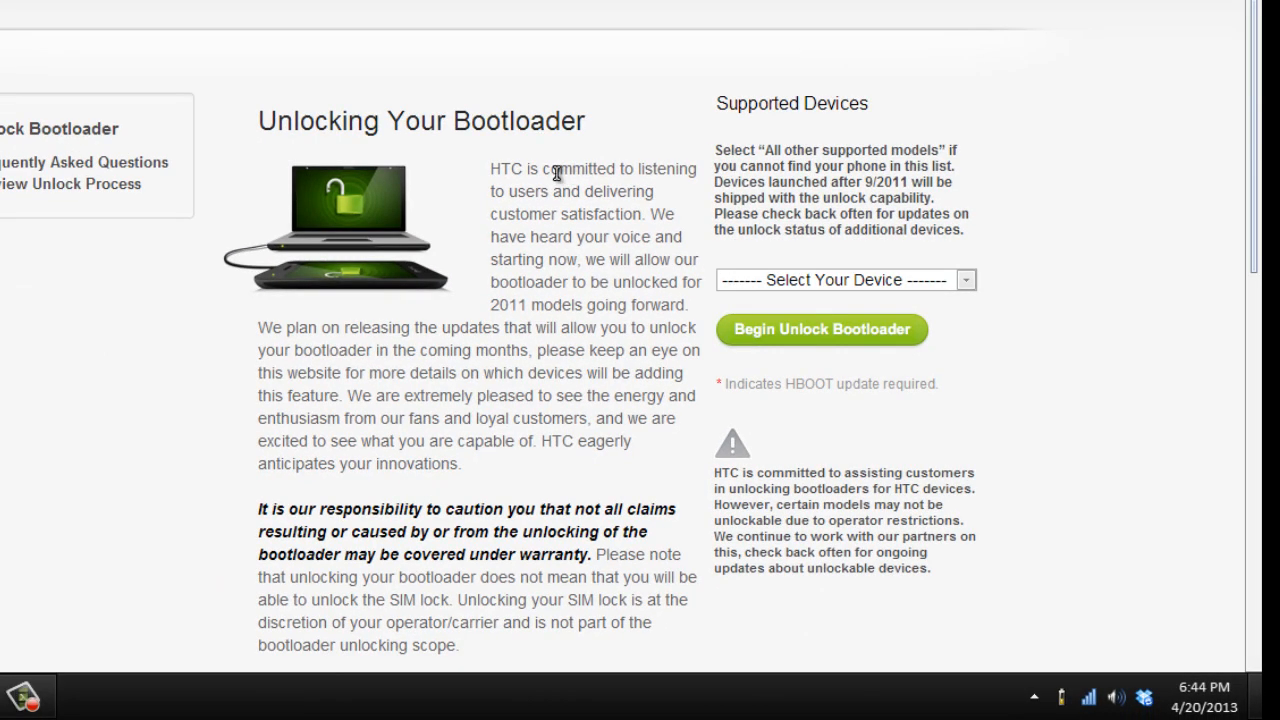
mouse_move(520, 155)
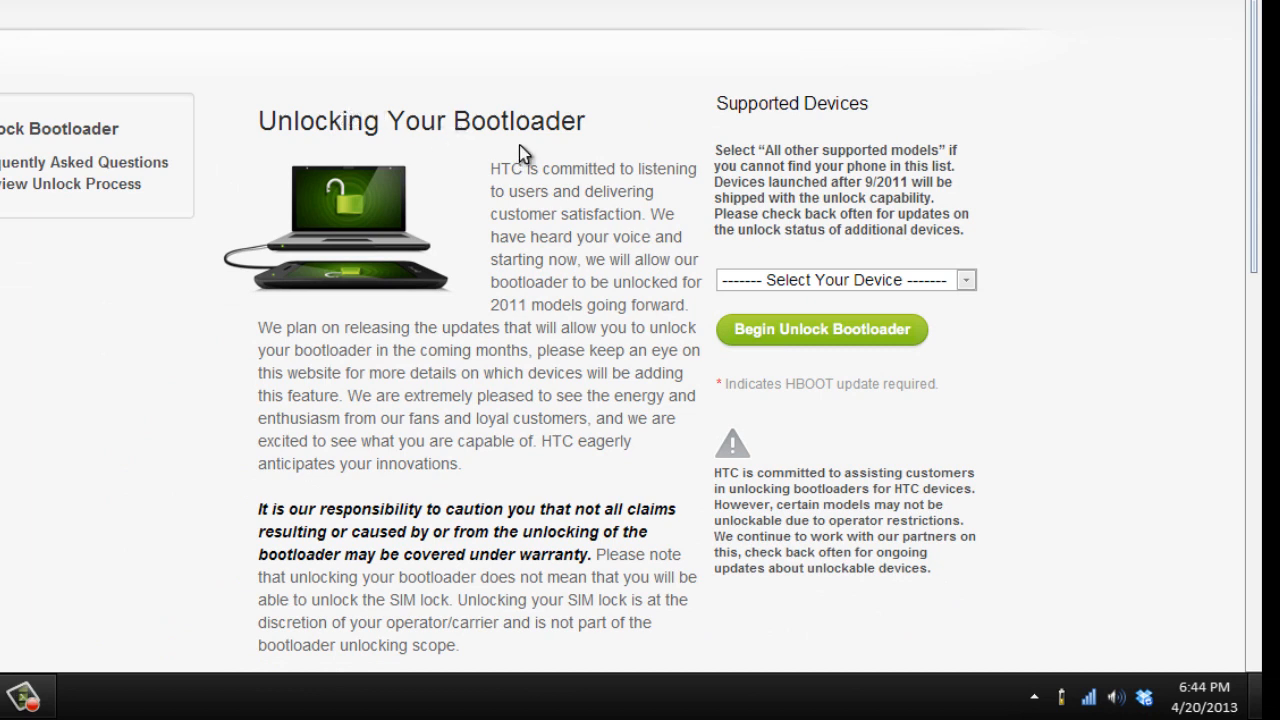
mouse_move(491, 122)
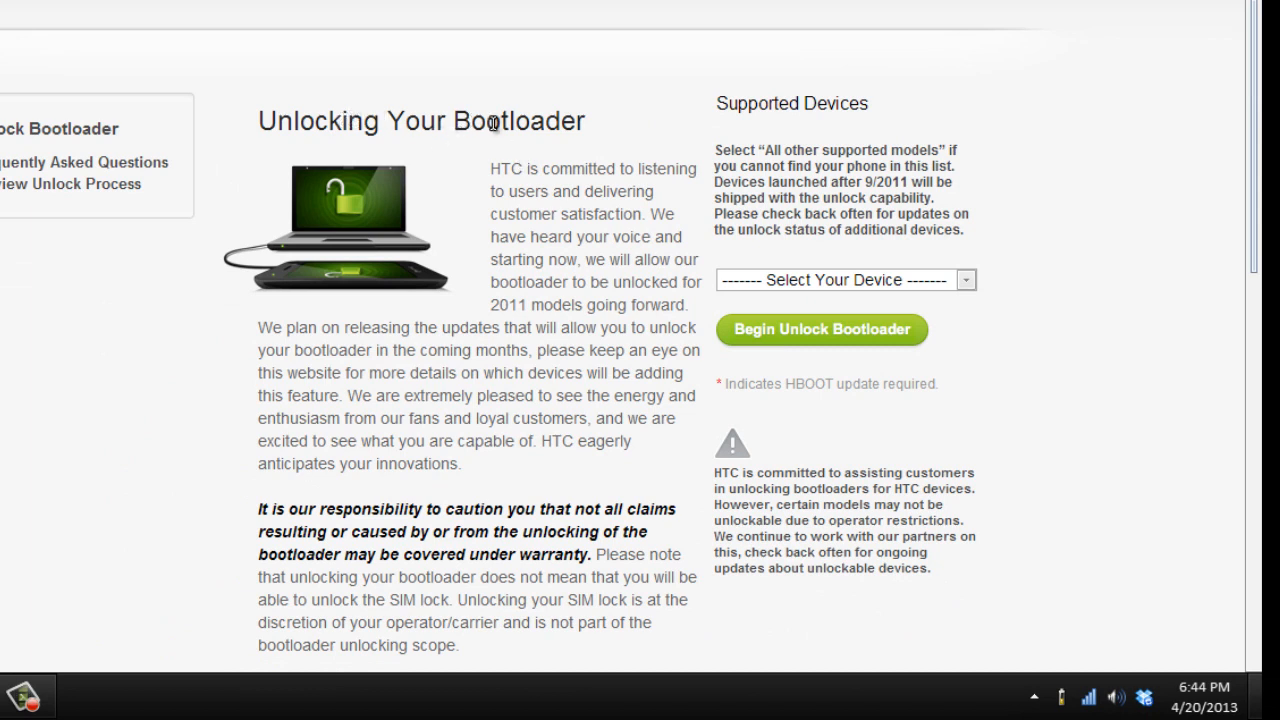
mouse_move(603, 171)
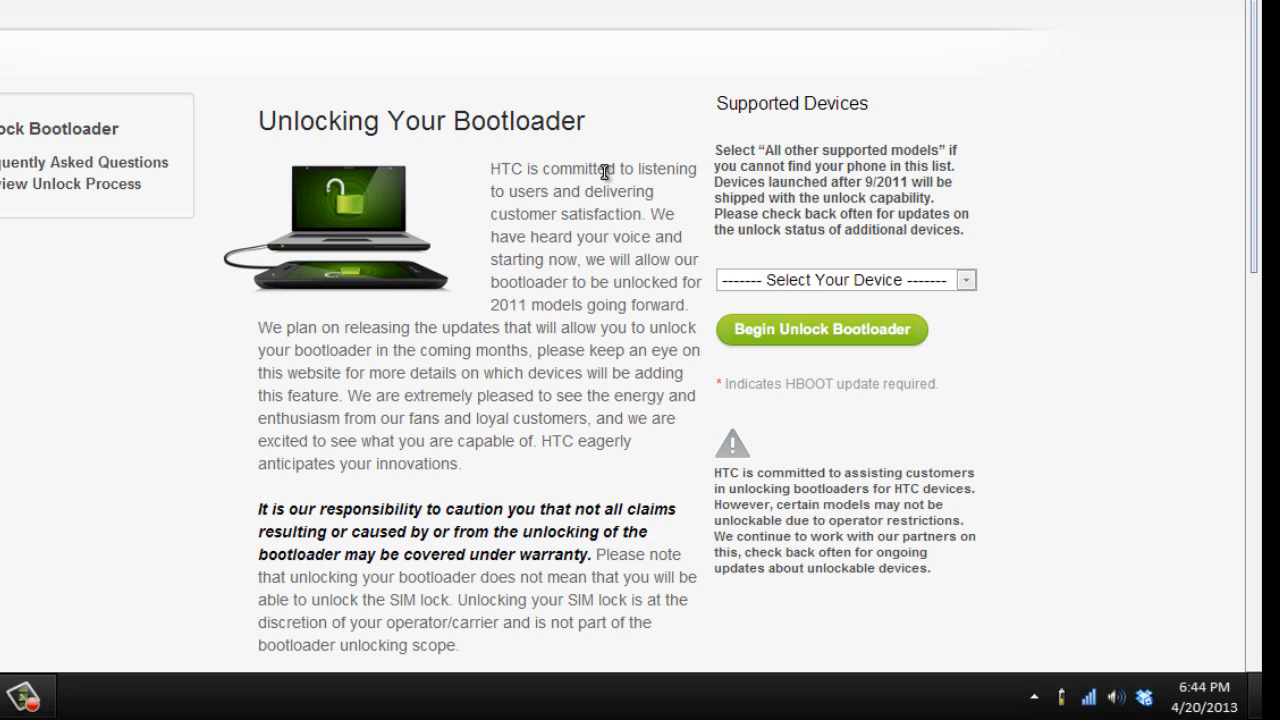
scroll(down, 3)
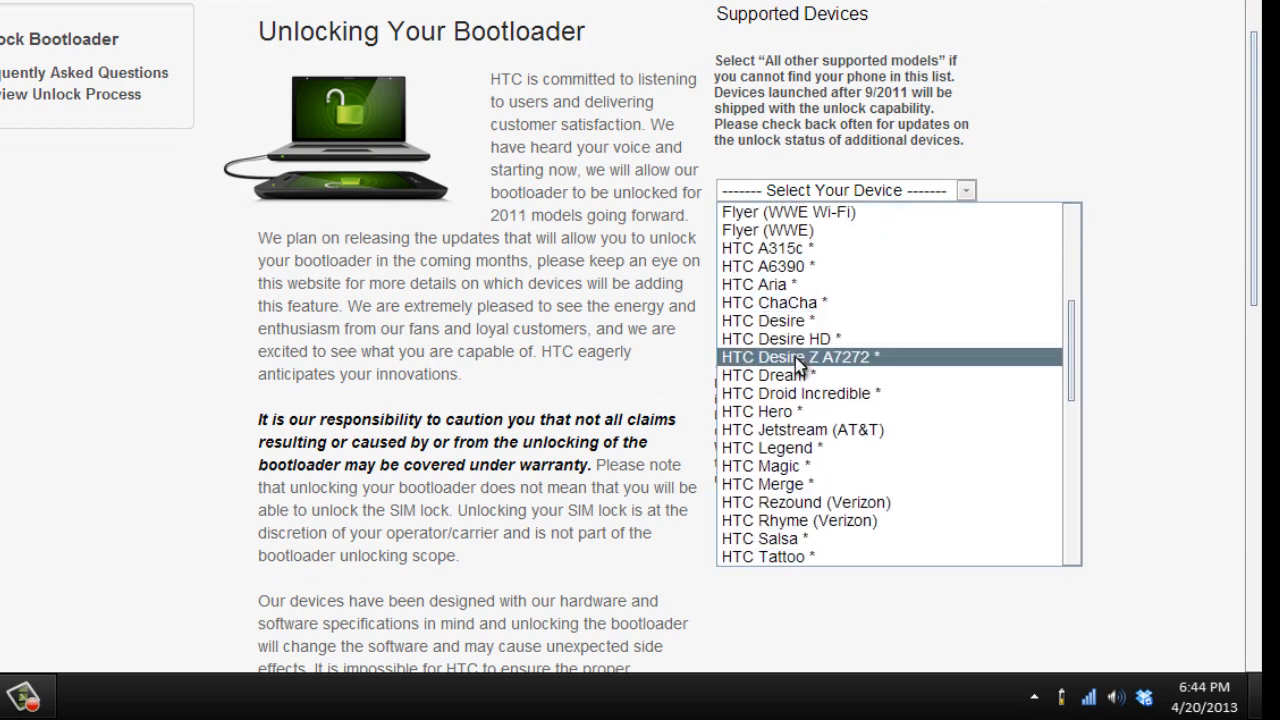
scroll(down, 3)
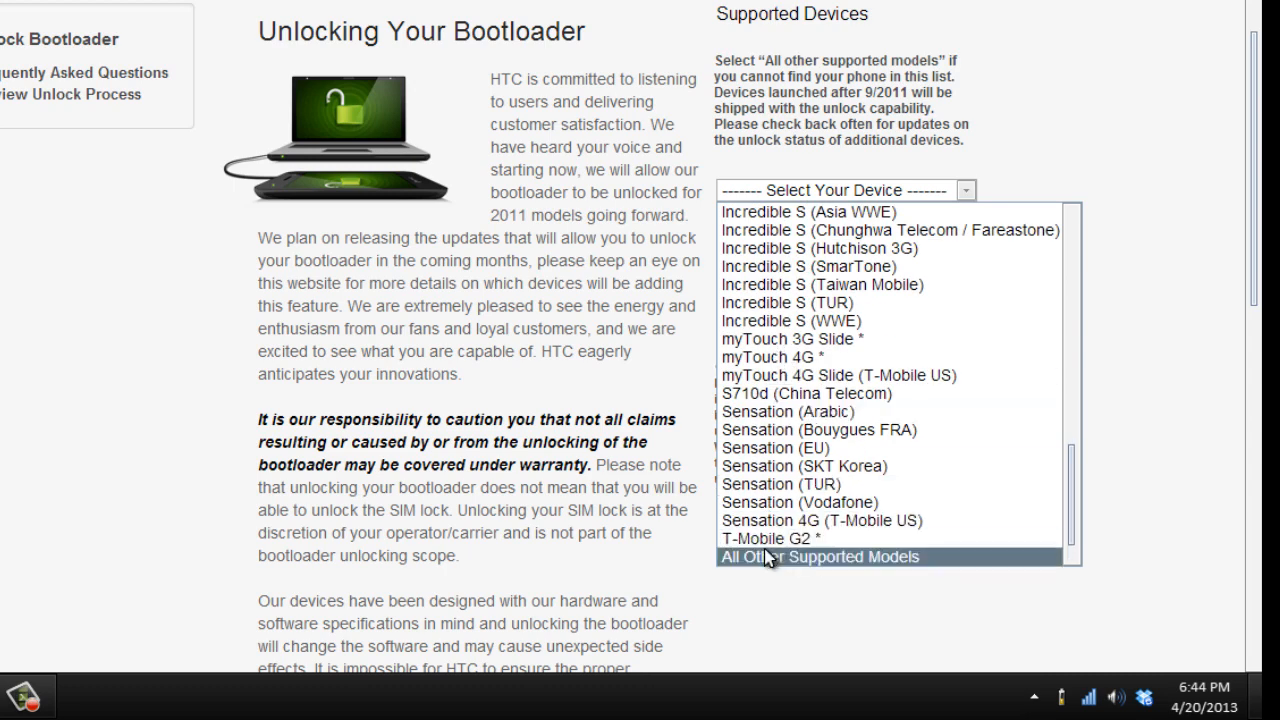
click(819, 556)
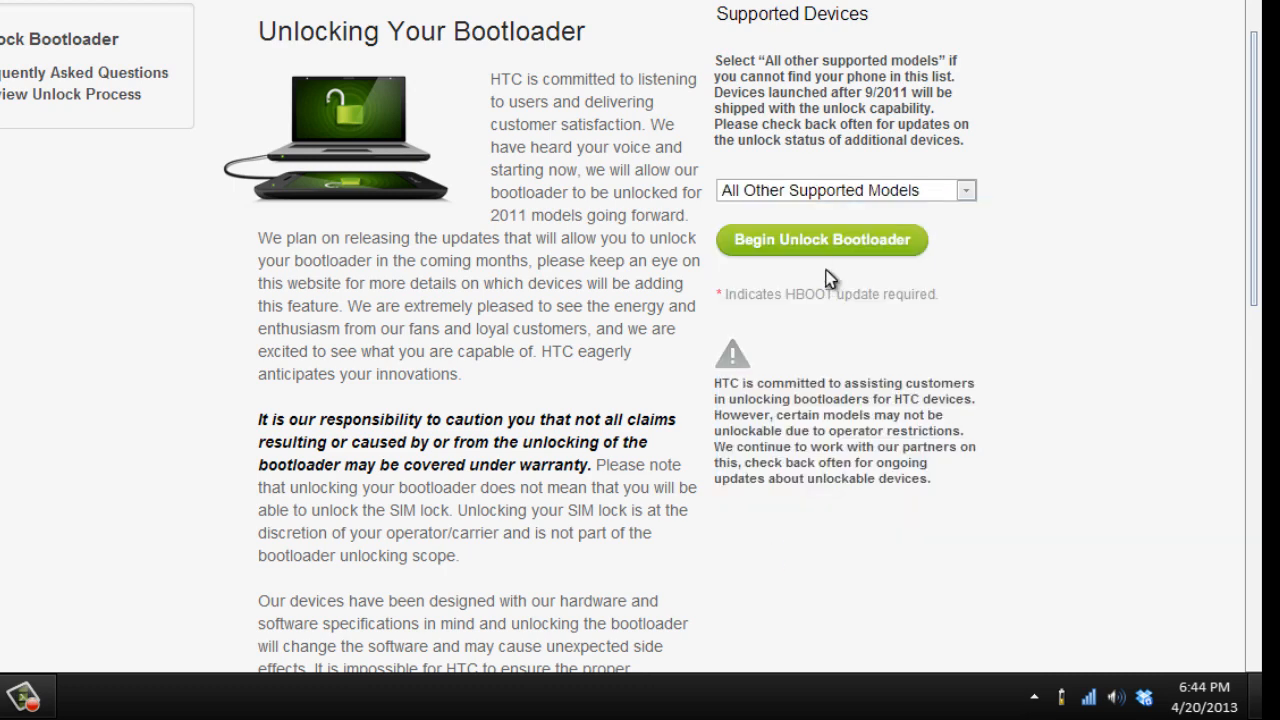
mouse_move(803, 255)
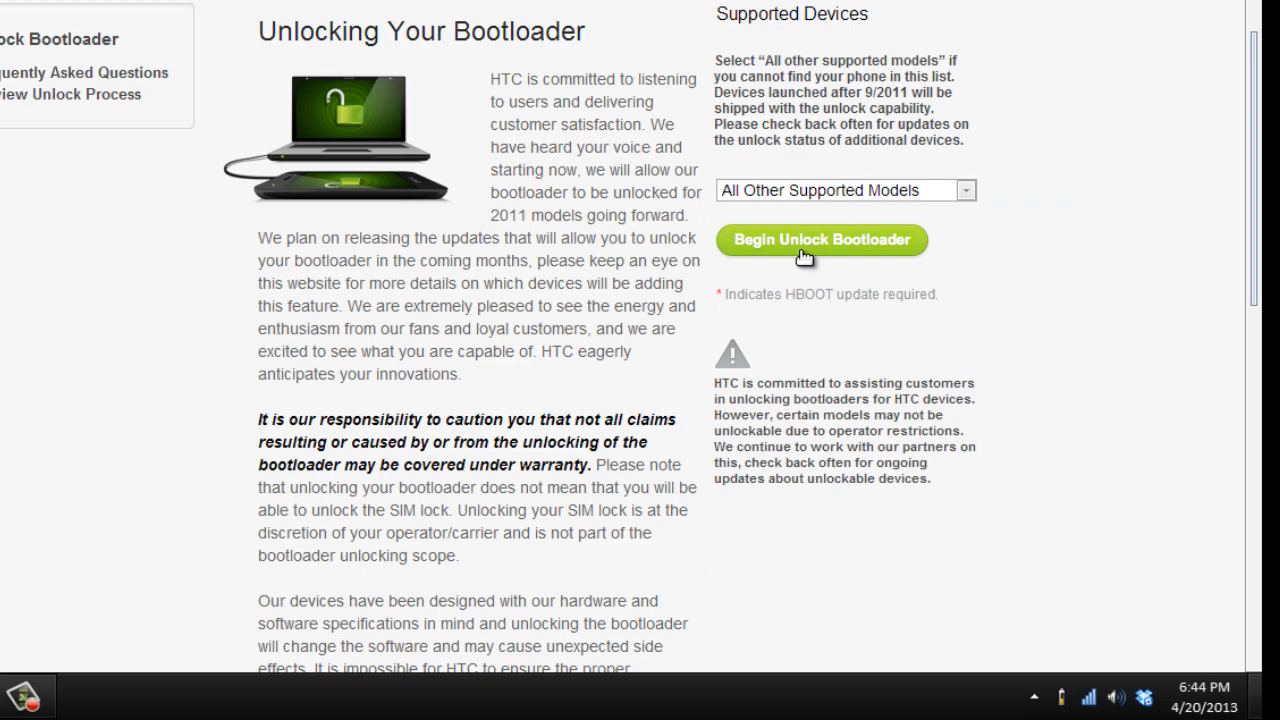
- Confirm the unlock warning and tick the warranty and repair-charges legal terms
click(821, 239)
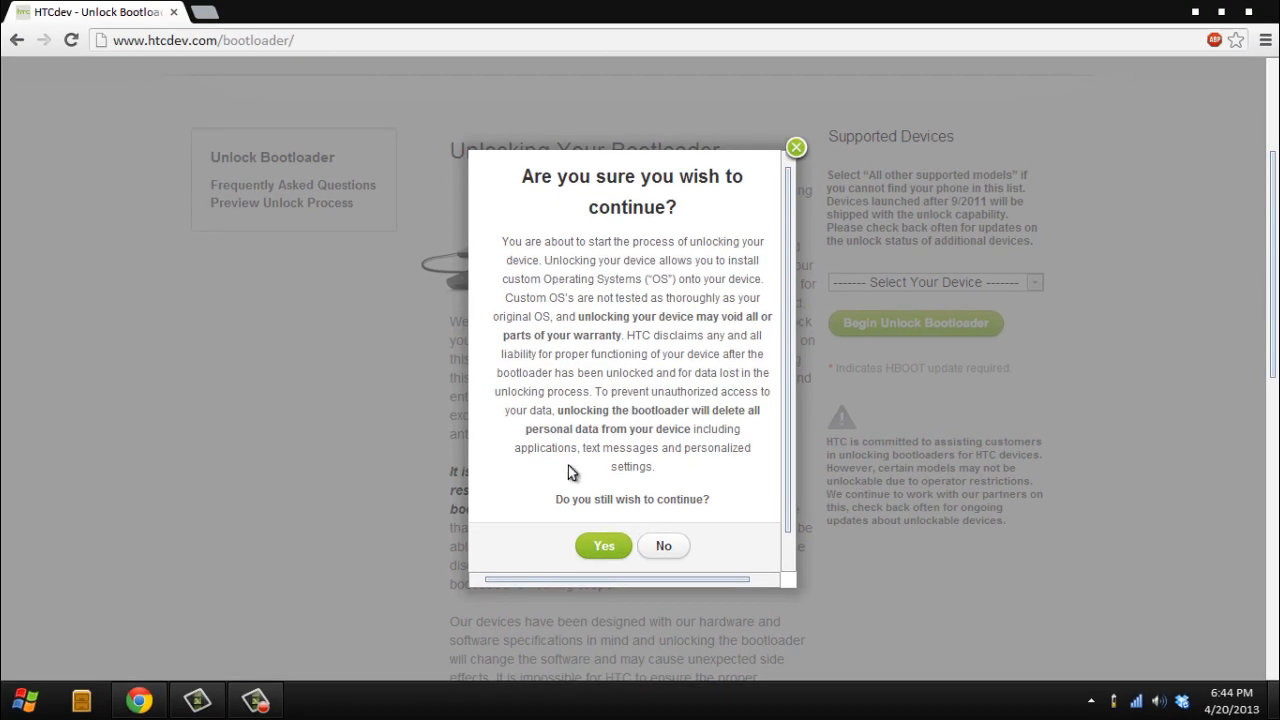
click(603, 545)
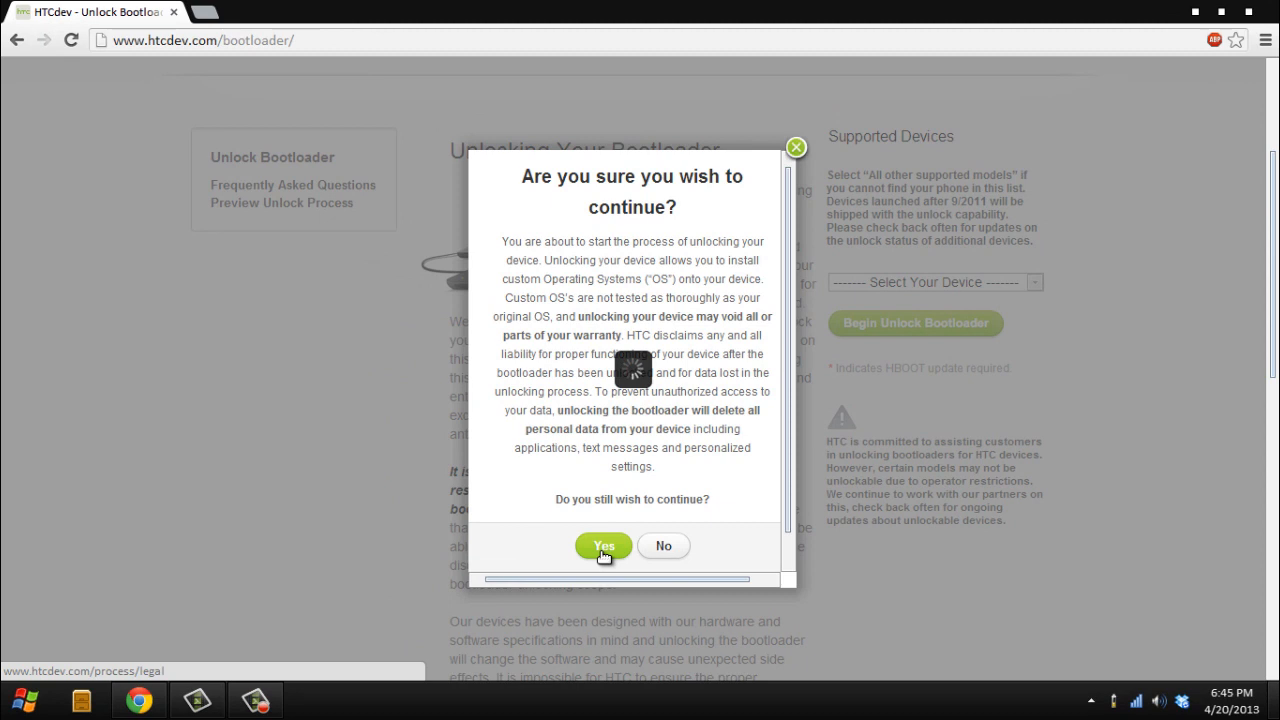
click(603, 546)
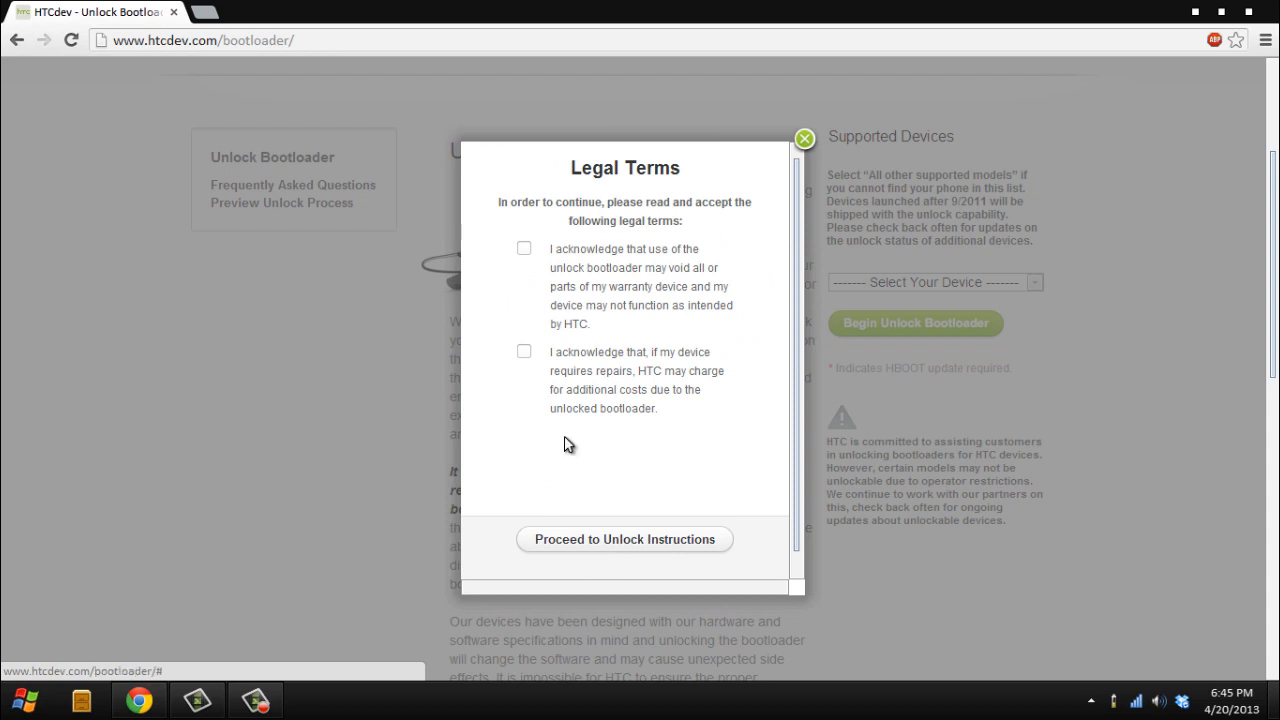
click(524, 247)
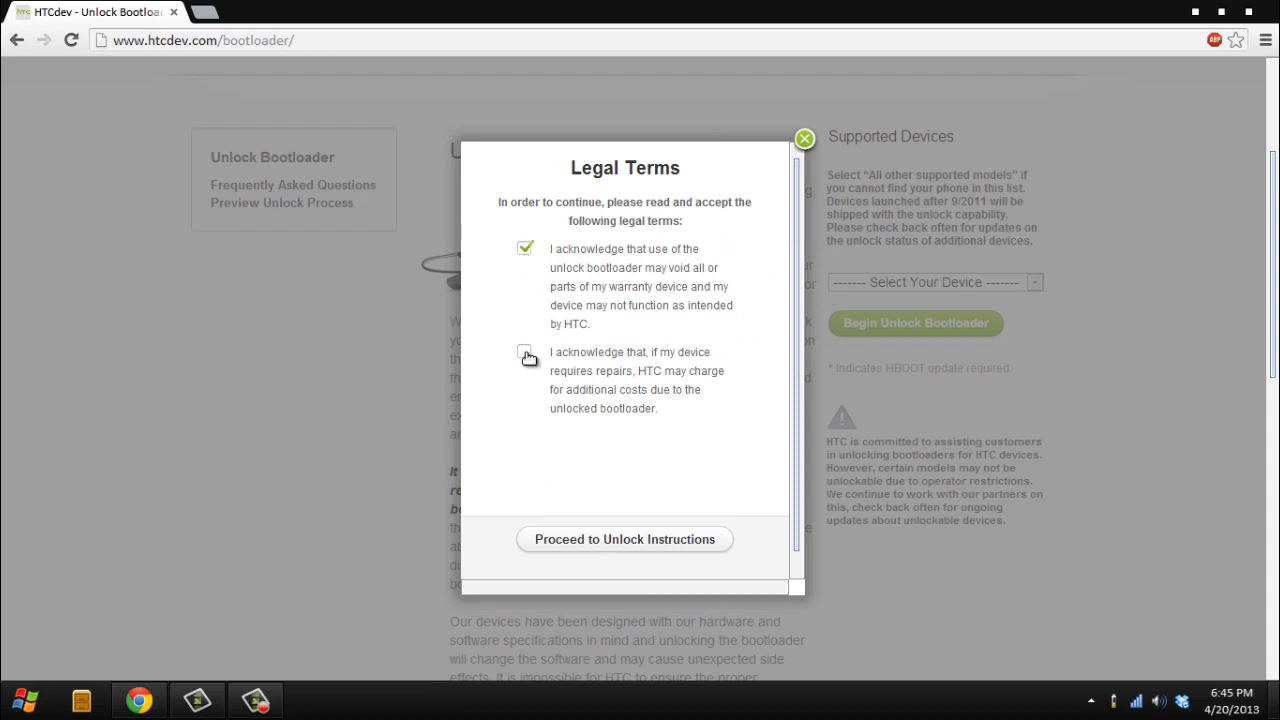
click(623, 539)
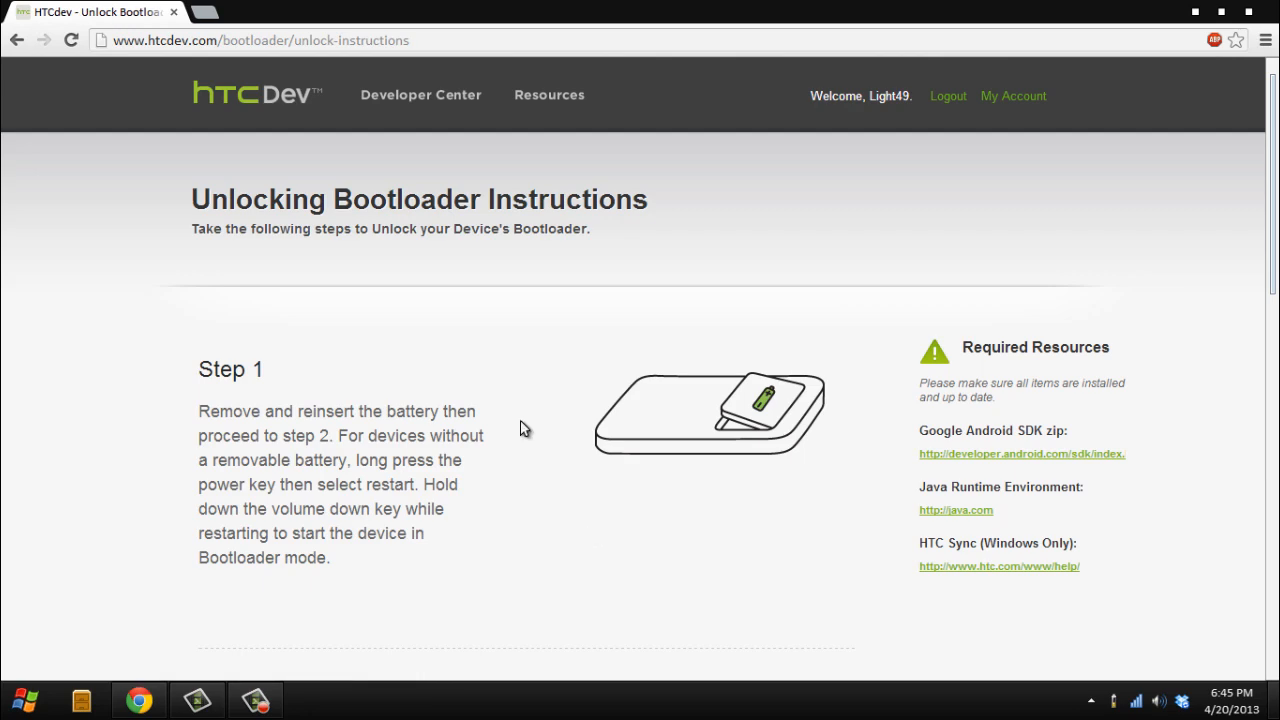
- Advance the unlock instructions from Step 5 through Step 7 to Step 8
scroll(down, 3)
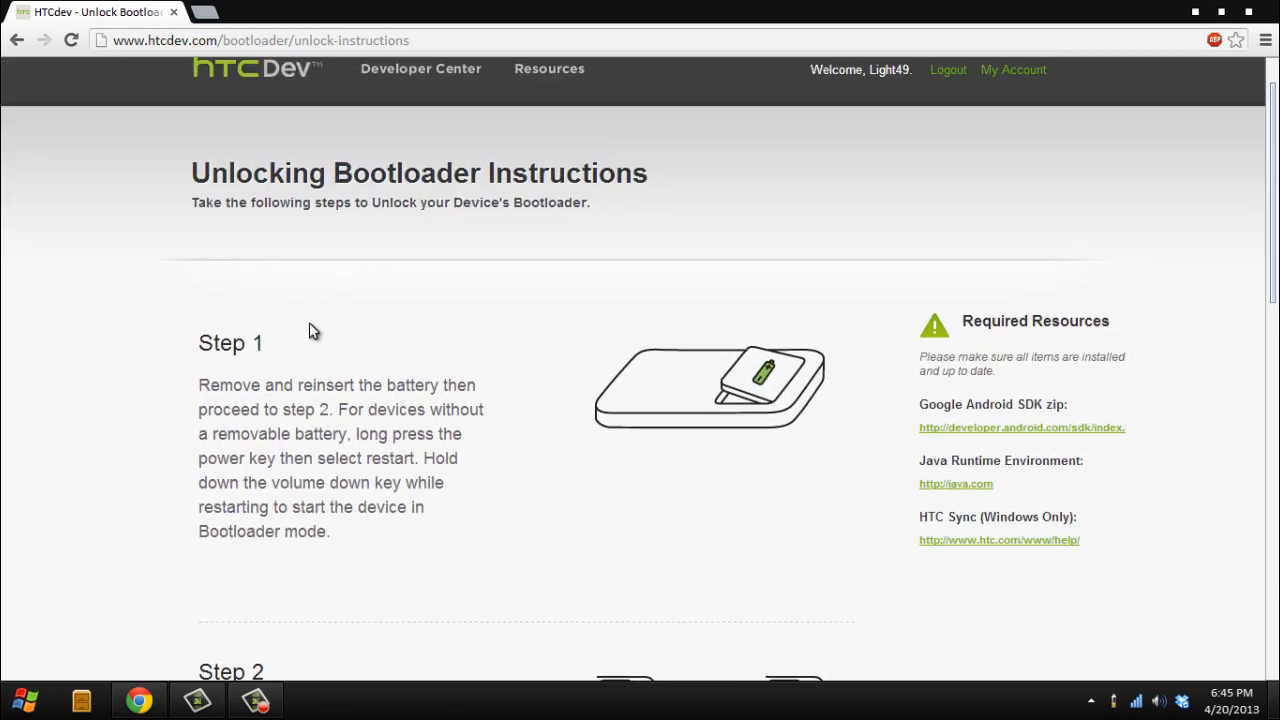
scroll(down, 3)
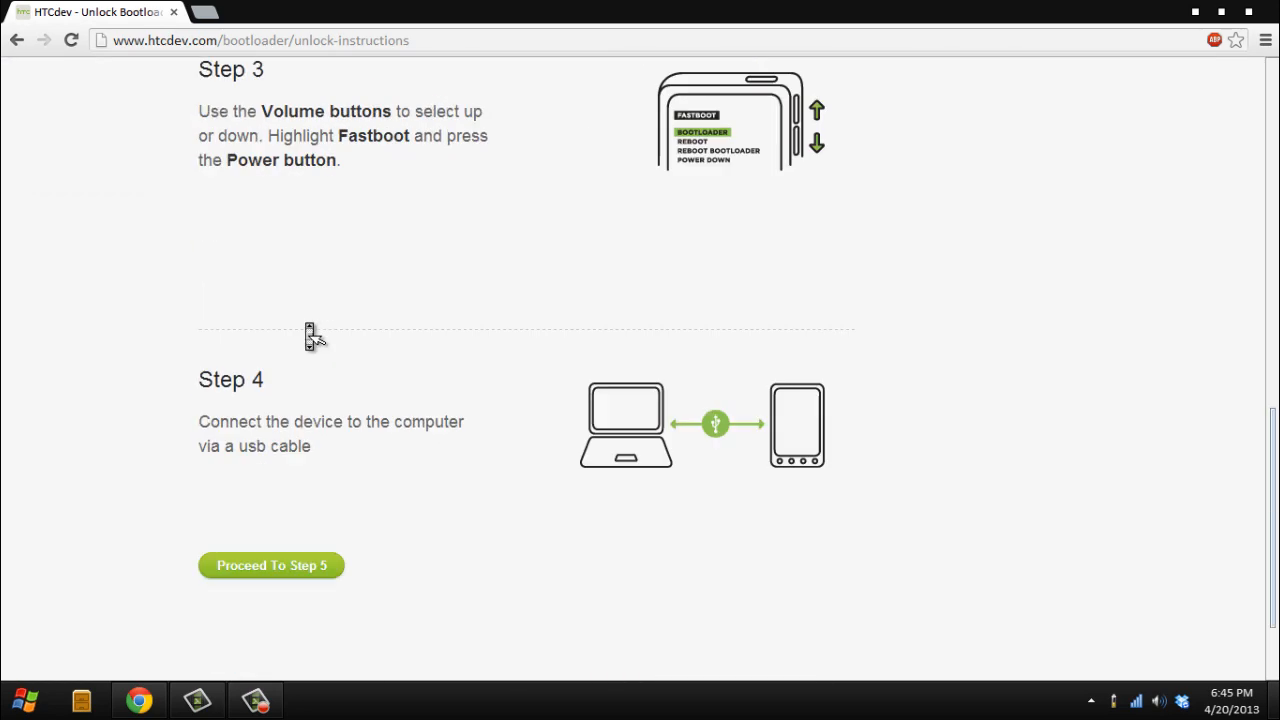
click(271, 565)
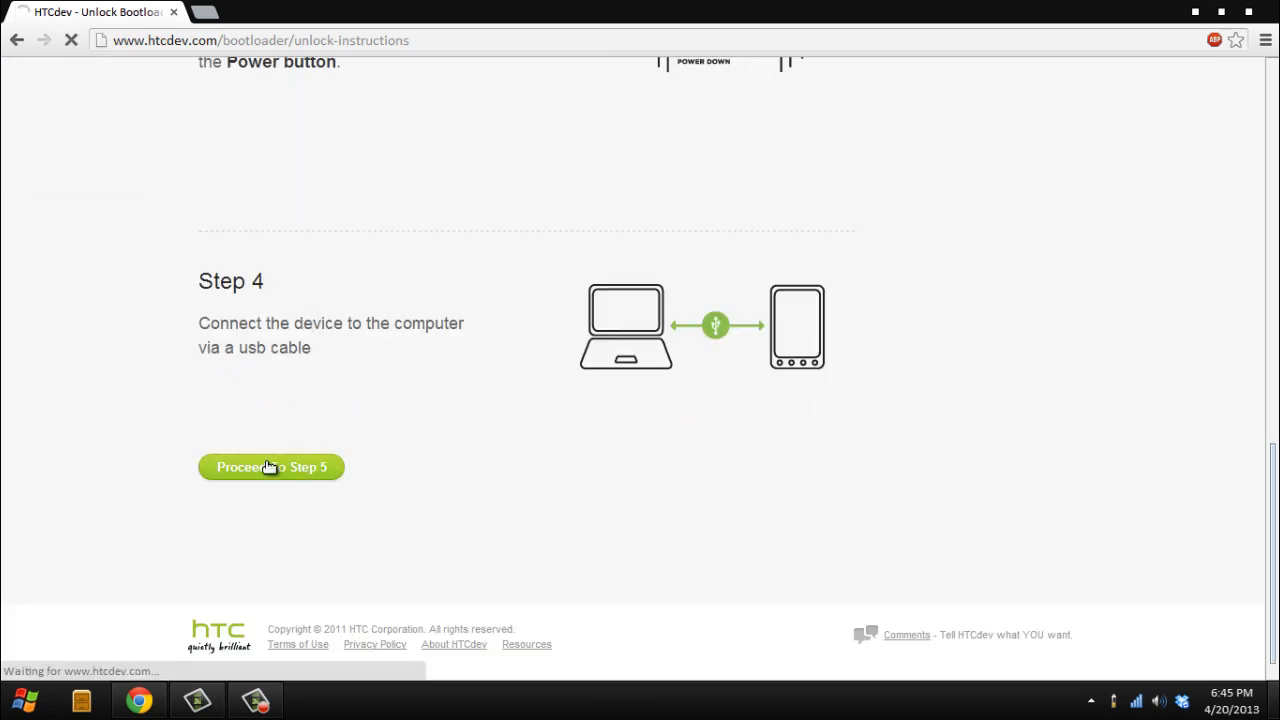
click(271, 467)
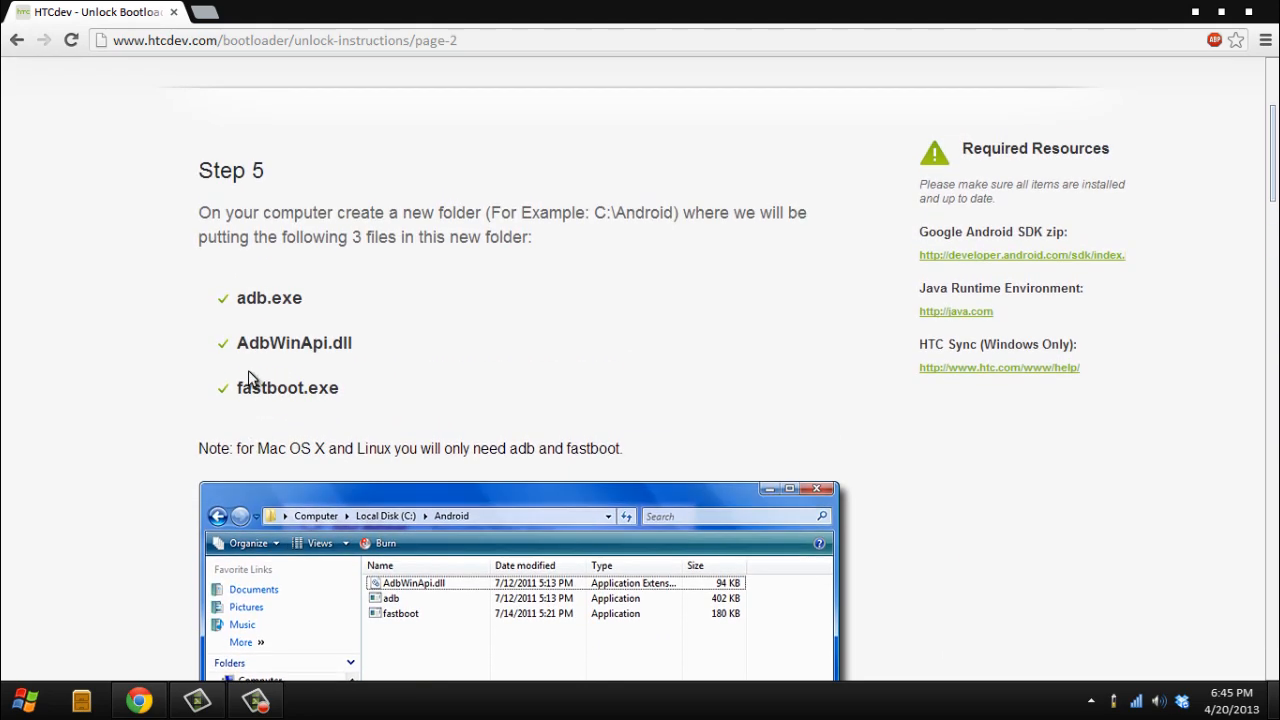
mouse_move(260, 272)
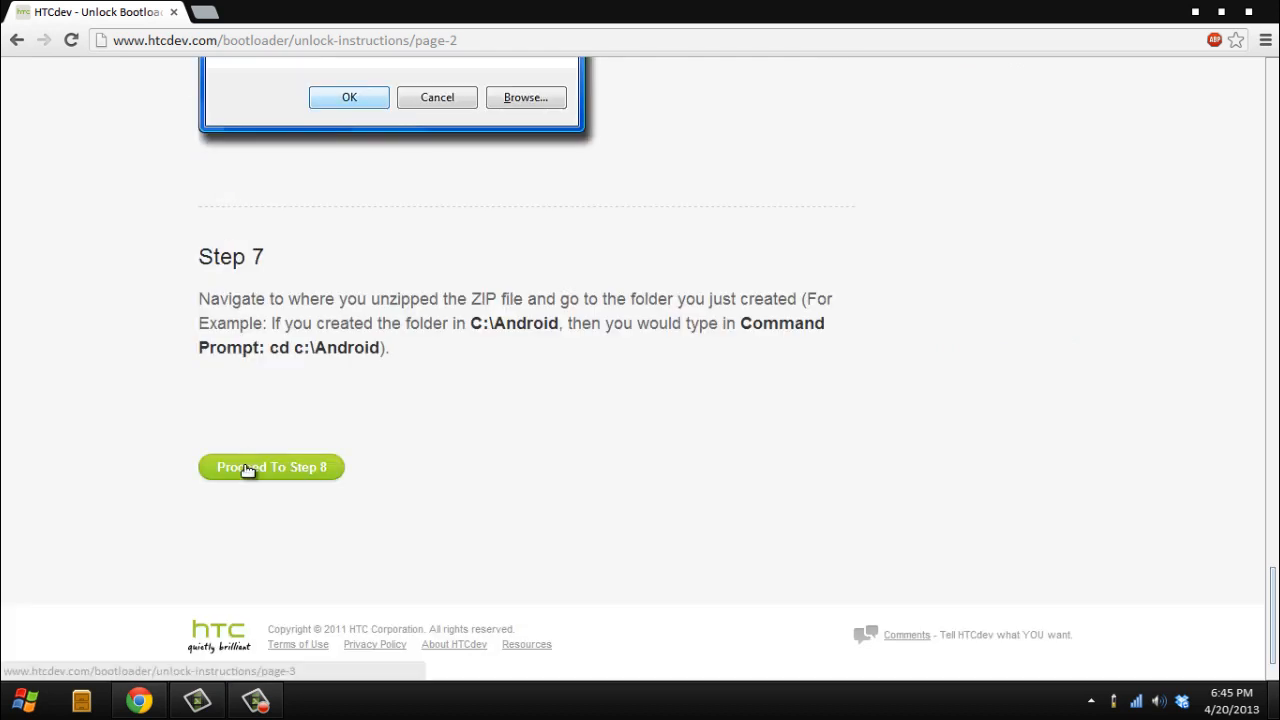
click(271, 467)
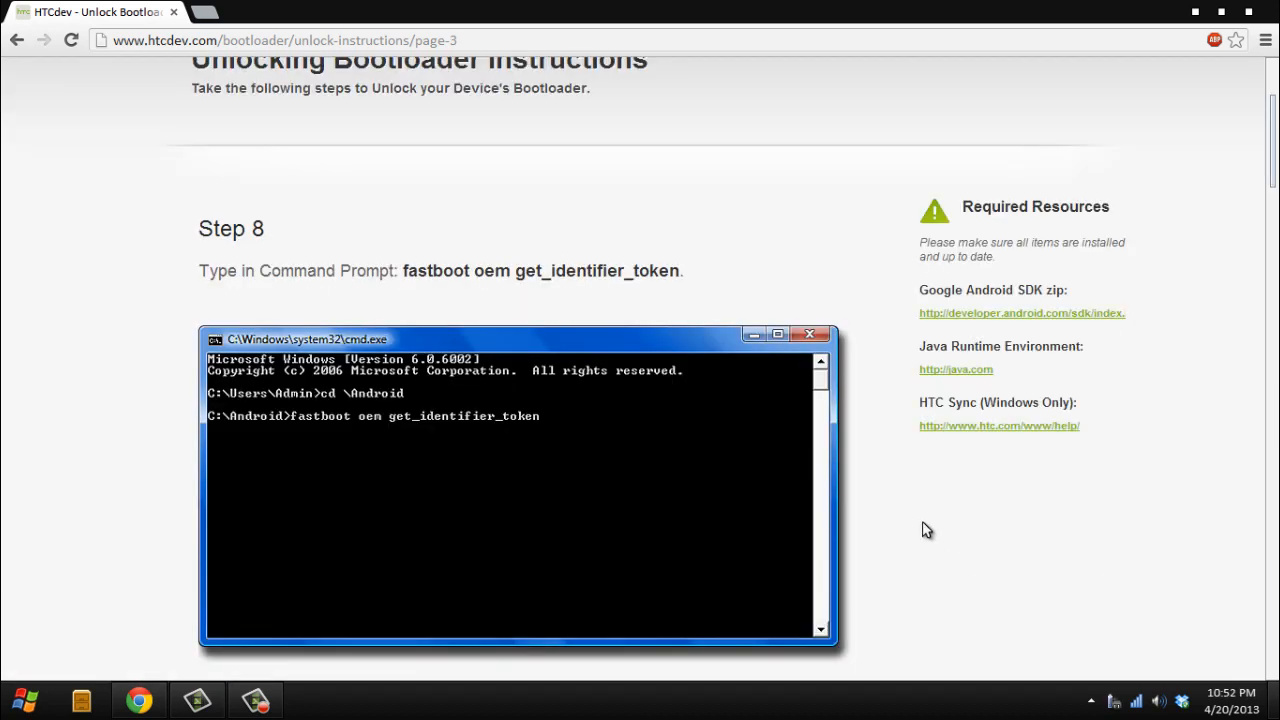
mouse_move(390, 290)
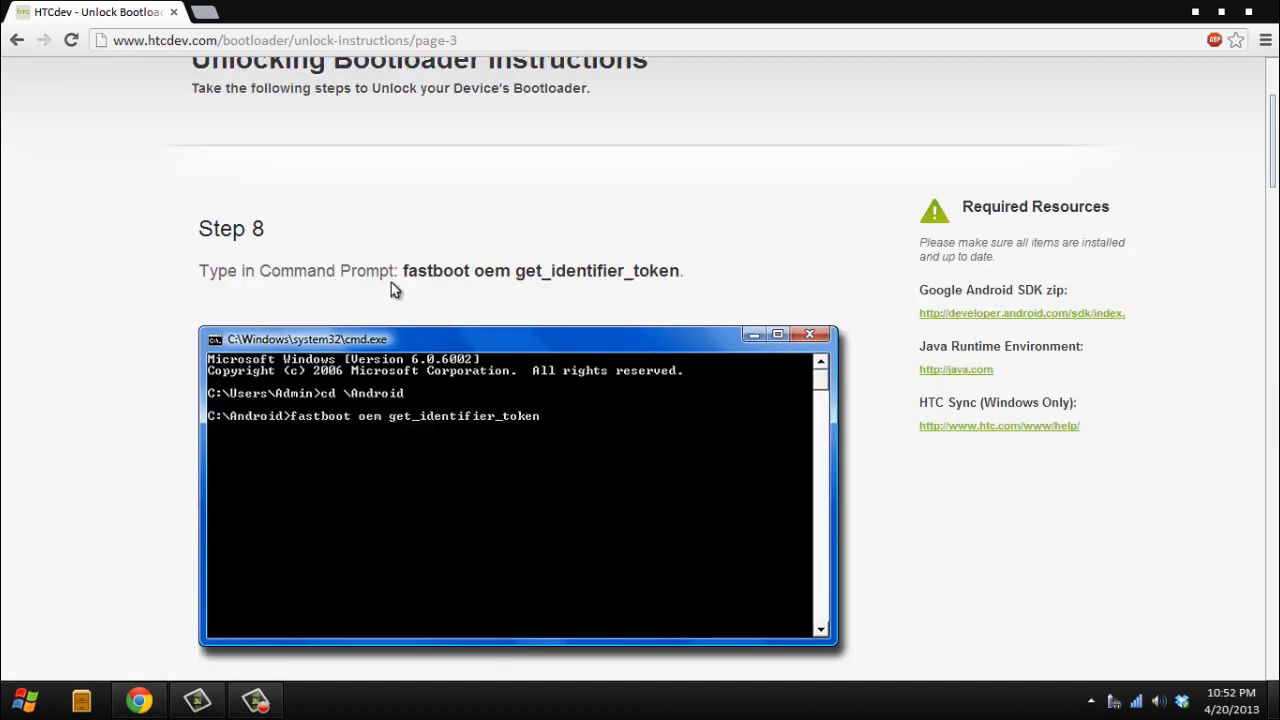
mouse_move(510, 293)
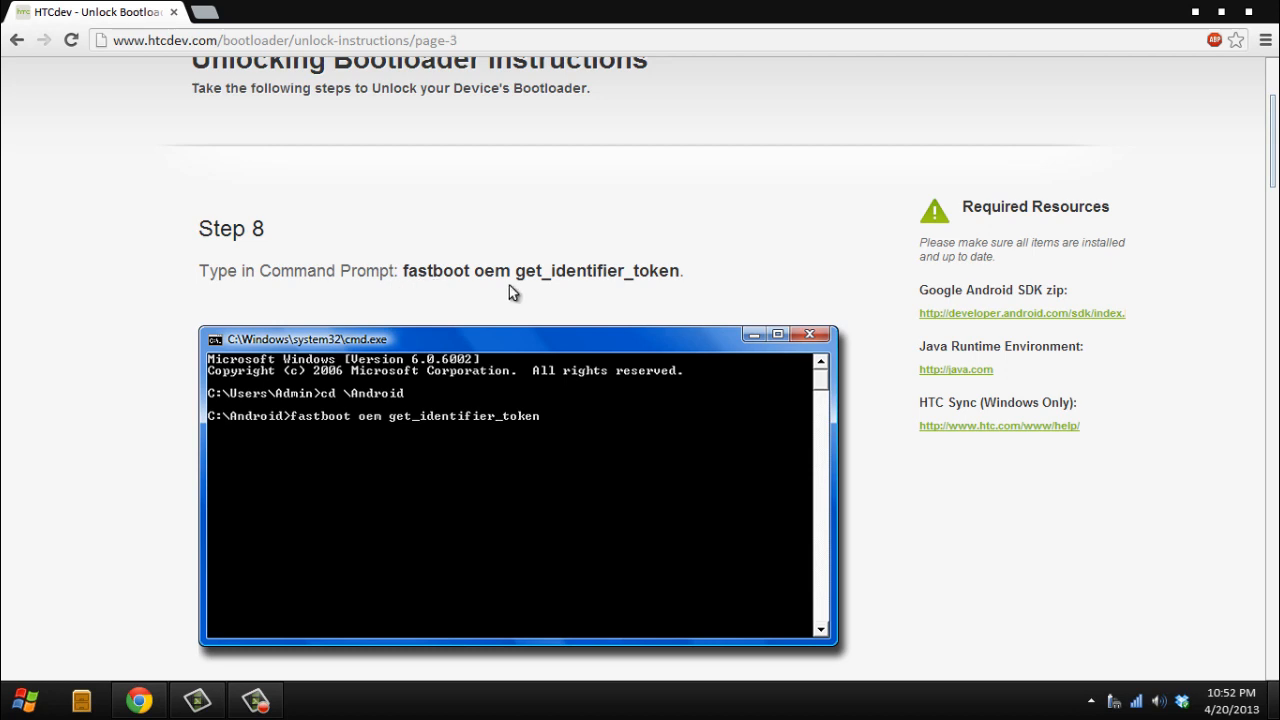
mouse_move(610, 277)
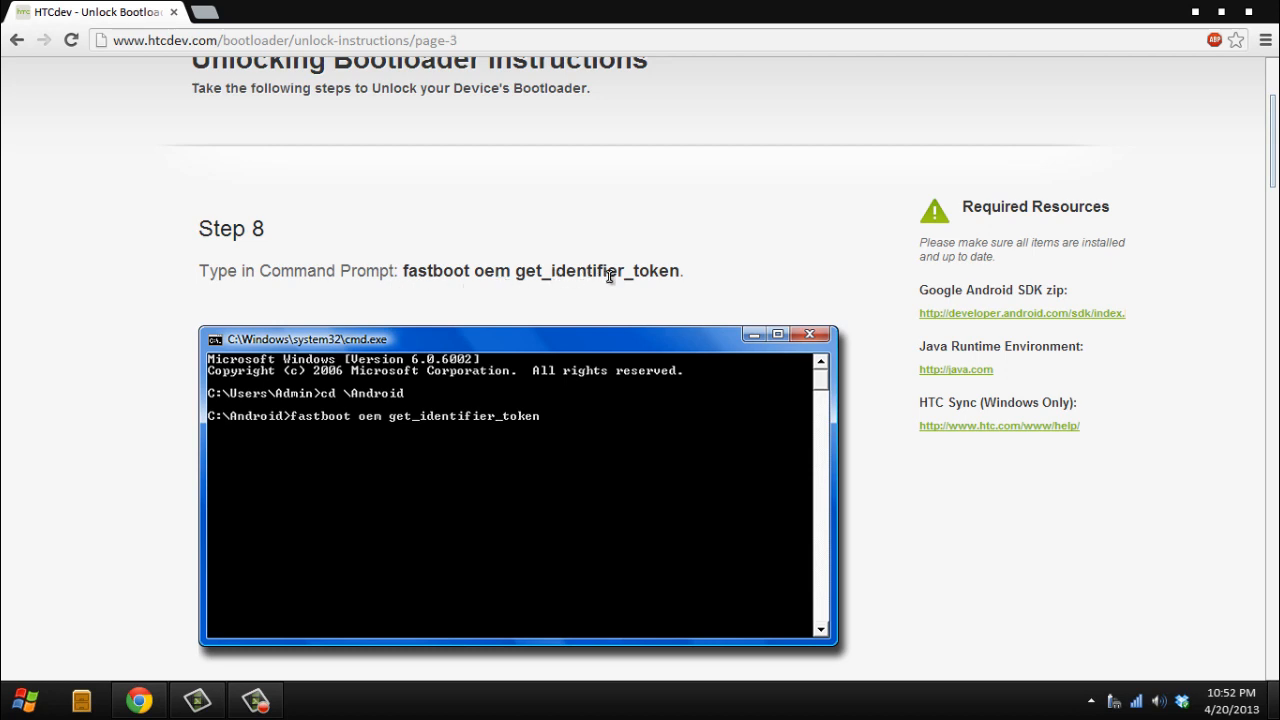
mouse_move(335, 407)
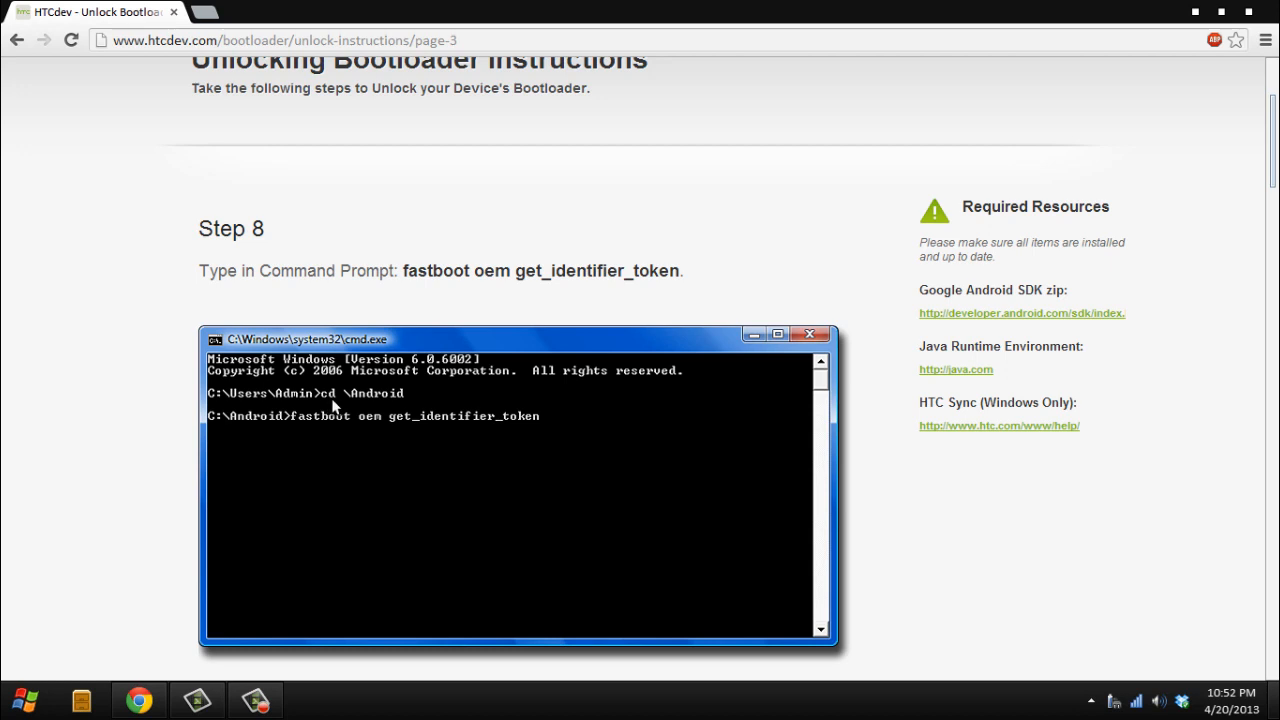
mouse_move(380, 398)
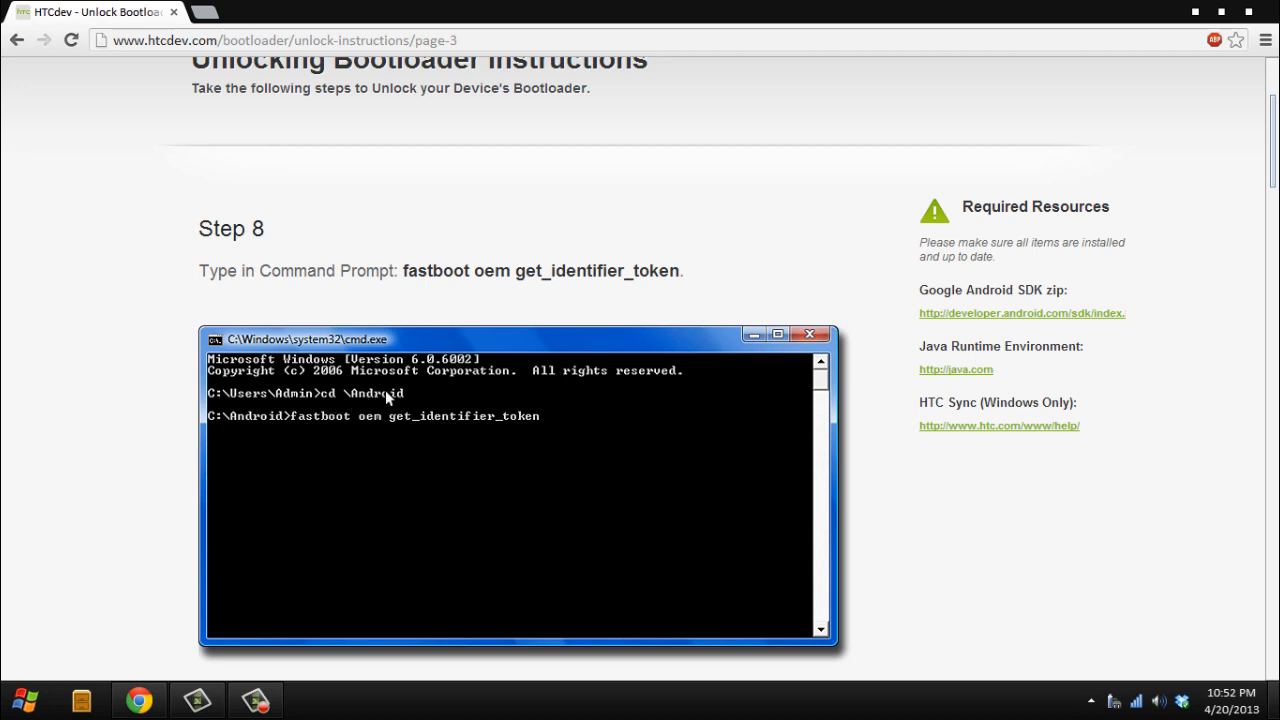
mouse_move(443, 320)
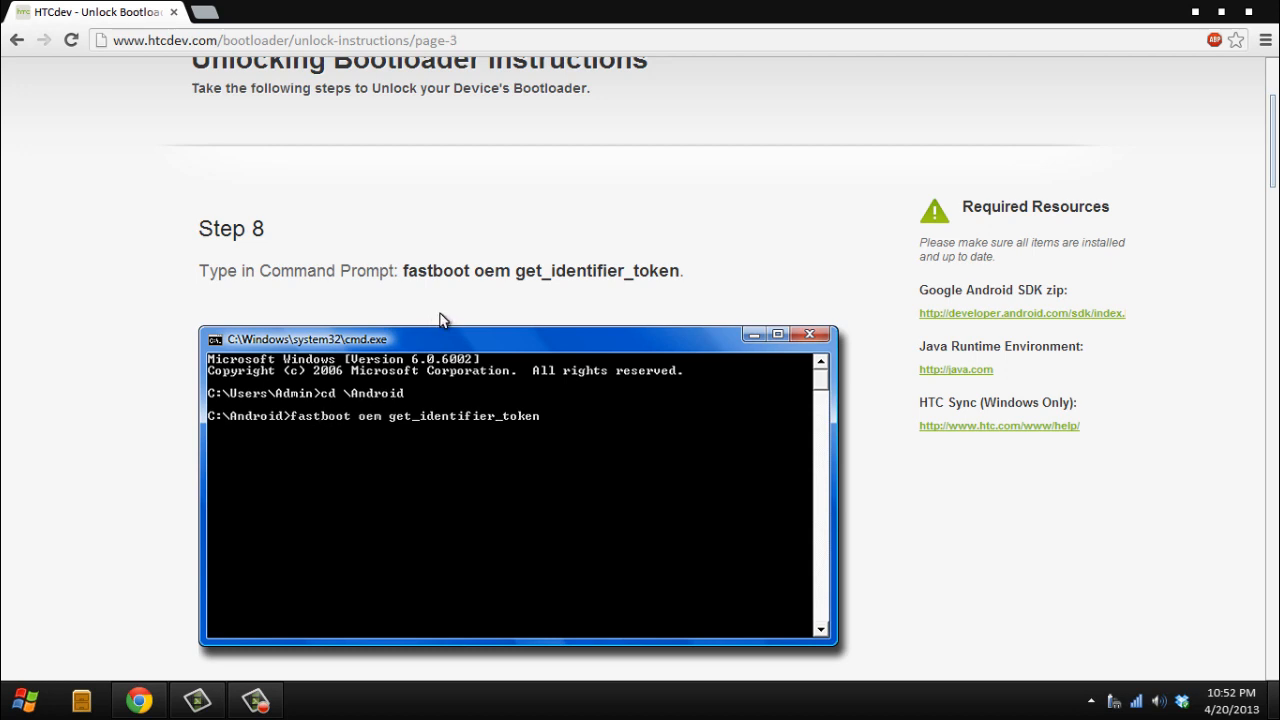
mouse_move(410, 270)
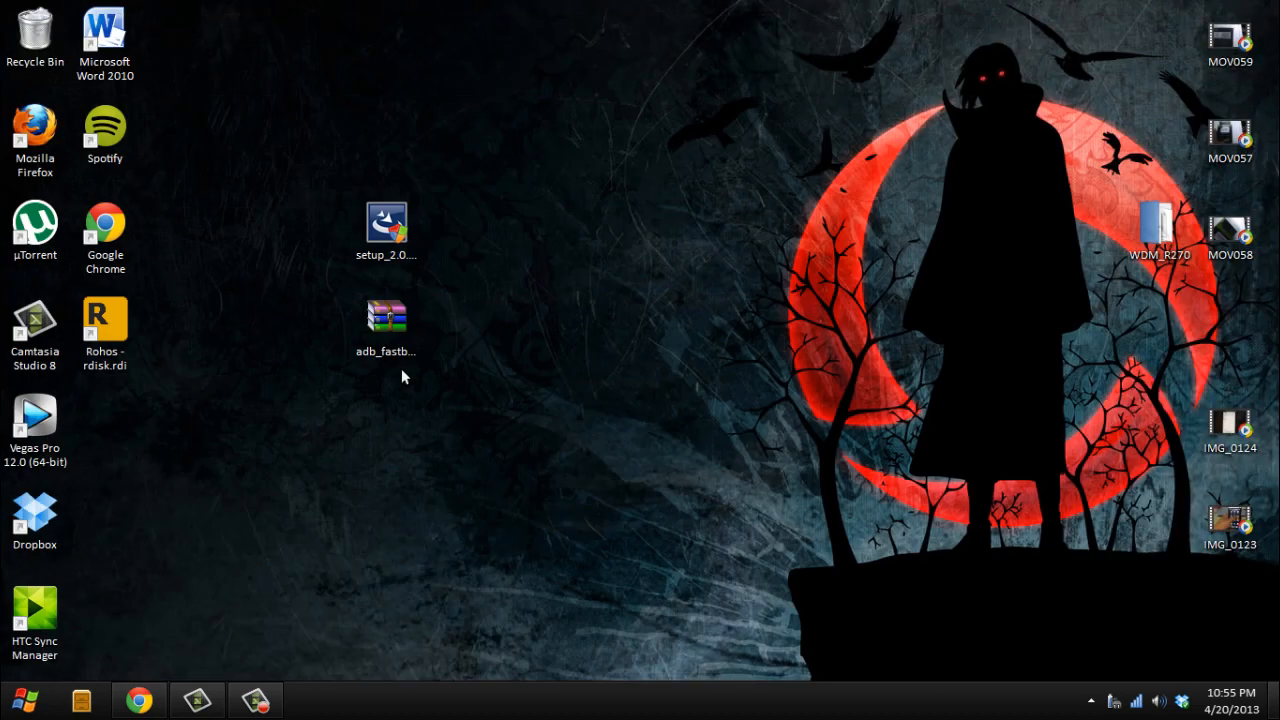
- Open a Command Prompt window from the Start menu
click(14, 699)
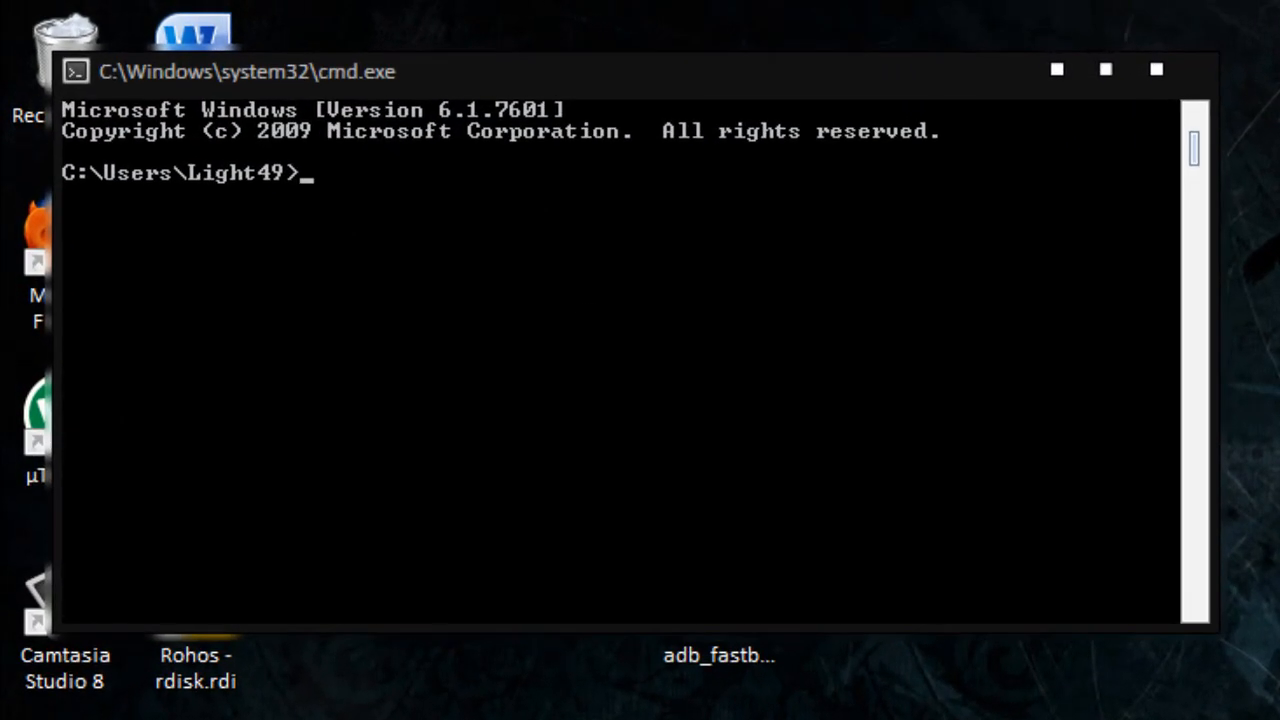
- Change to C:\adb and enter fastboot oem get_identifier_token, correcting the typo
text(cd /adb)
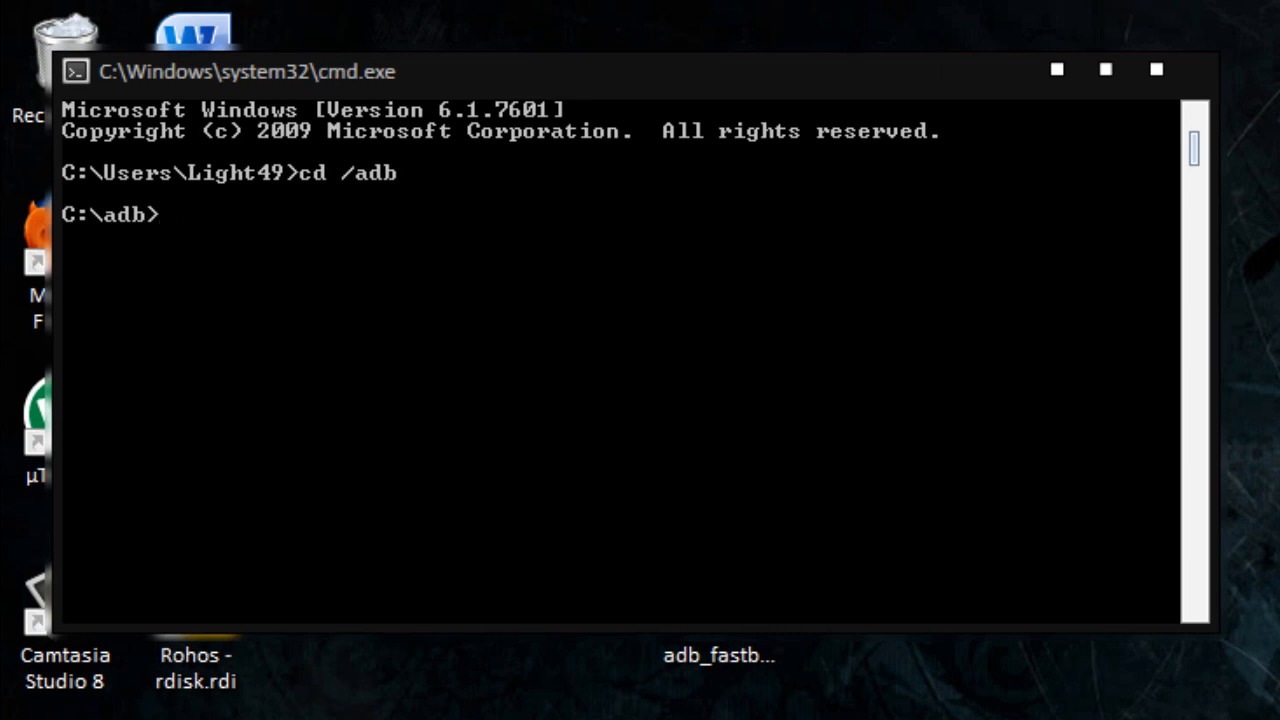
mouse_move(478, 475)
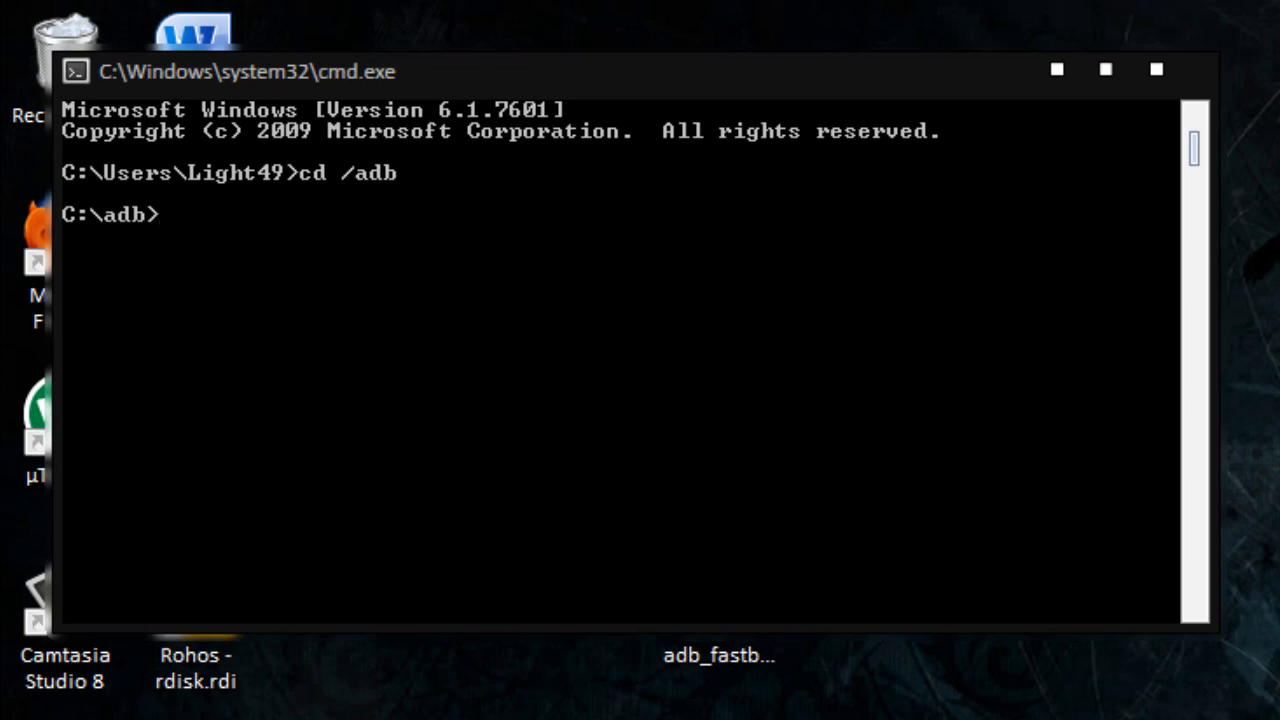
text(fastboot oem)
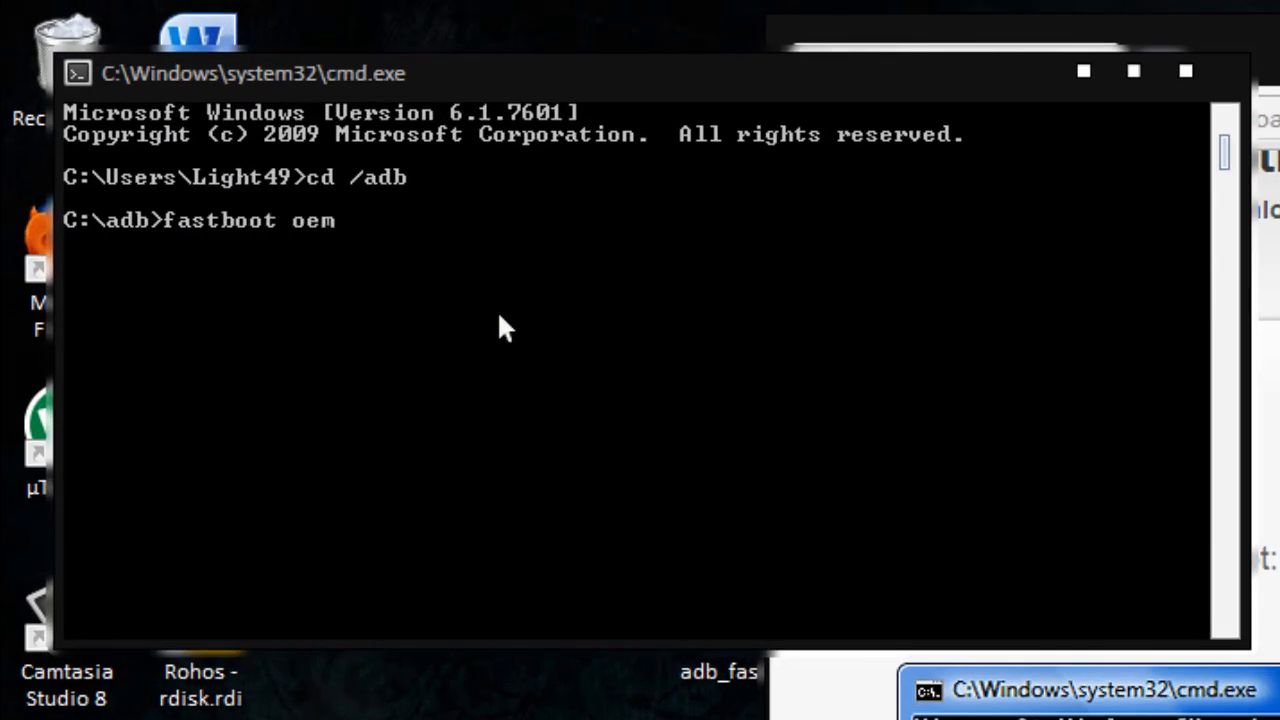
text(get)
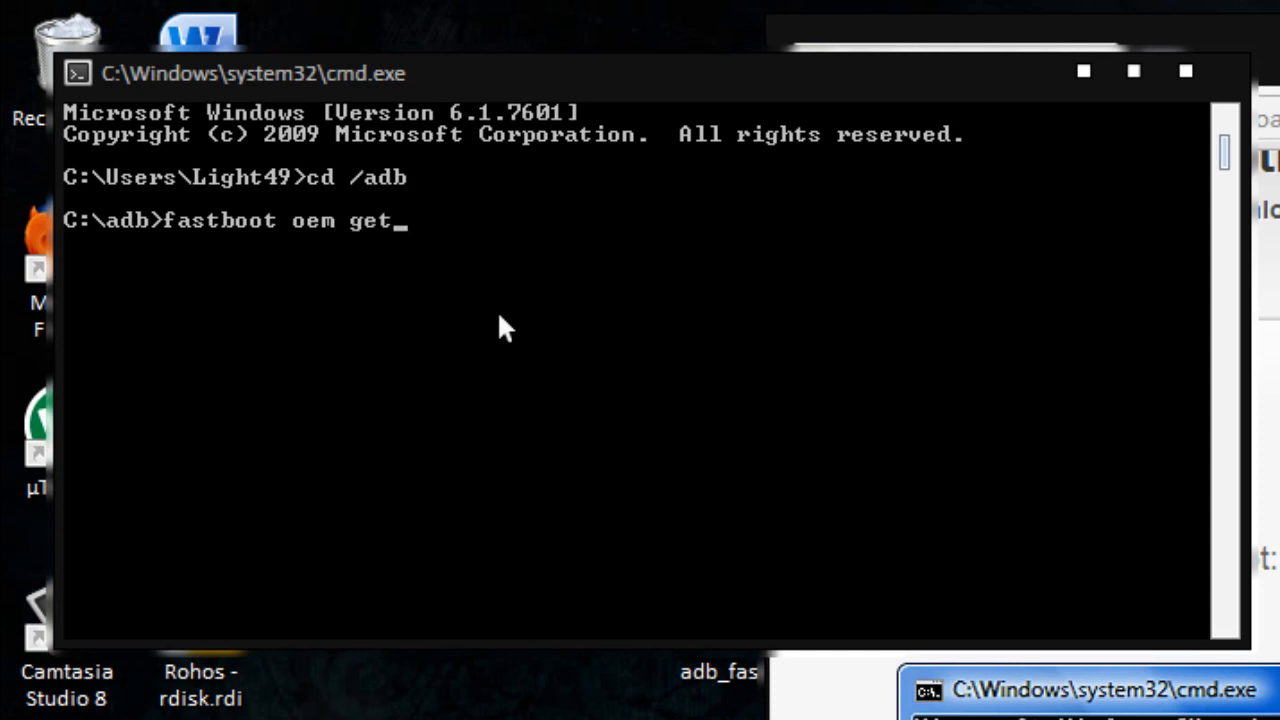
text(_identii)
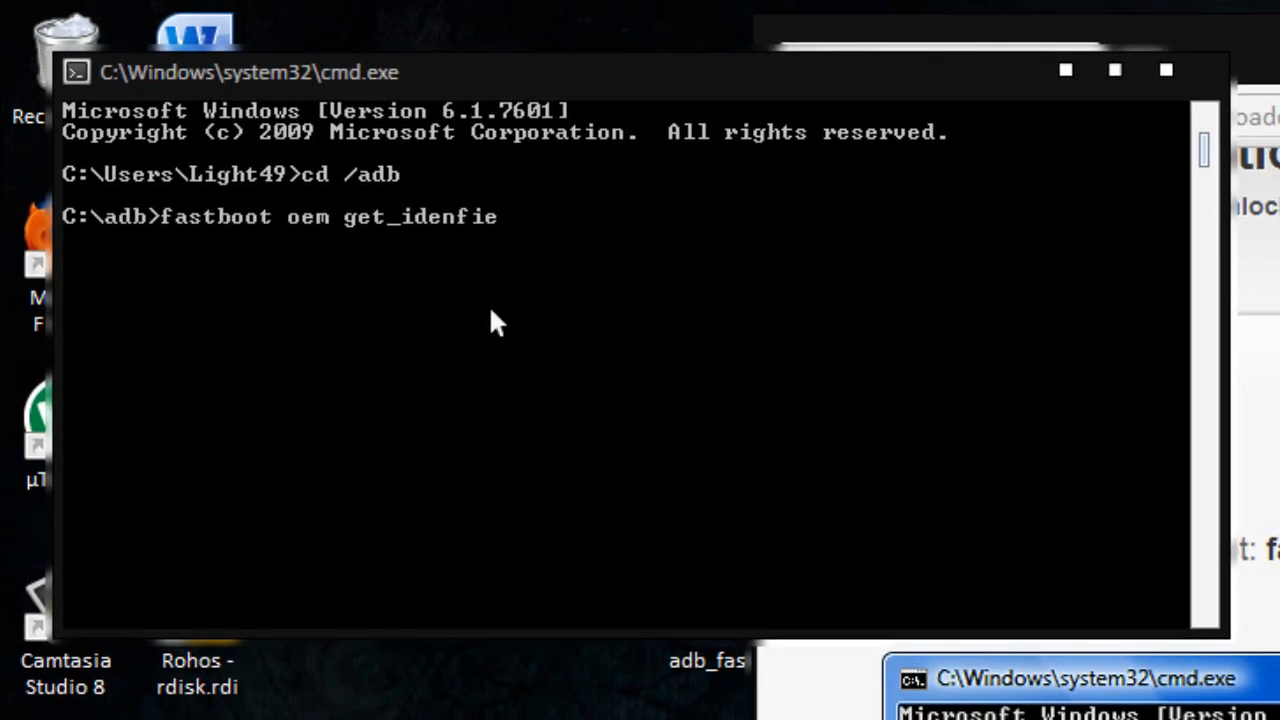
text(r)
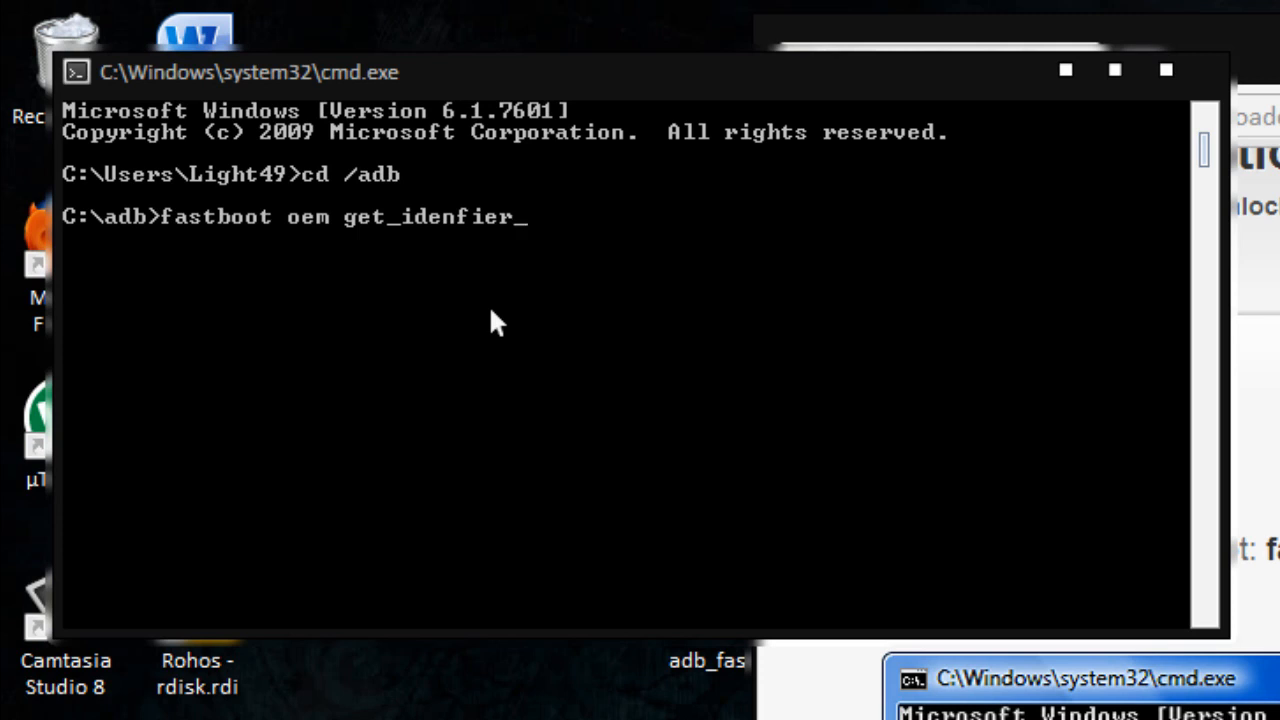
text(token)
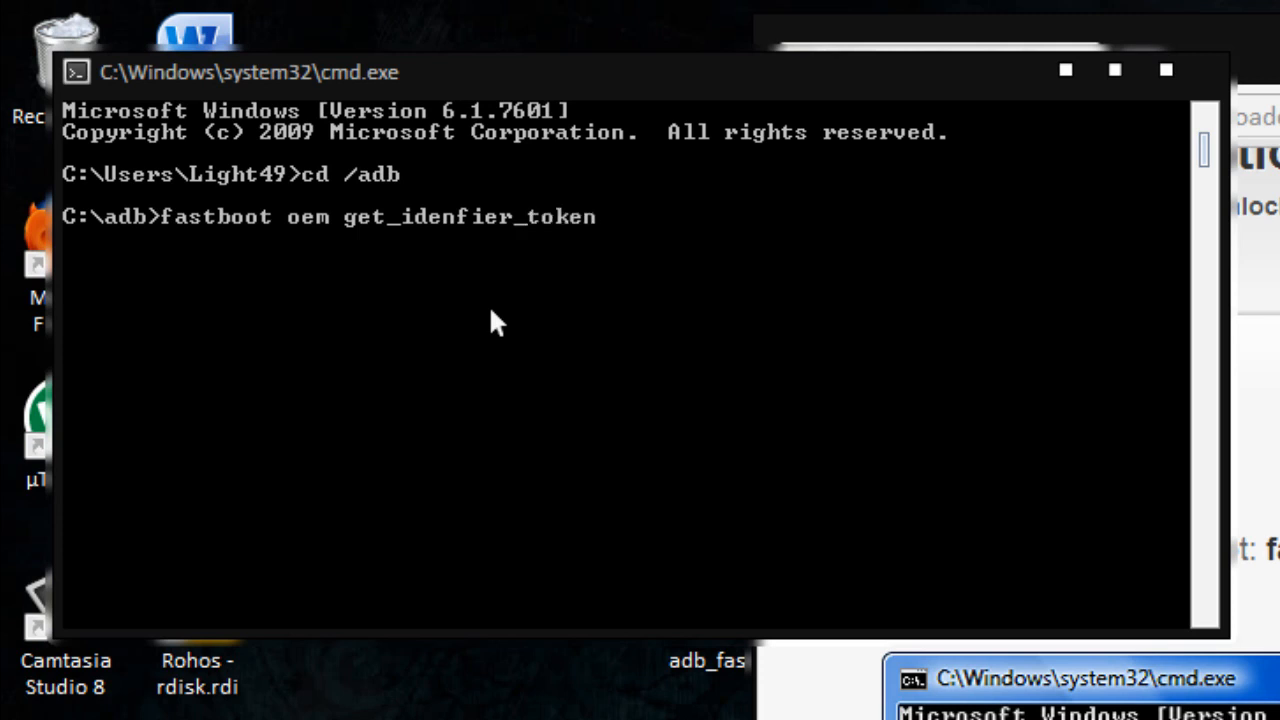
key(BackSpace)
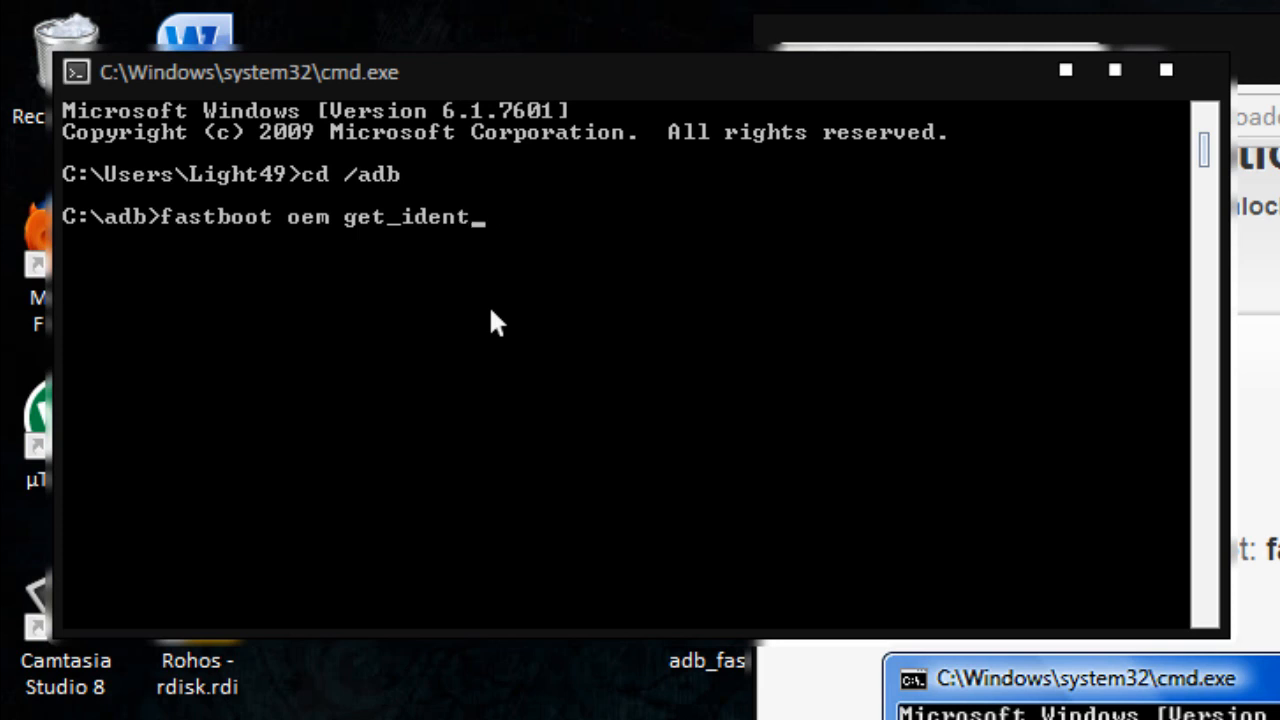
text(ifier)
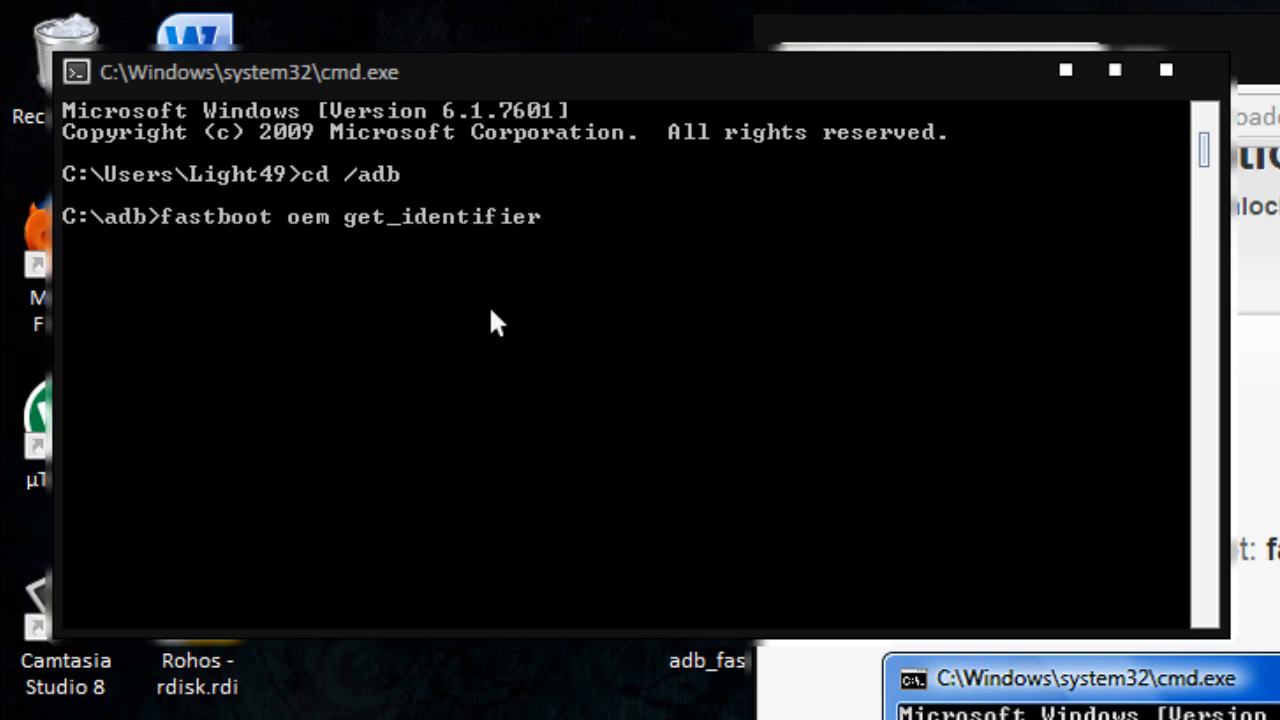
text(_token)
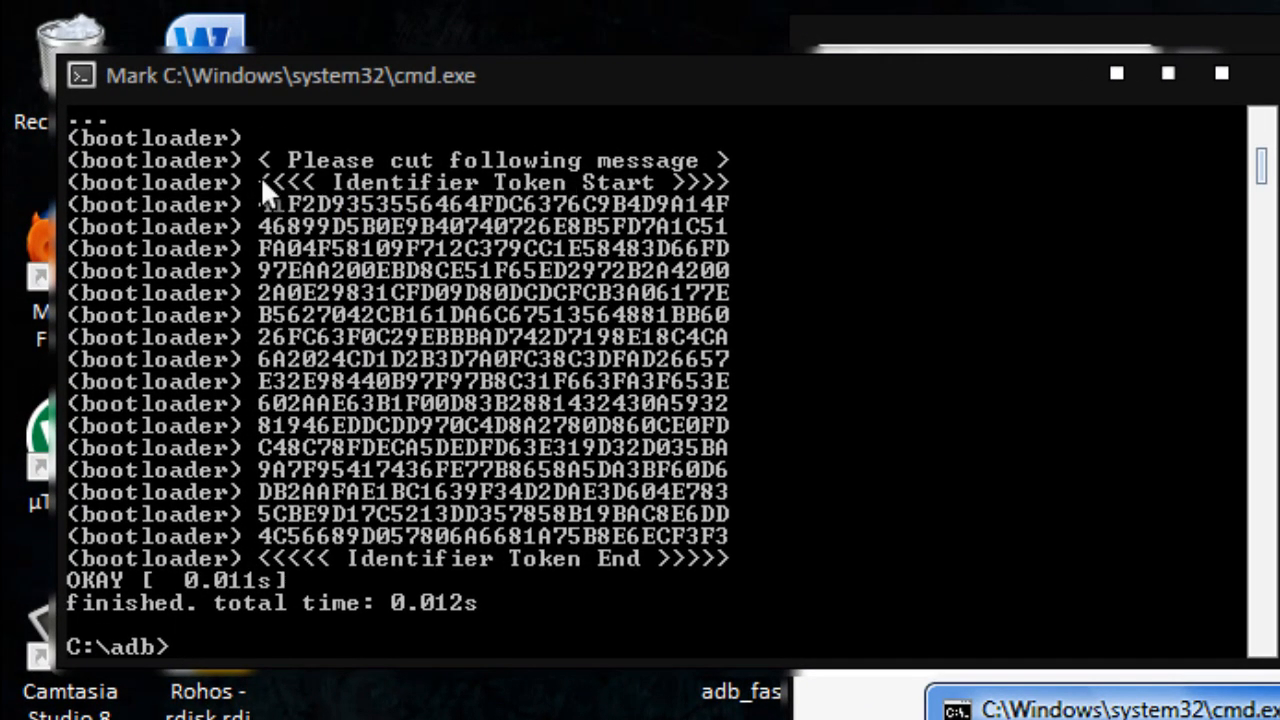
- Mark and copy the identifier token lines from Token Start to Token End
drag(263, 182, 695, 537)
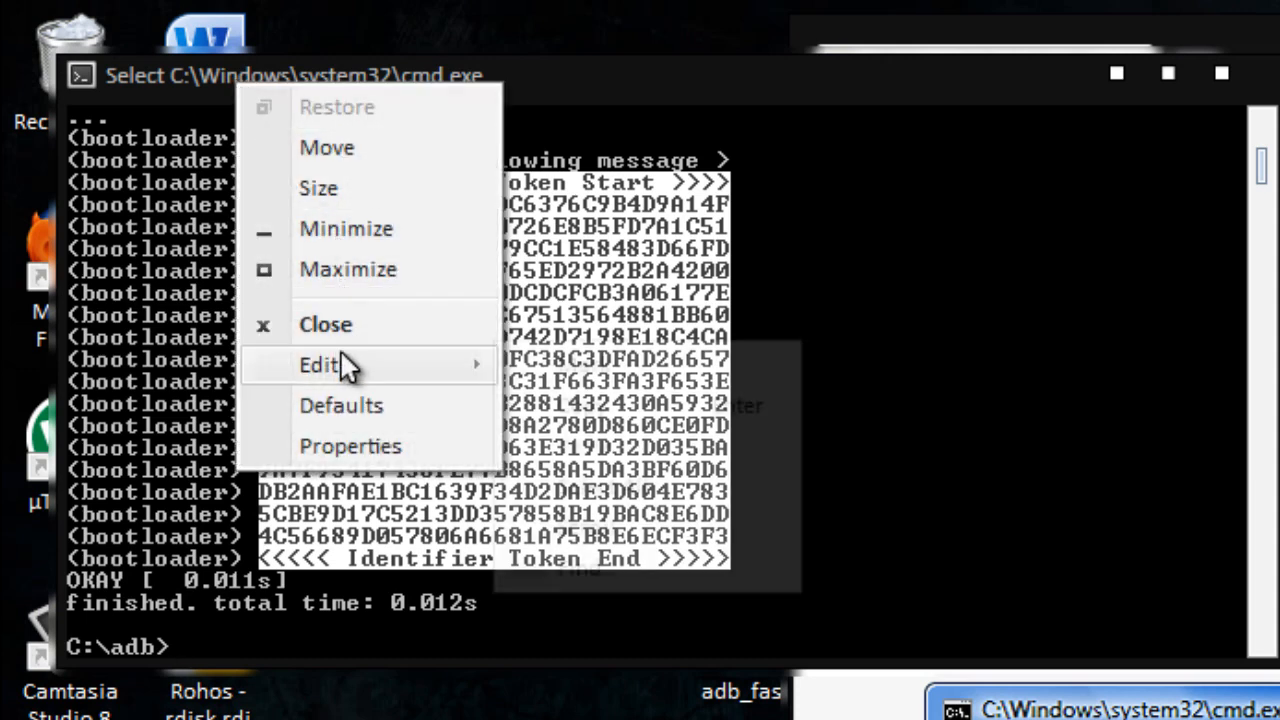
key(Escape)
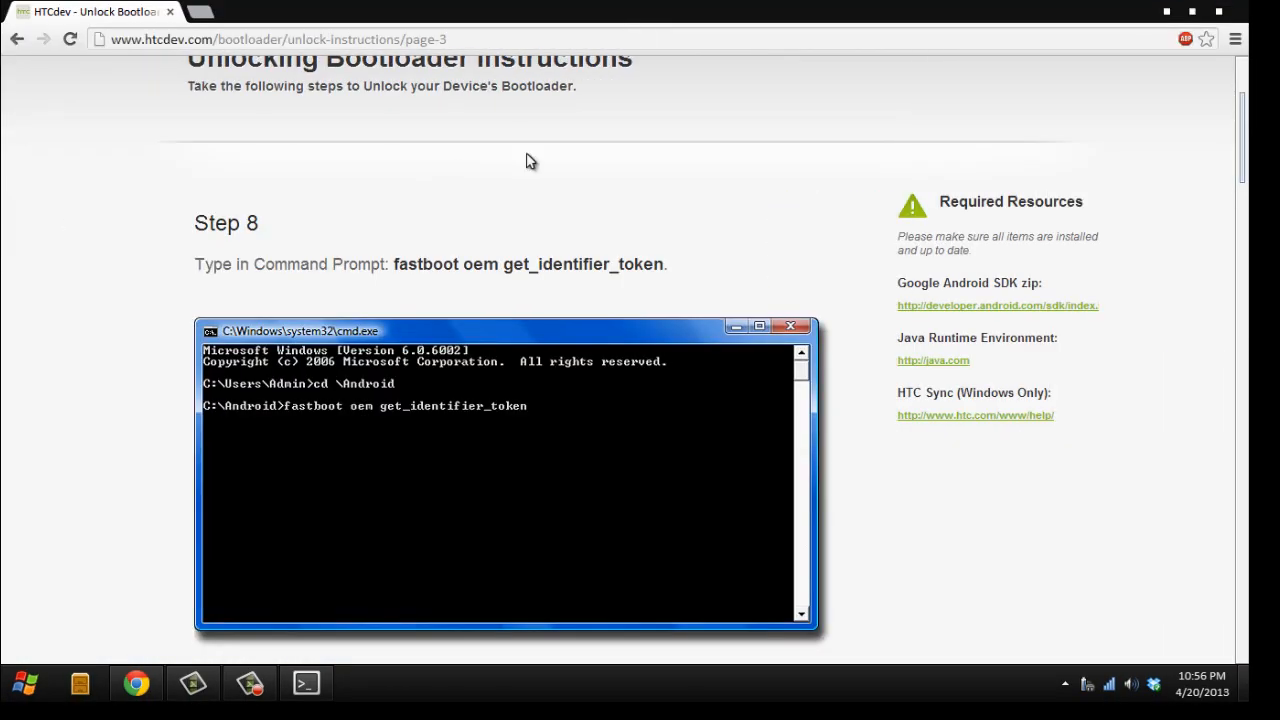
- Paste the identifier token into the Step 10 token field and submit it
scroll(down, 3)
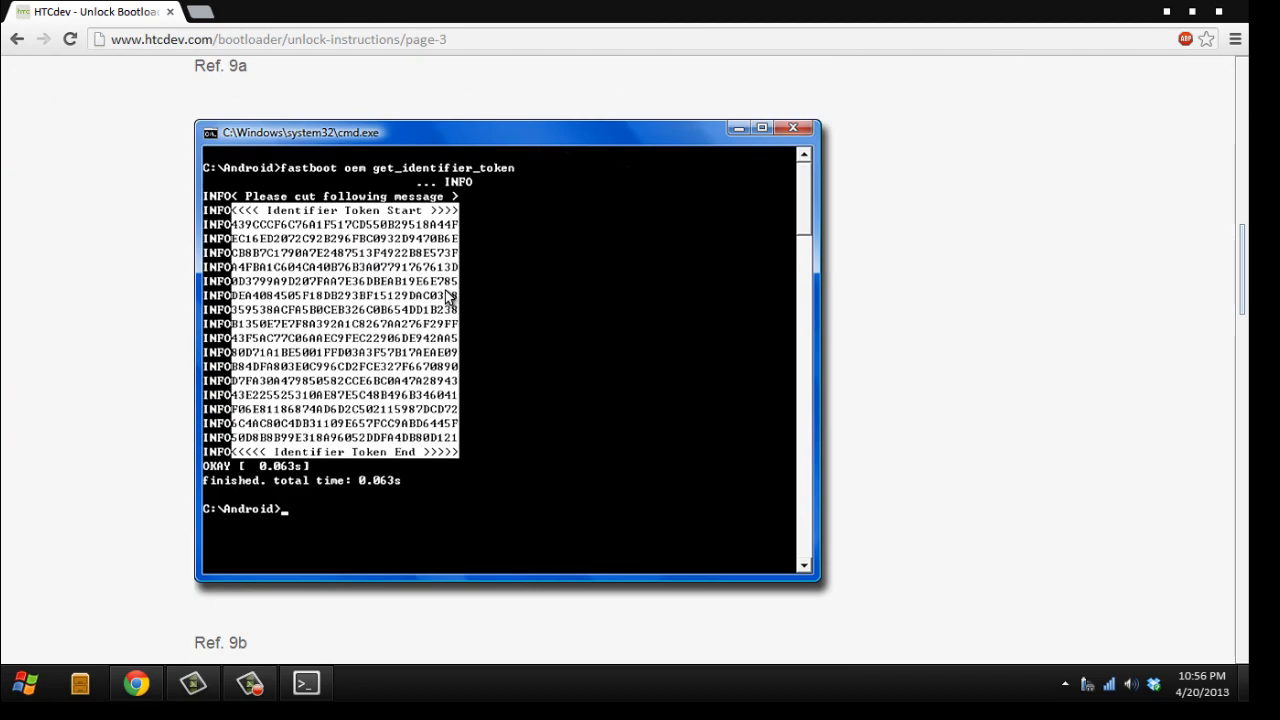
scroll(down, 3)
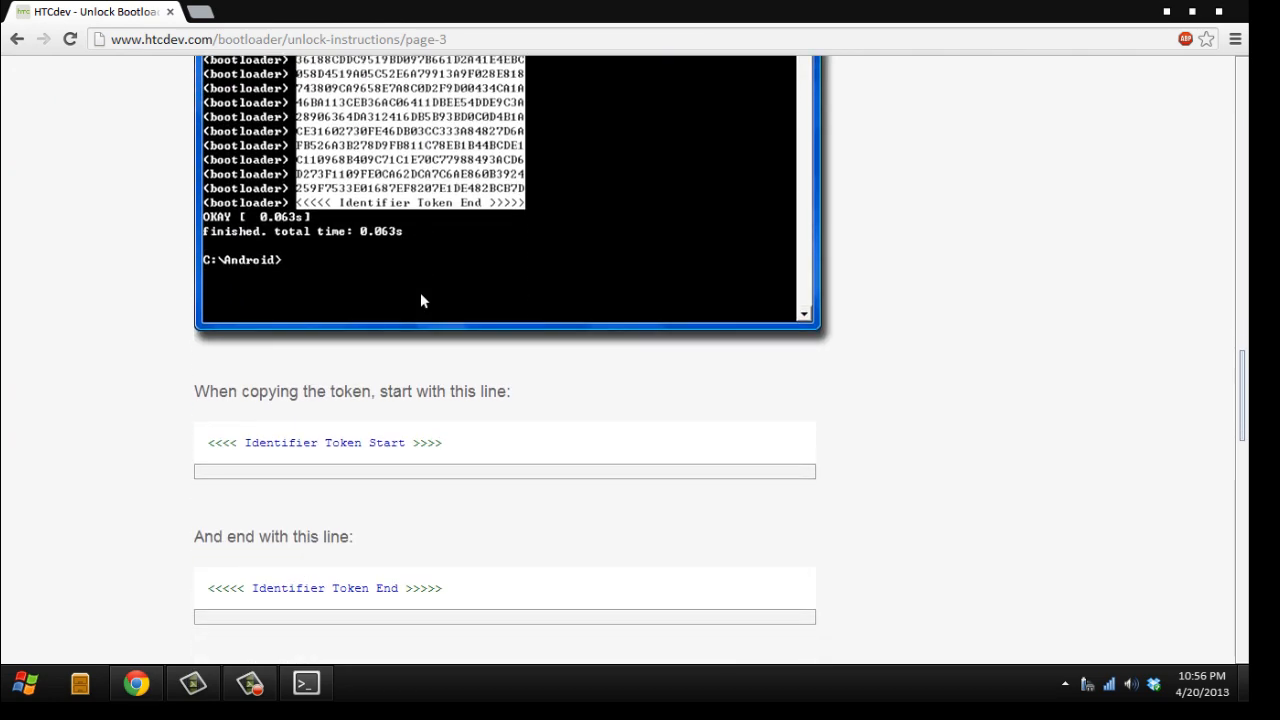
scroll(down, 3)
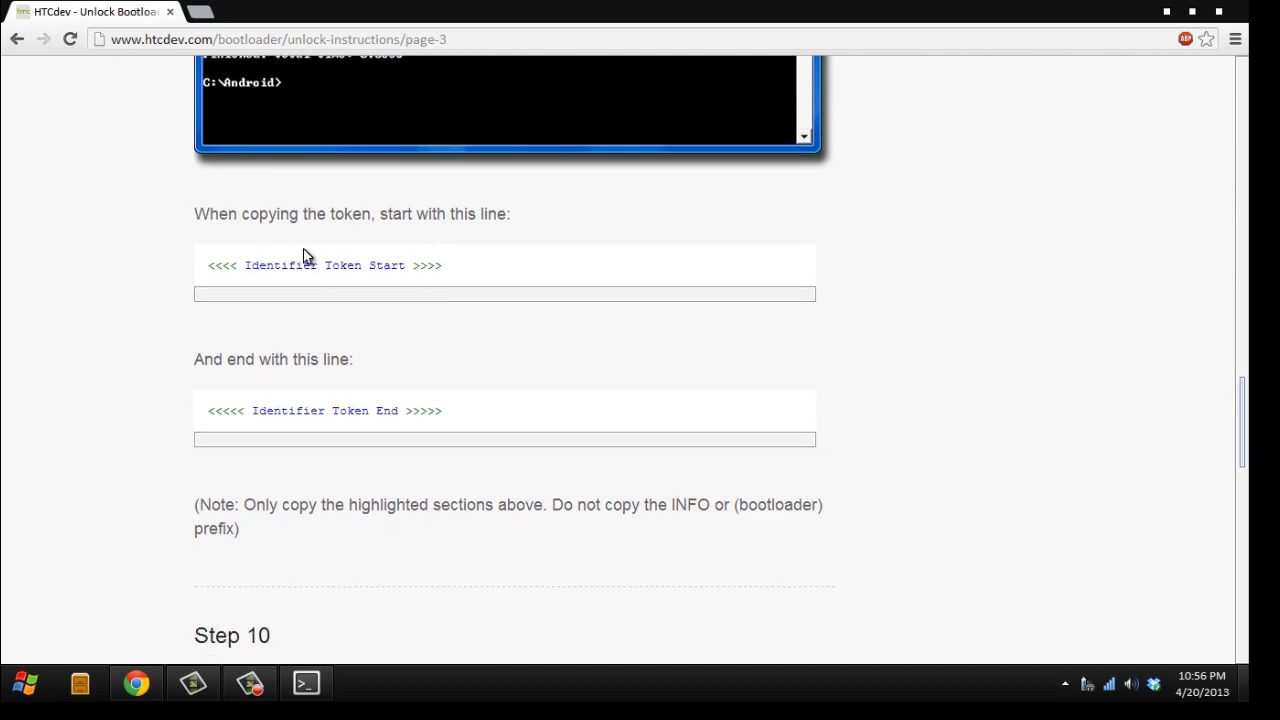
scroll(down, 3)
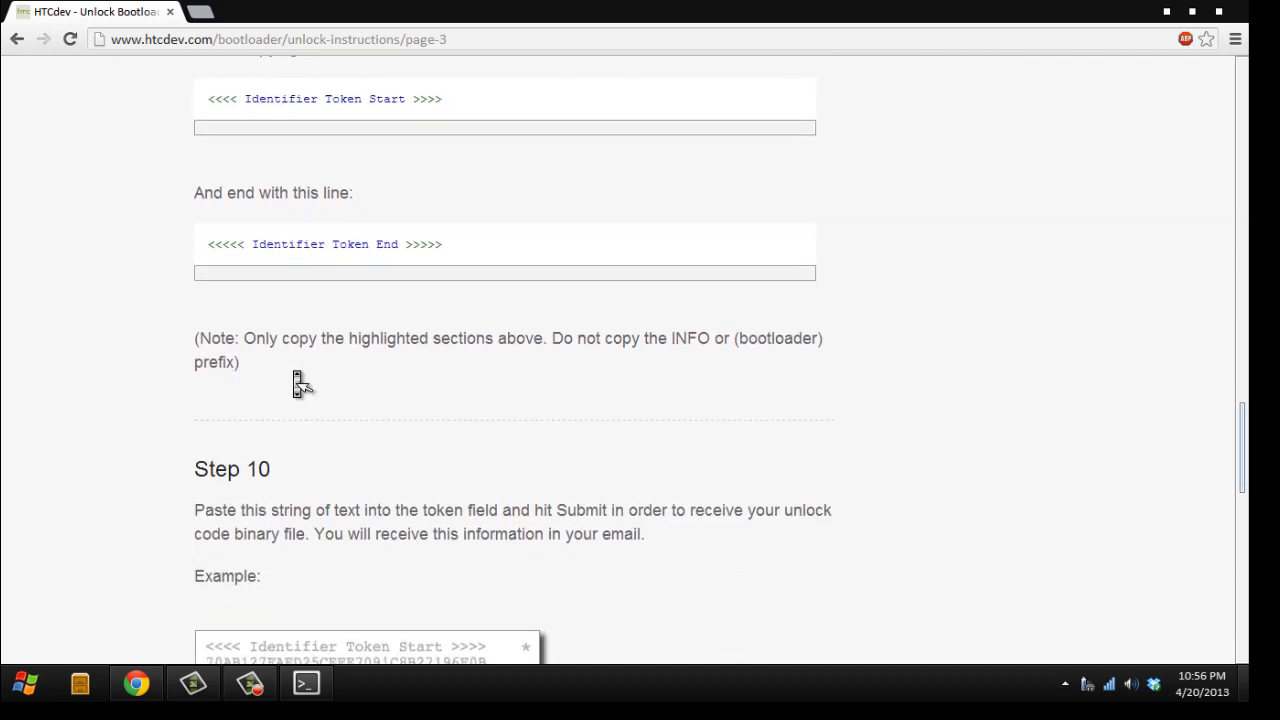
scroll(down, 3)
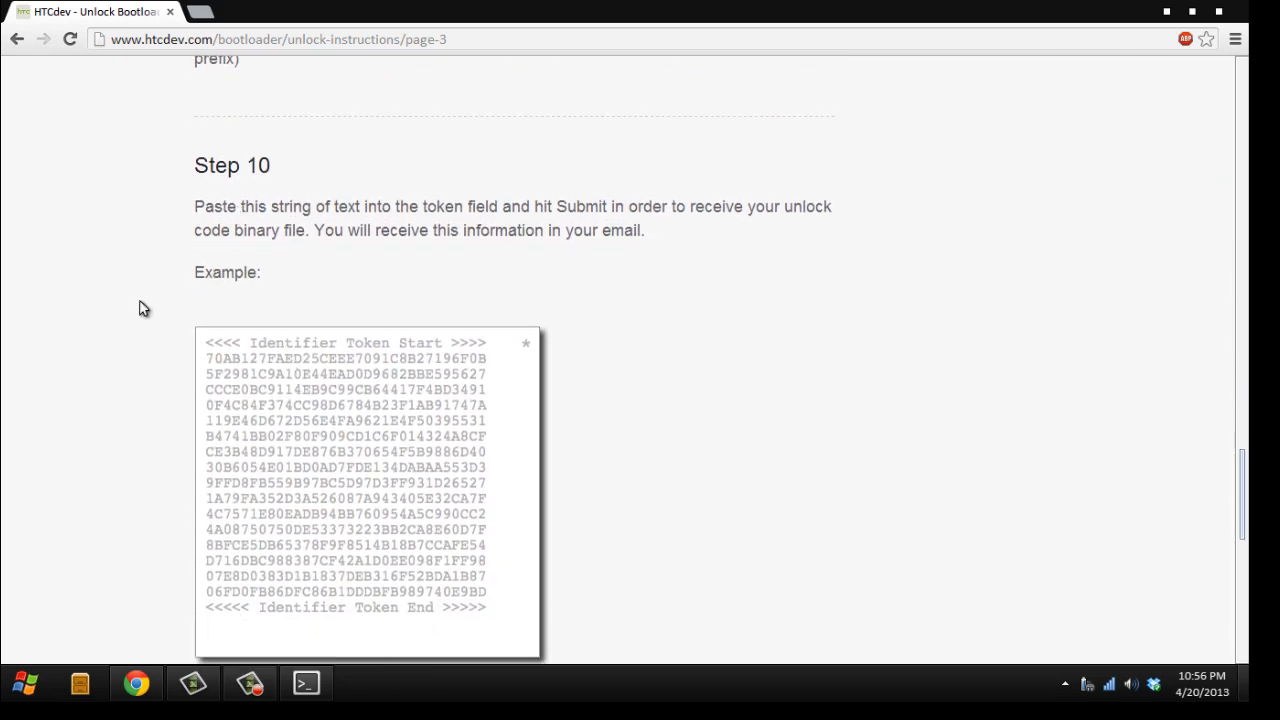
scroll(down, 3)
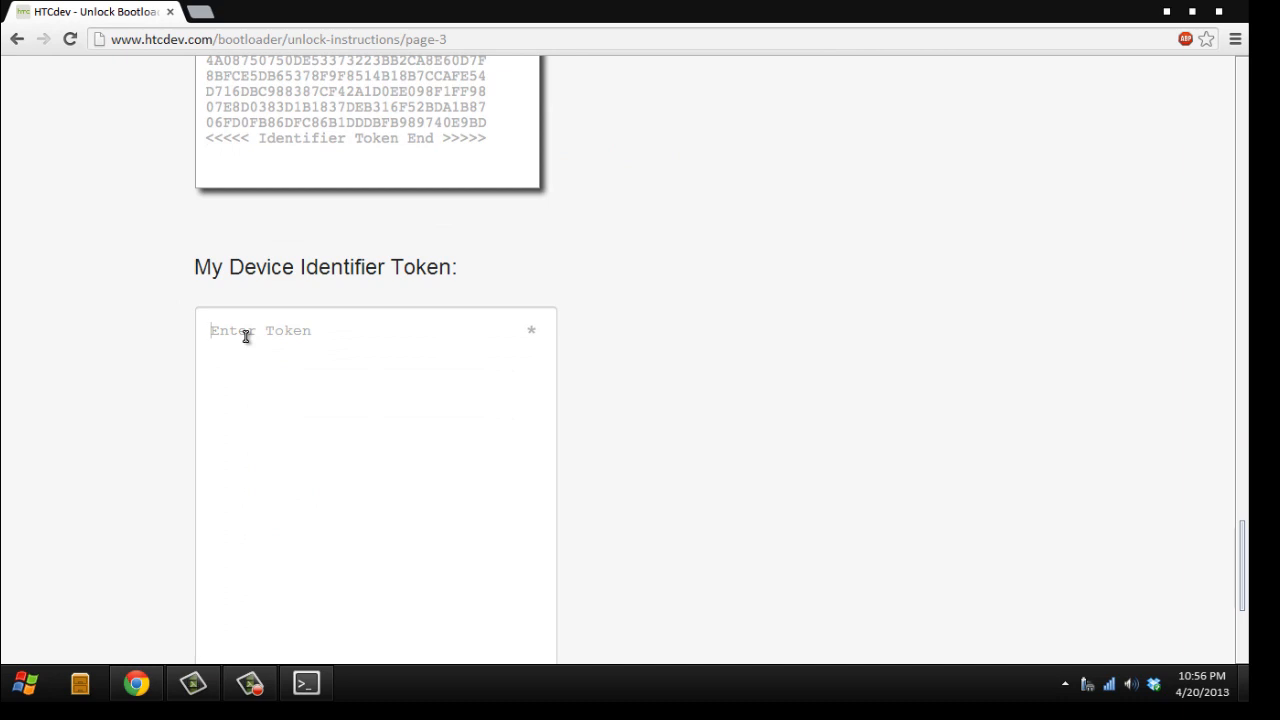
right_click(245, 334)
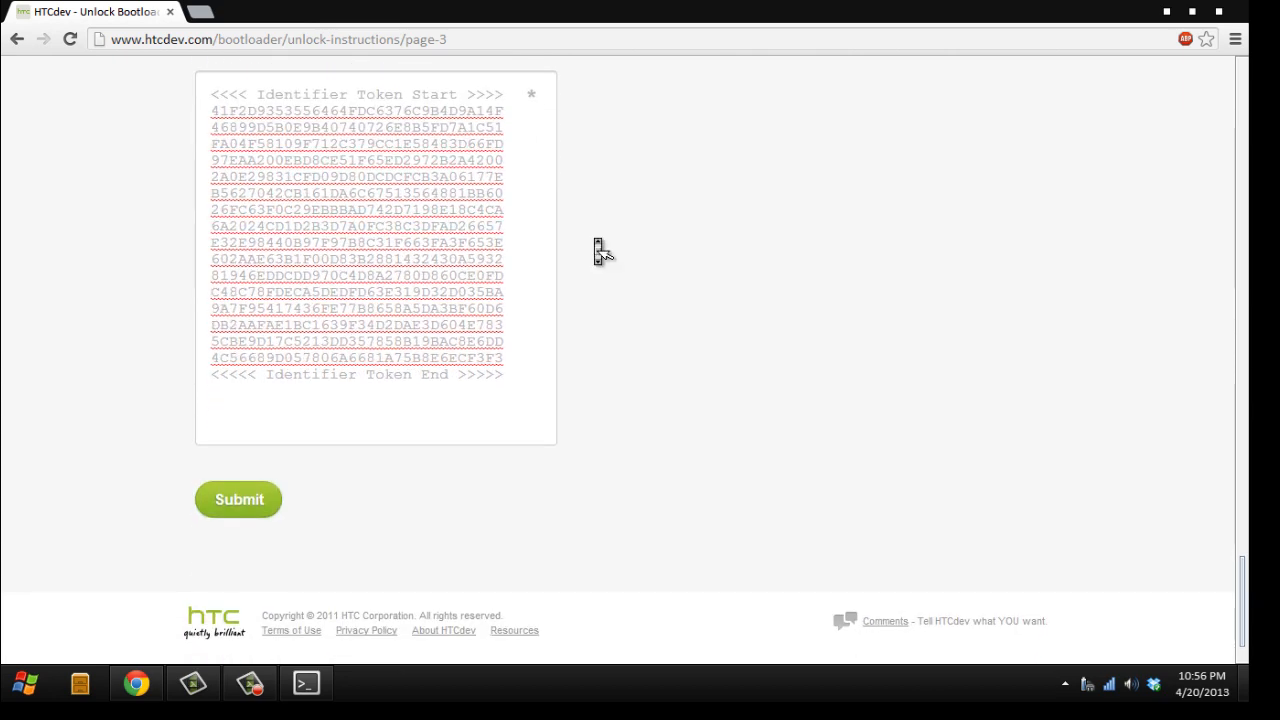
click(238, 499)
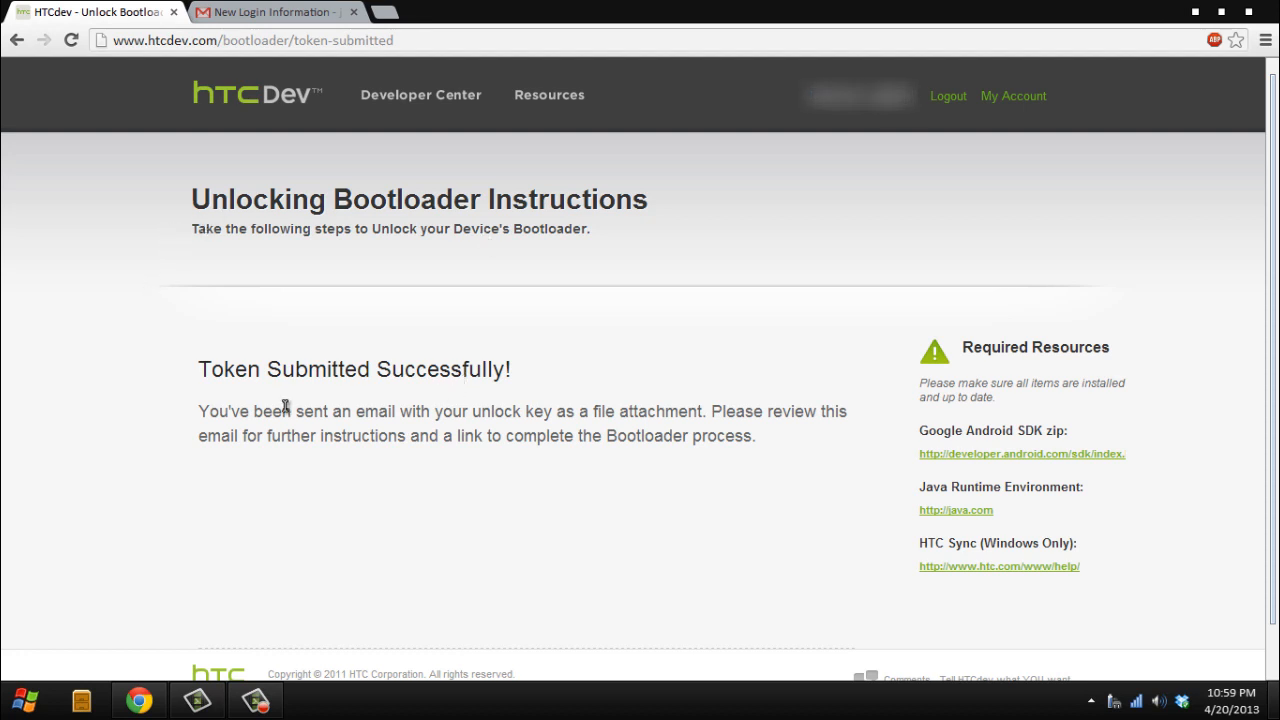
mouse_move(898, 113)
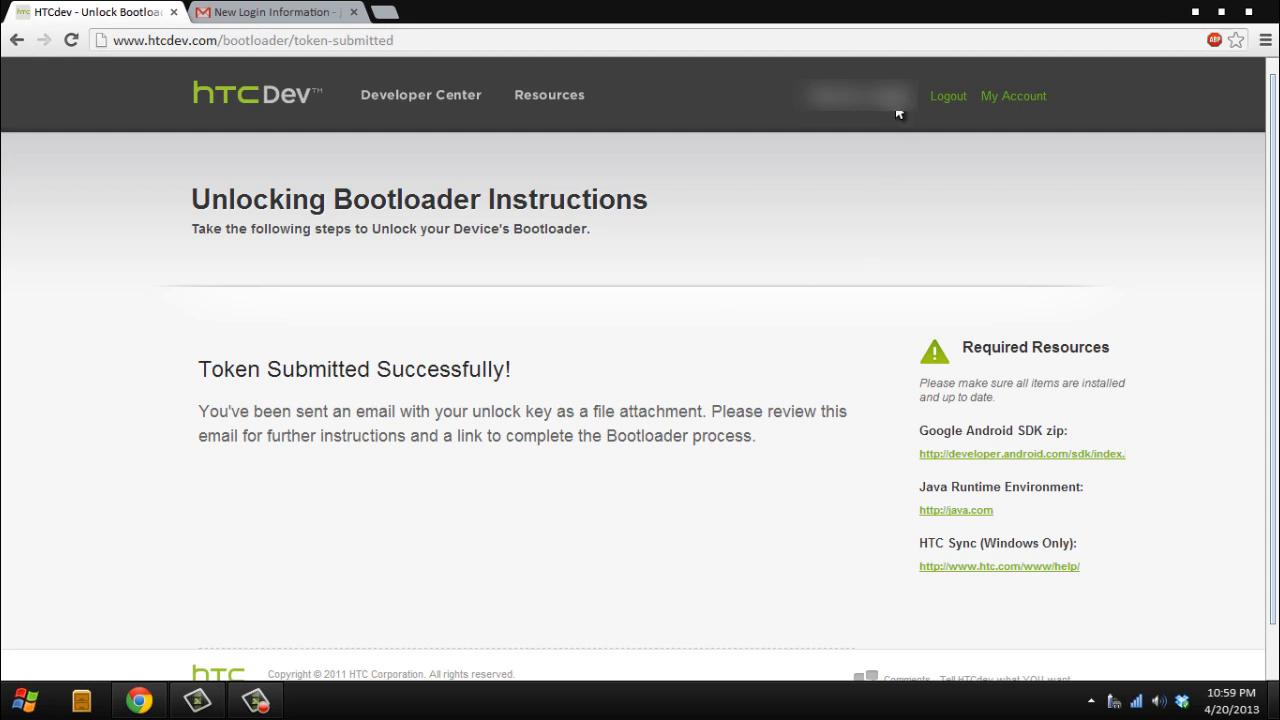
mouse_move(790, 178)
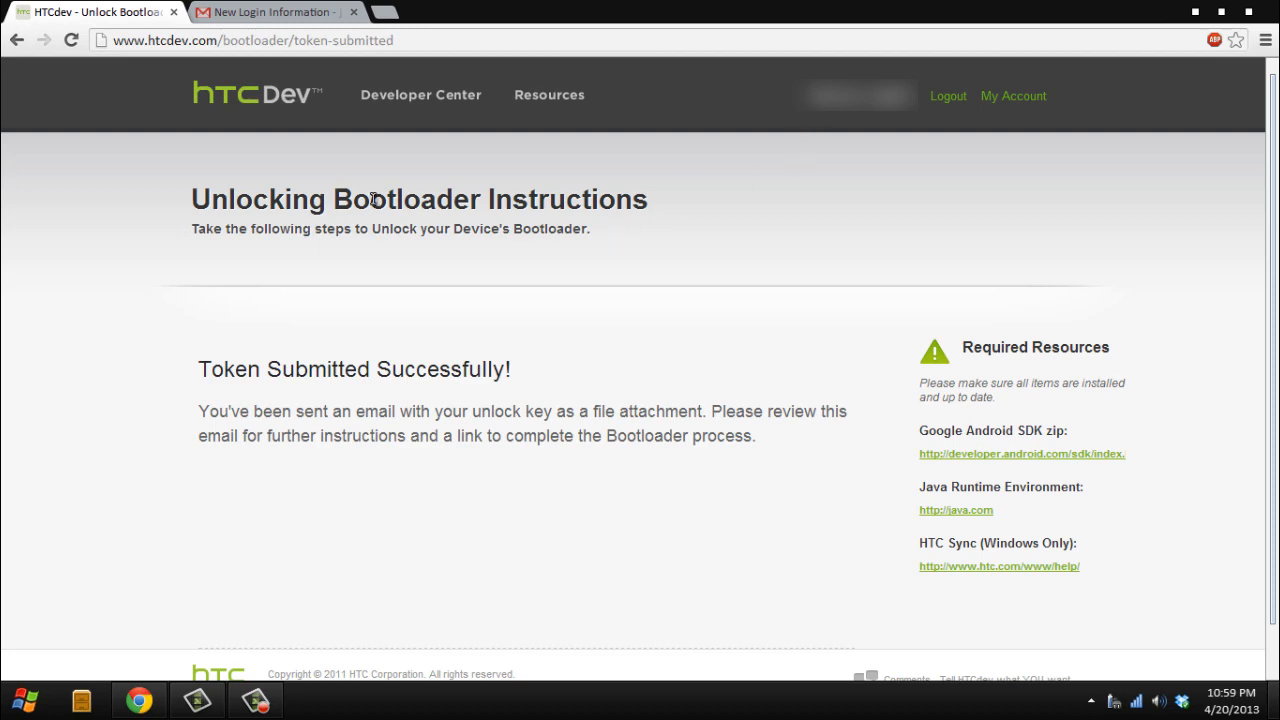
- Open the HTC unlock key email in Gmail and download Unlock_code.bin
click(270, 11)
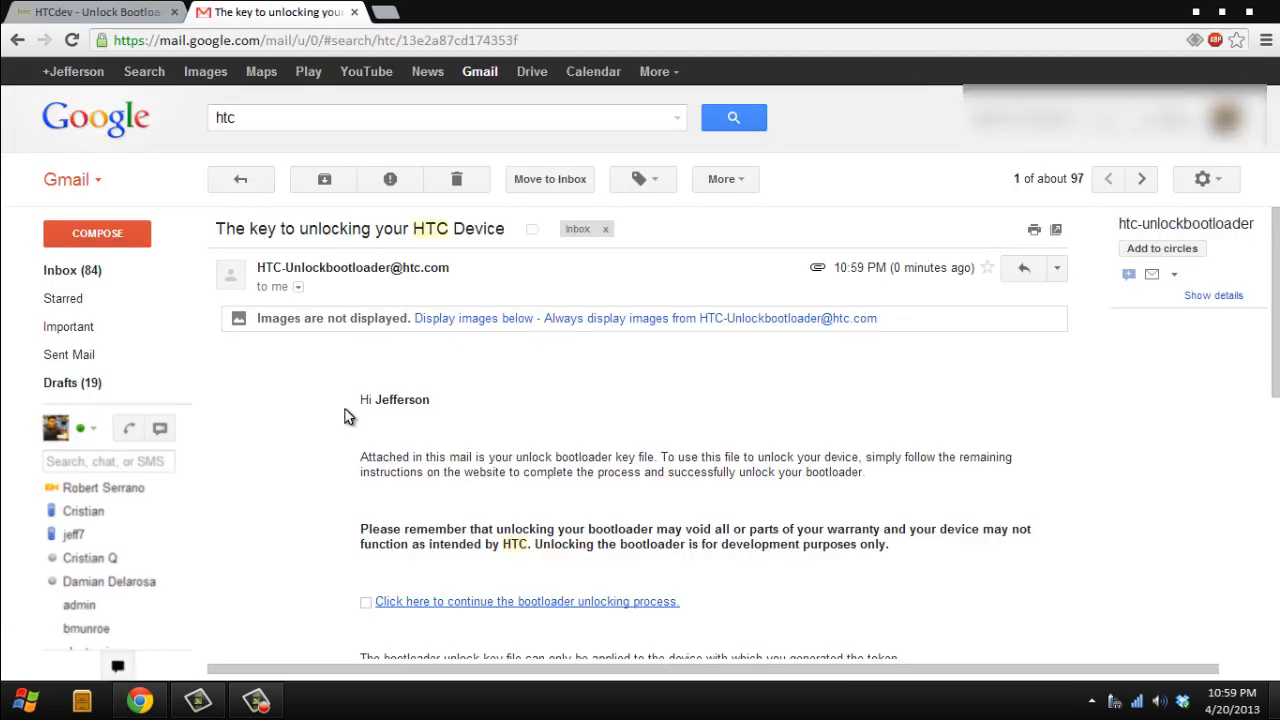
scroll(down, 3)
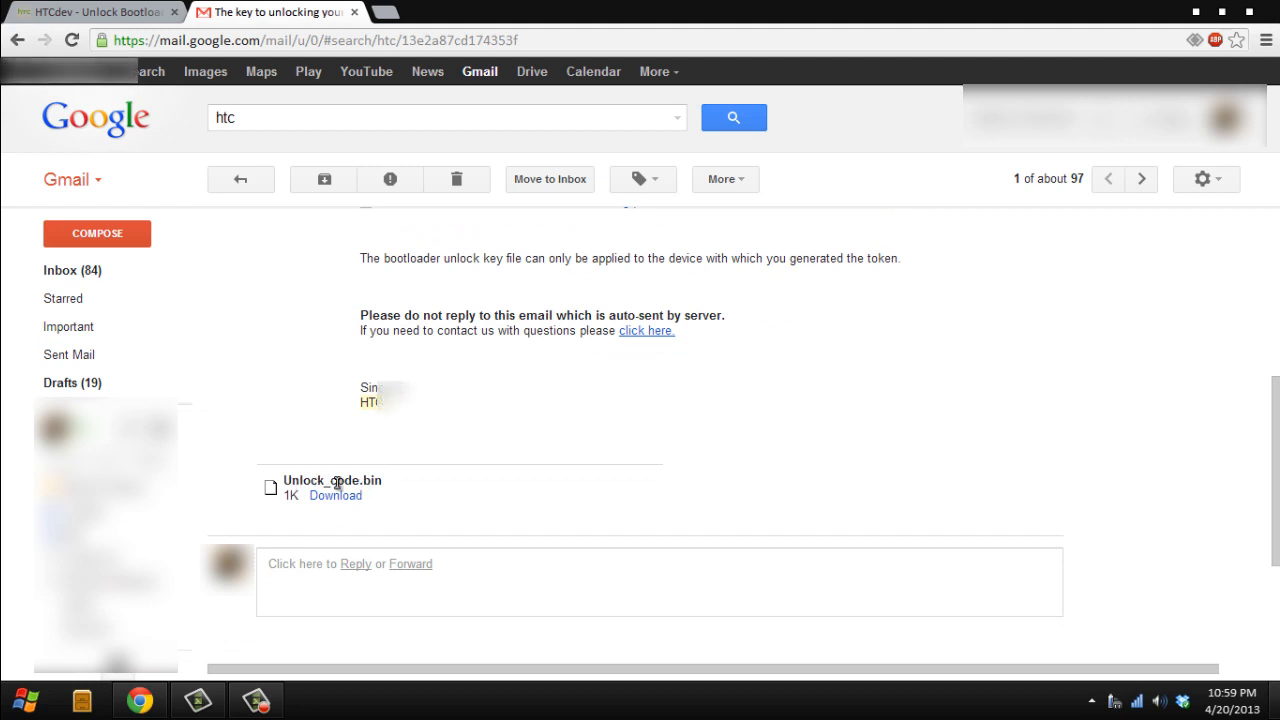
mouse_move(335, 496)
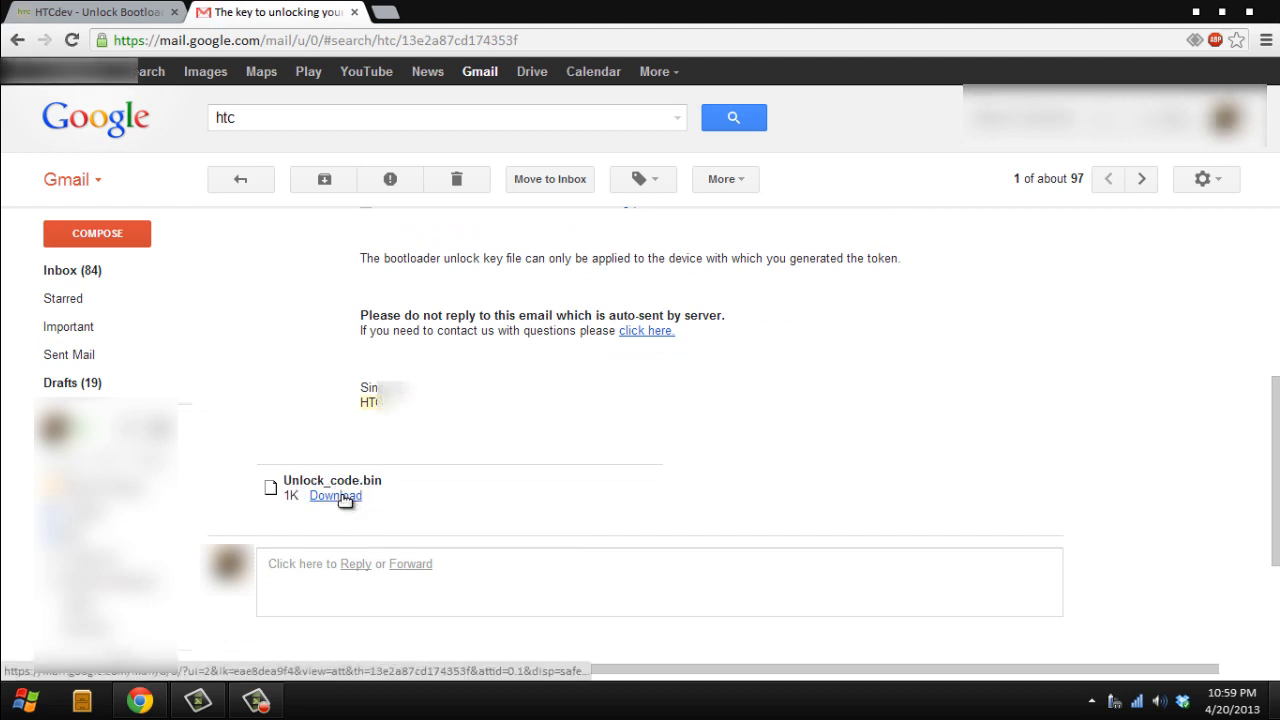
click(335, 496)
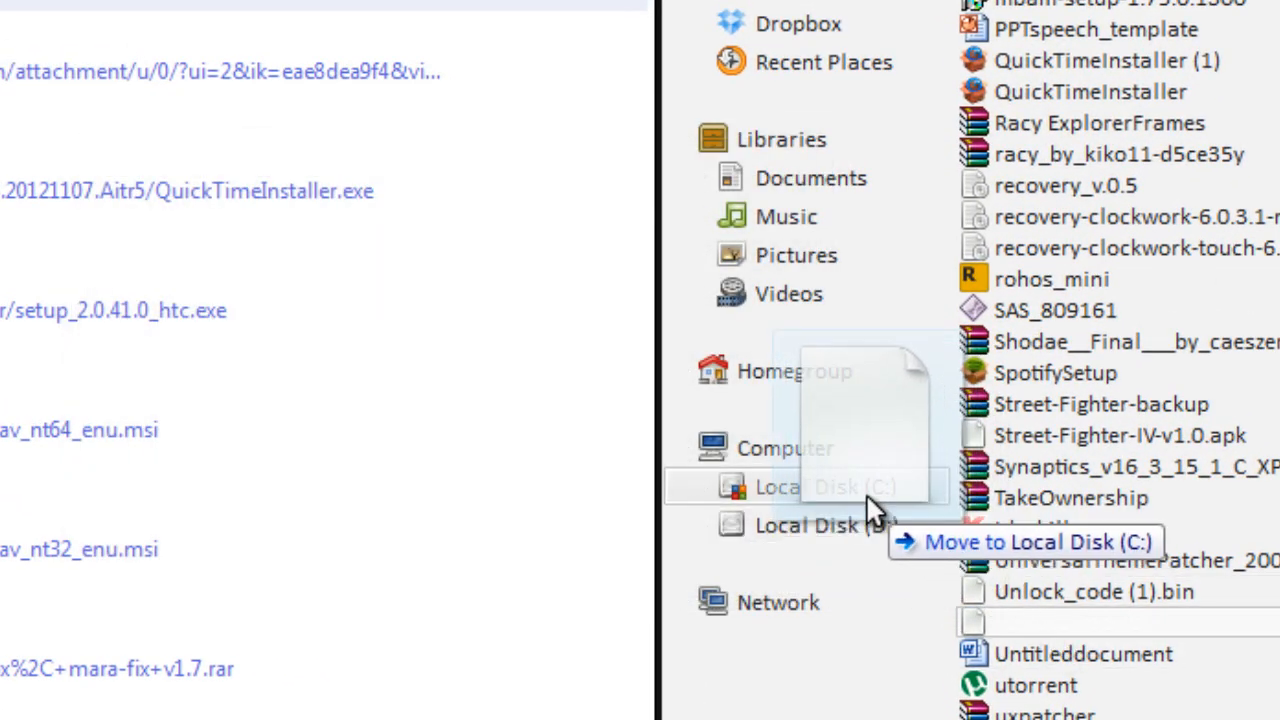
- Move Unlock_code.bin onto Local Disk (C:), granting administrator permission for the move
click(850, 487)
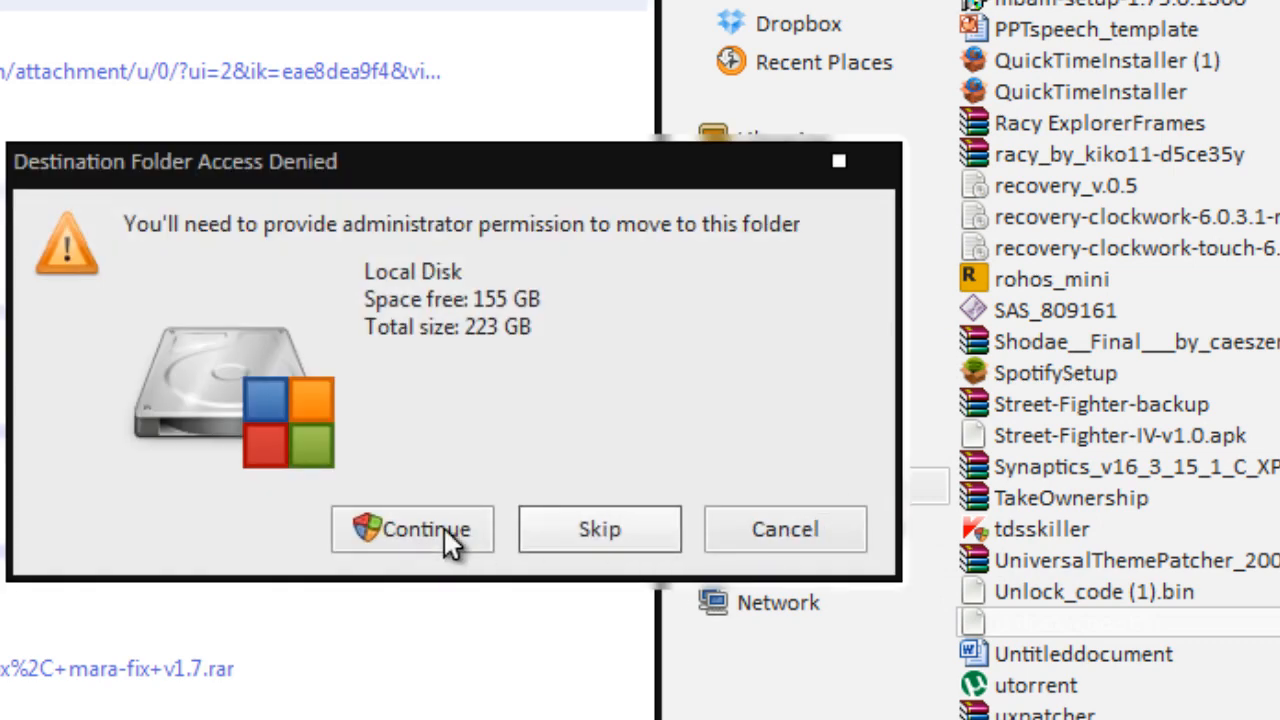
click(412, 529)
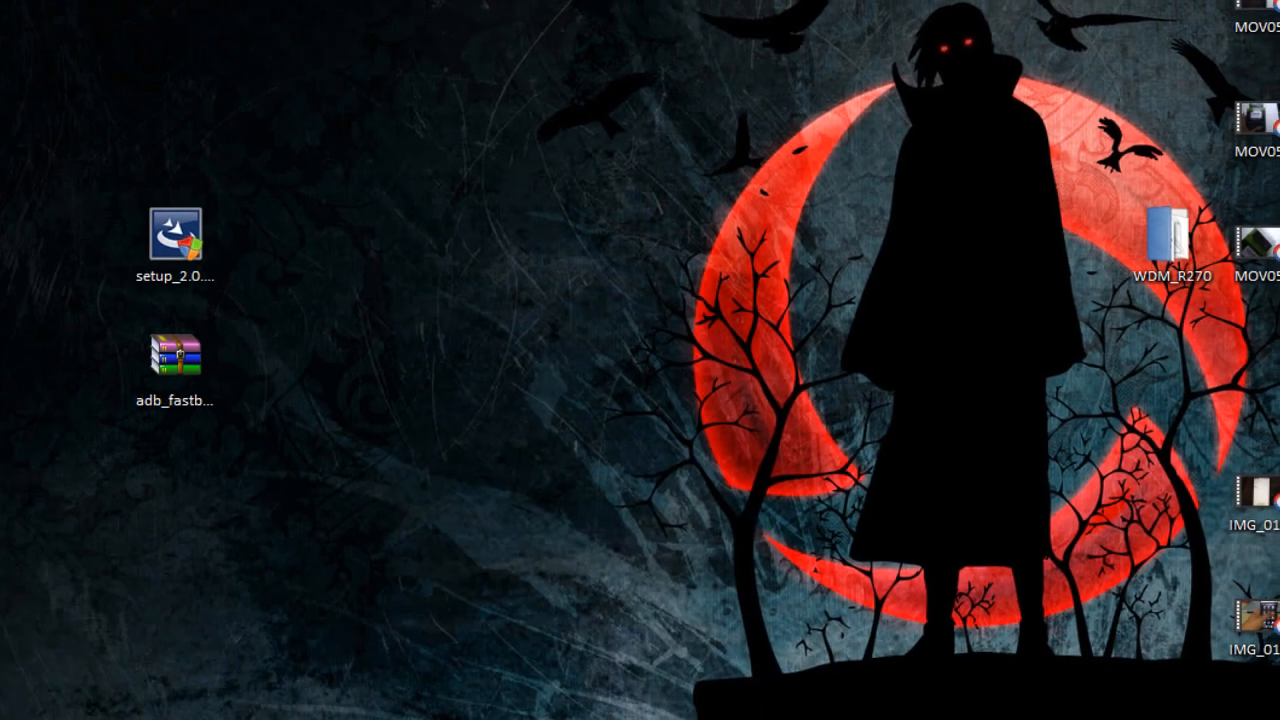
- In Command Prompt, change to C:\adb and paste the fastboot flash unlocktoken Unlock_code.bin command
click(20, 699)
text(c)
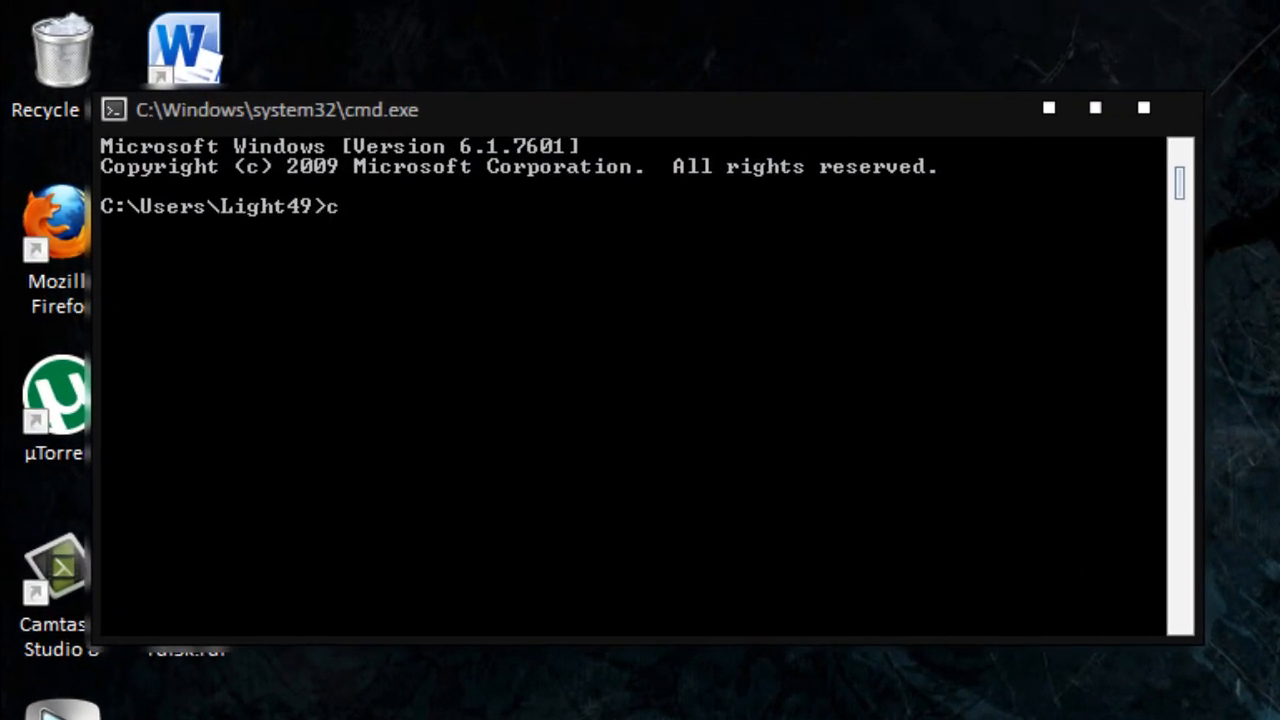
text(d/)
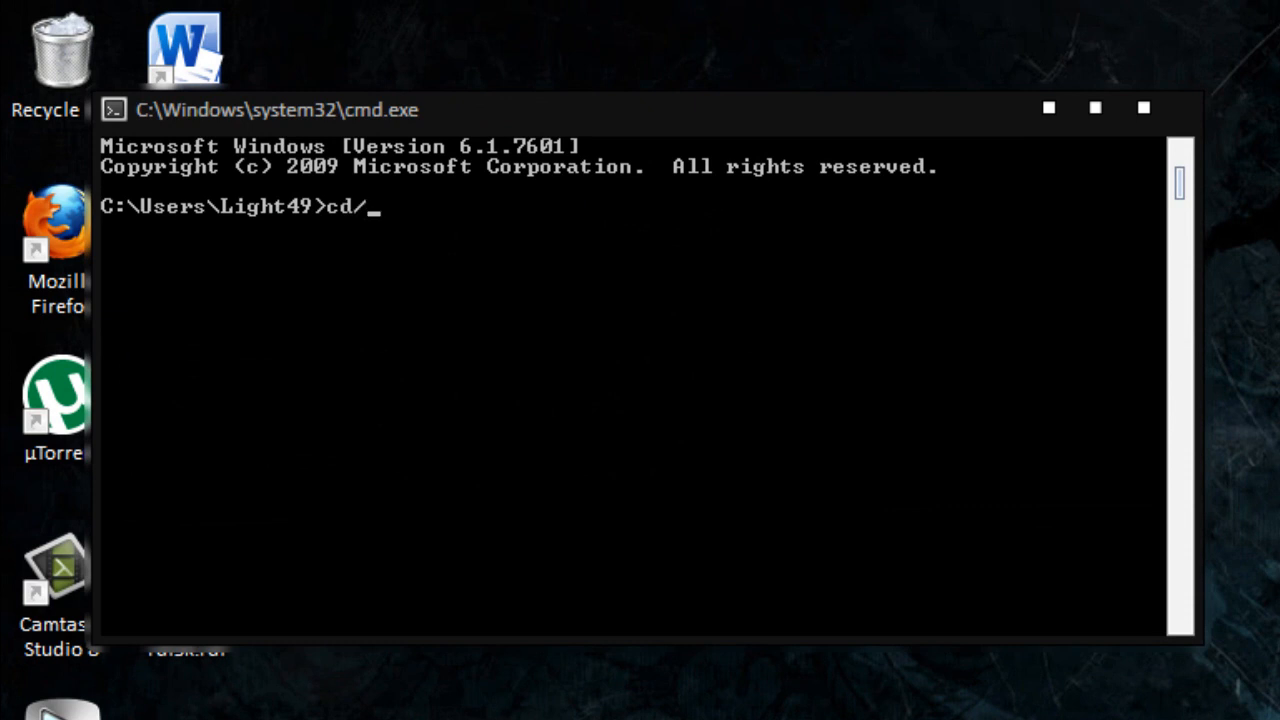
key(Backspace)
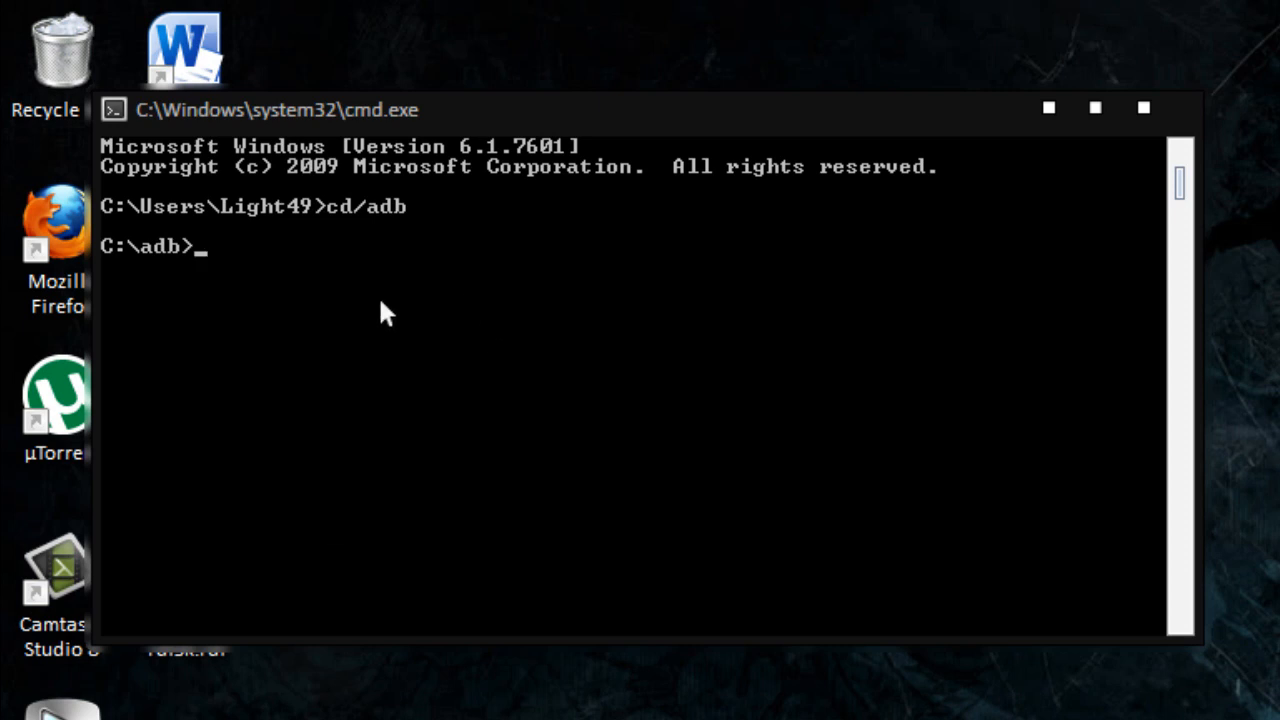
right_click(385, 310)
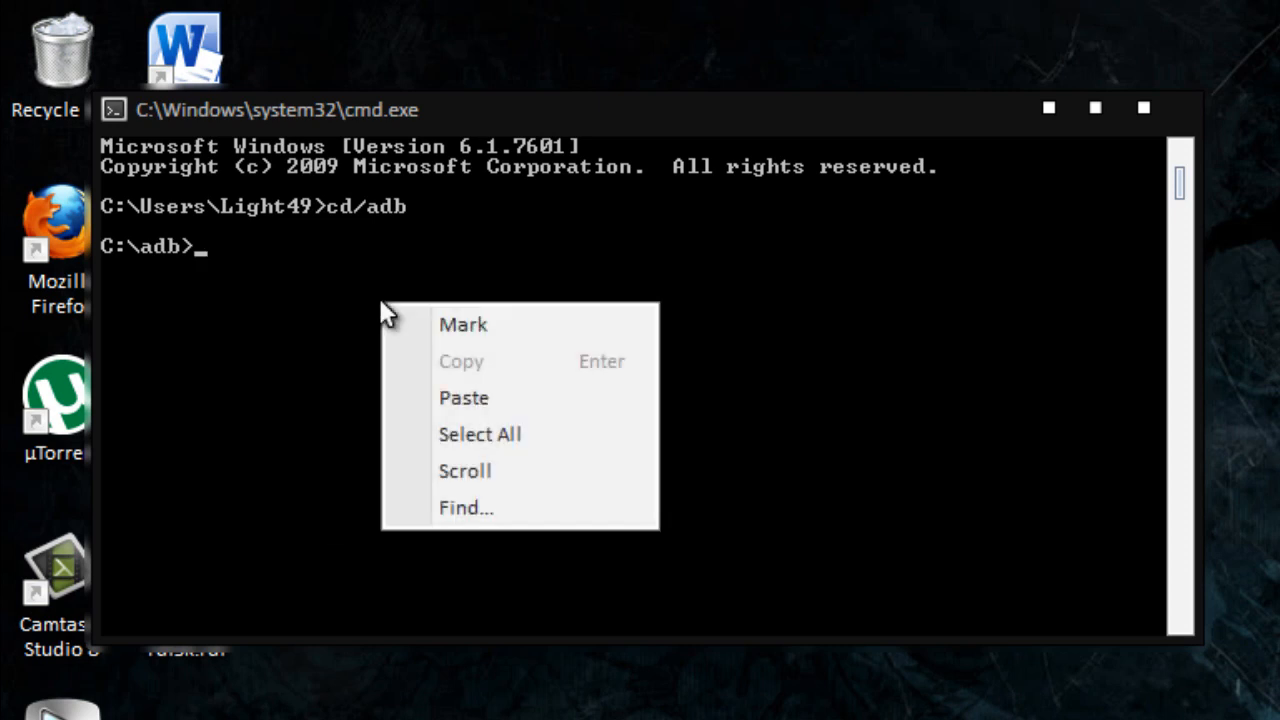
mouse_move(463, 398)
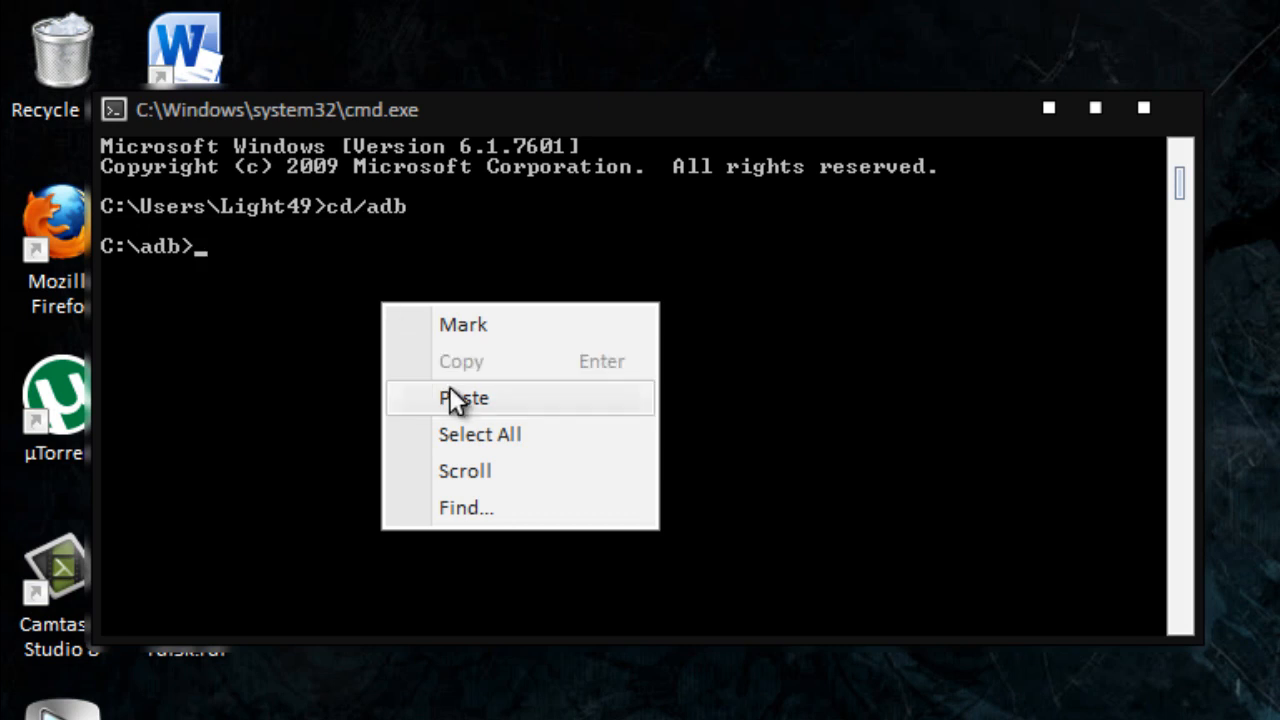
click(463, 397)
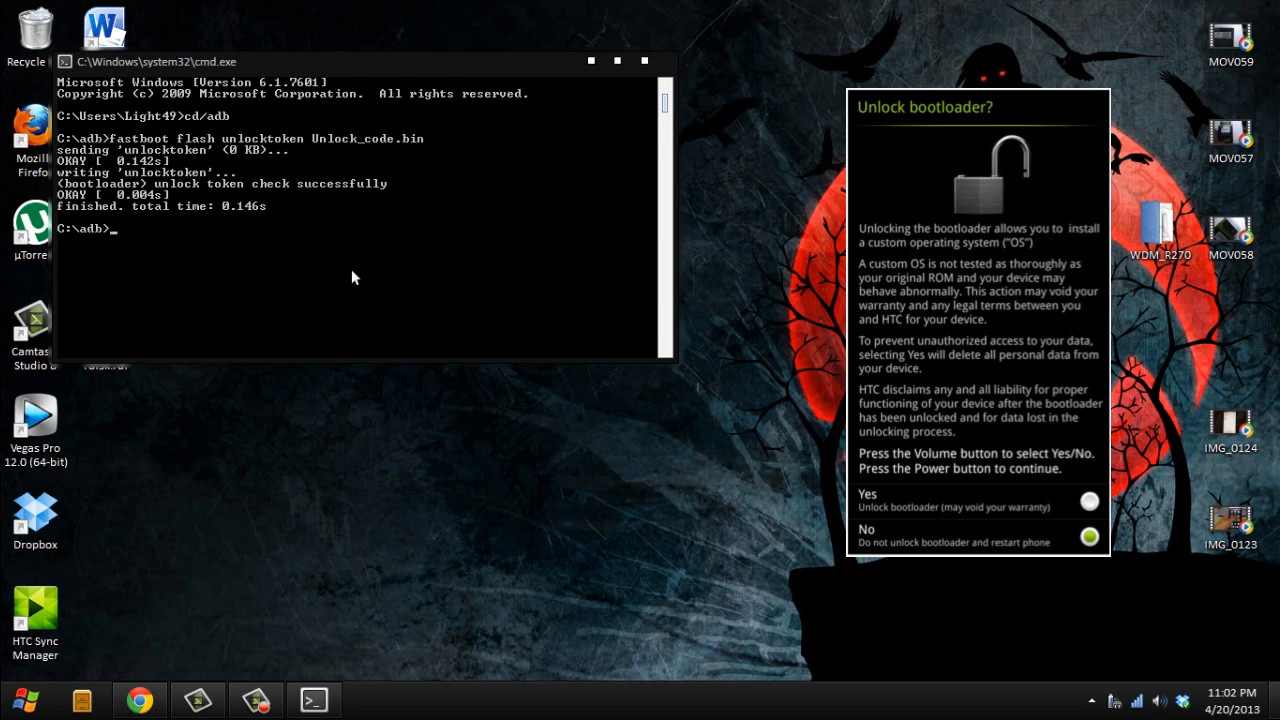
mouse_move(332, 222)
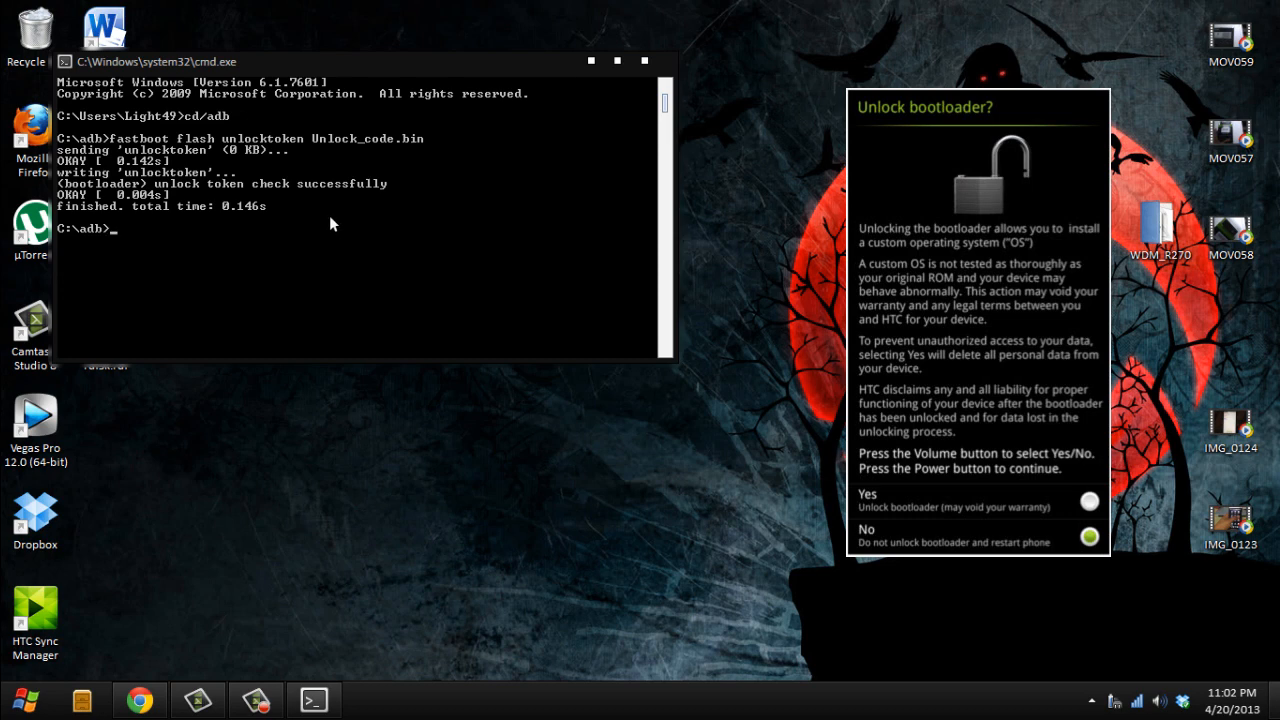
mouse_move(343, 130)
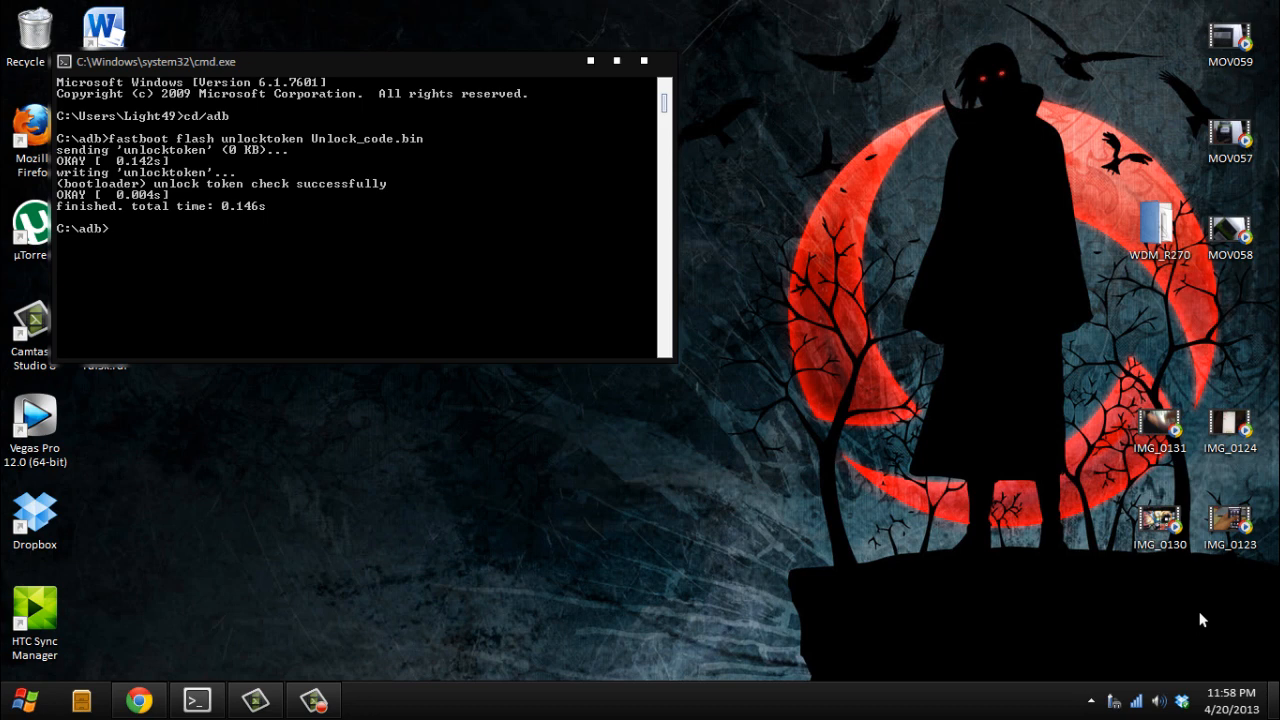
mouse_move(1023, 420)
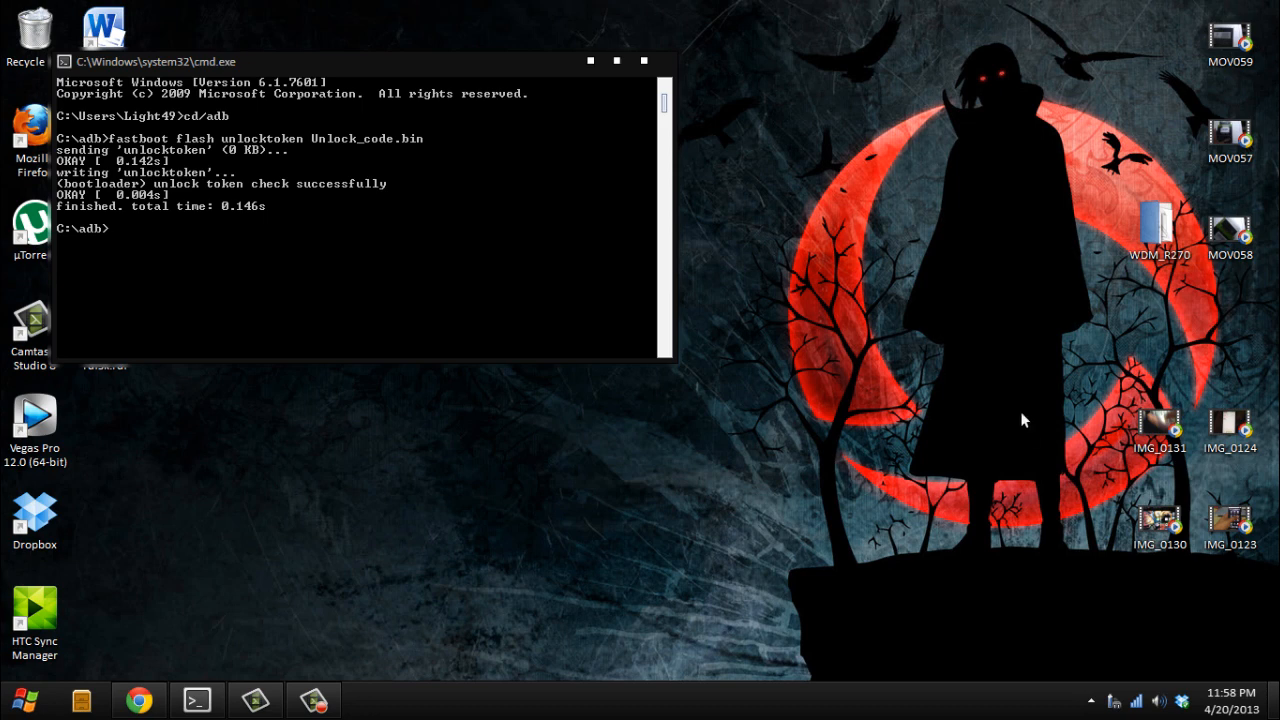
mouse_move(714, 160)
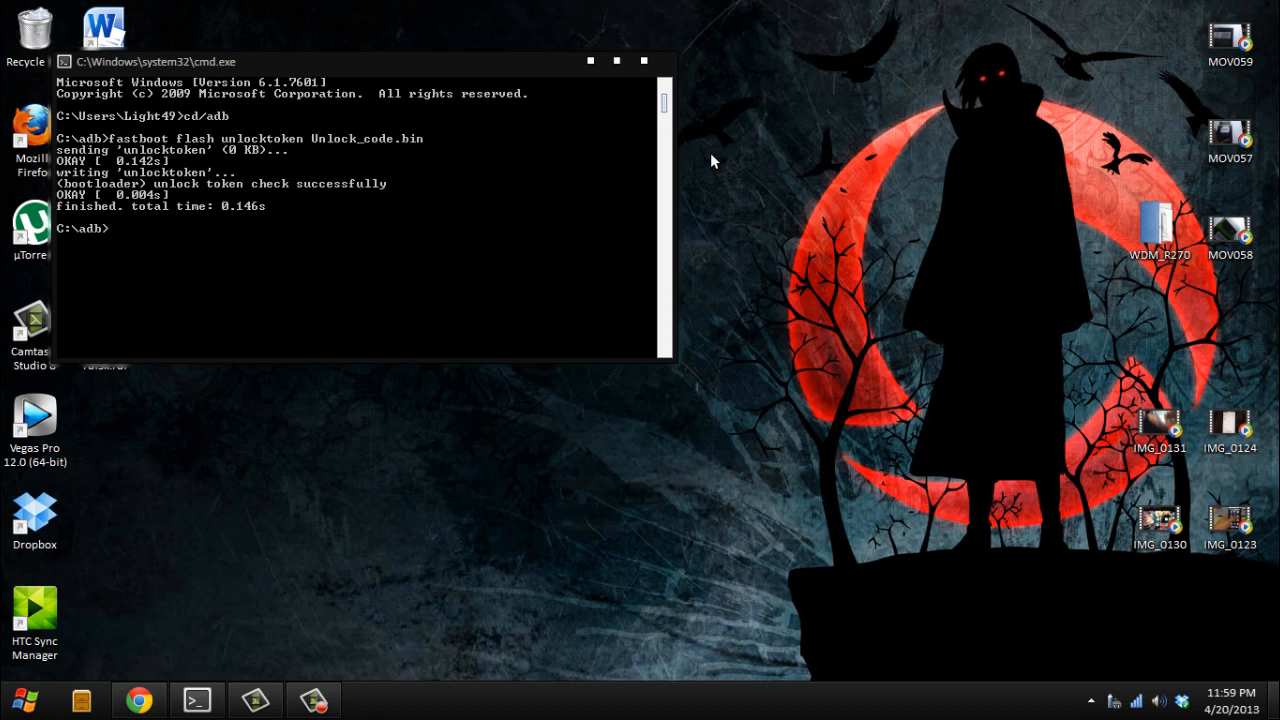
mouse_move(648, 103)
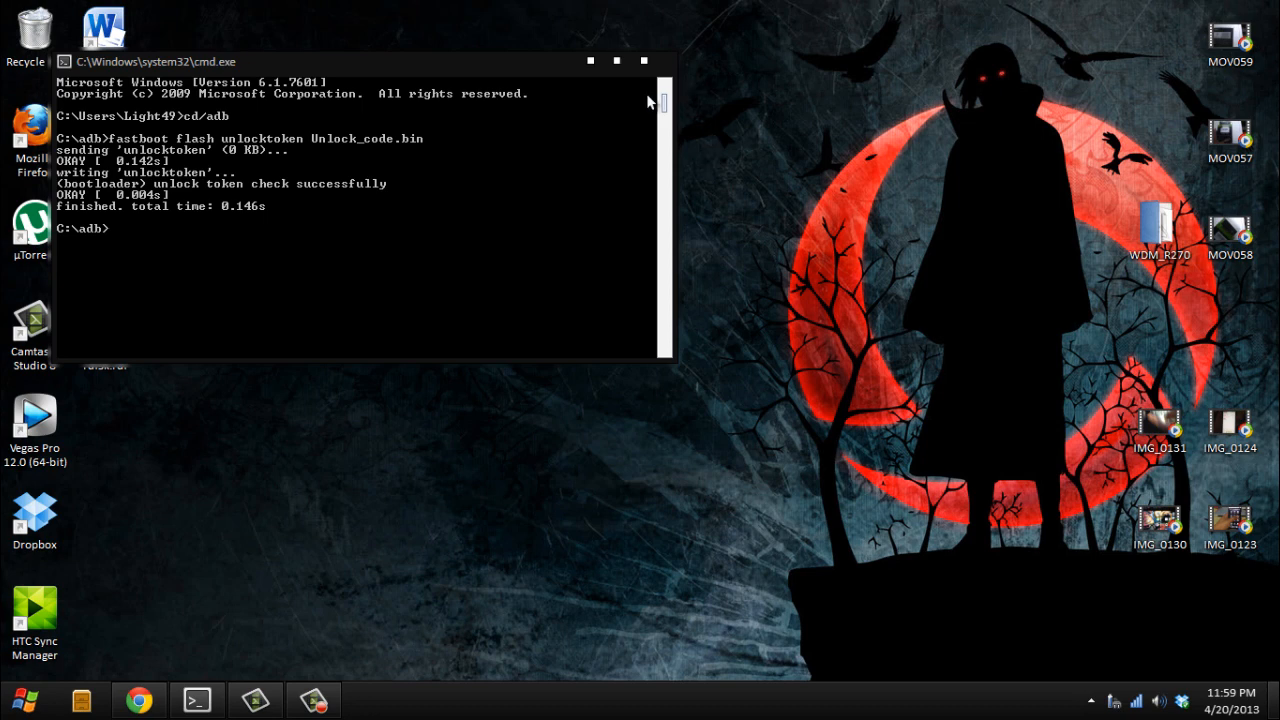